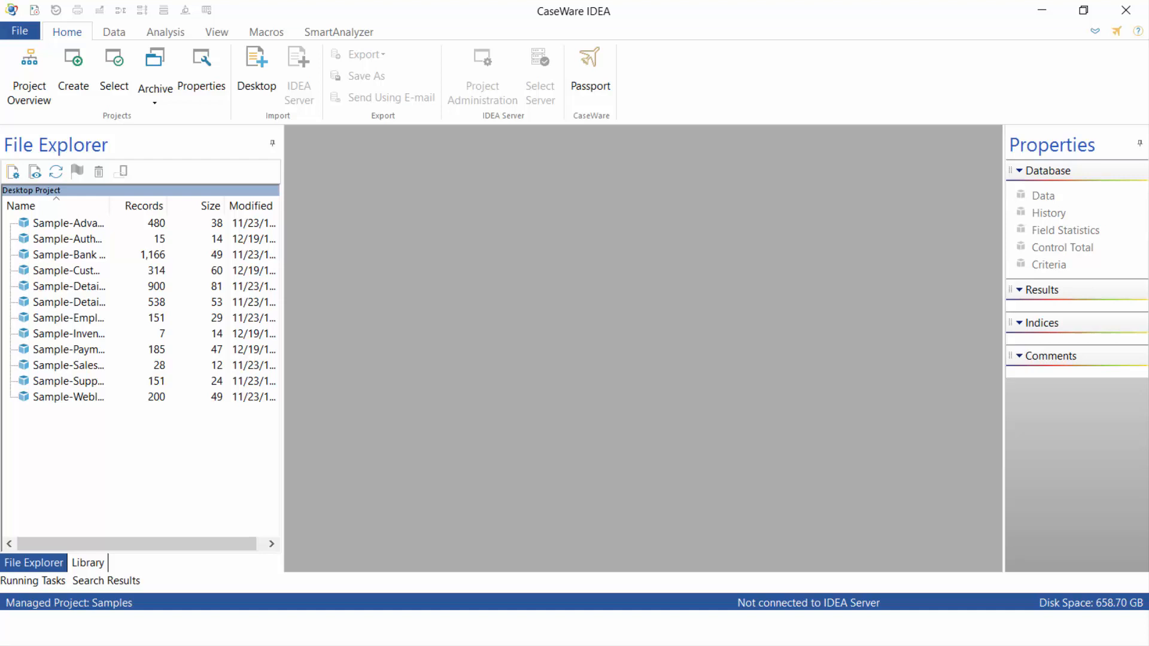
{"action": "mouse_move", "coordinate": [535, 157]}
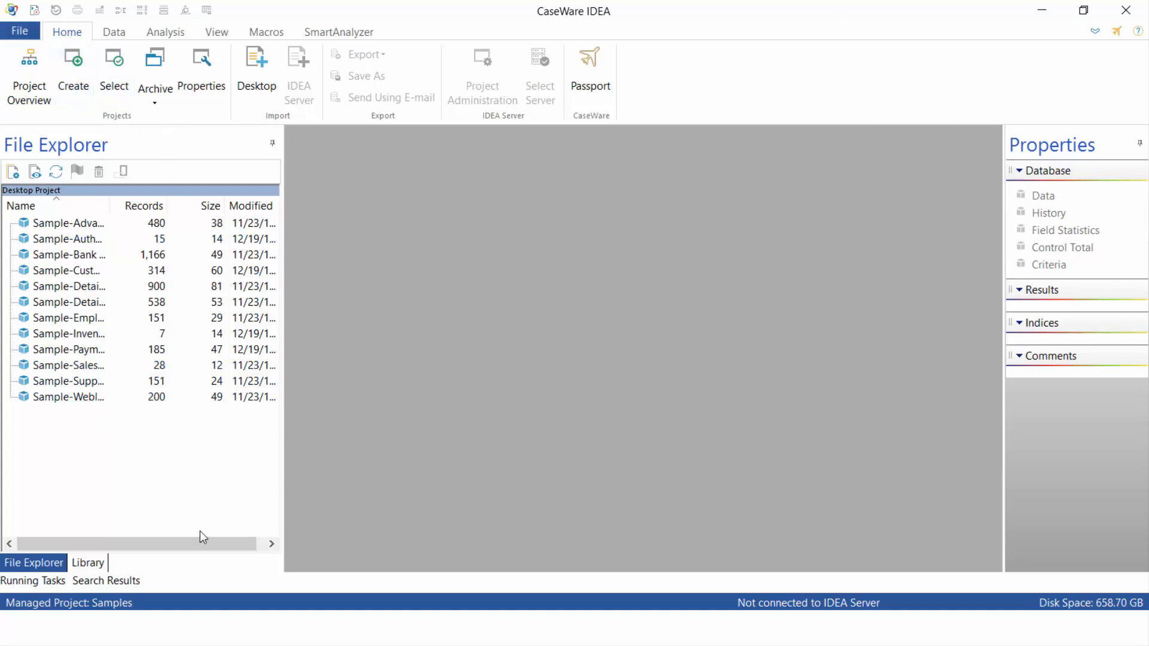
Step: Open Sample-Authorization and Sample-Employees, glance at Authorization, then return to Employees
{"action": "left_click", "coordinate": [67, 239]}
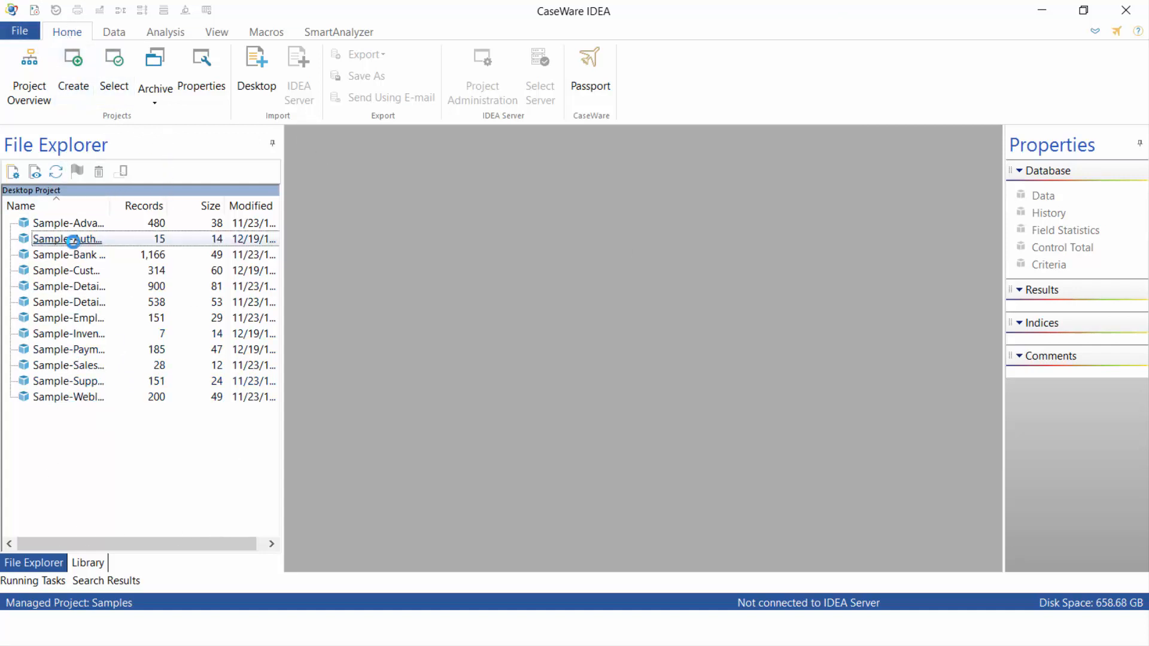
{"action": "double_click", "coordinate": [69, 240]}
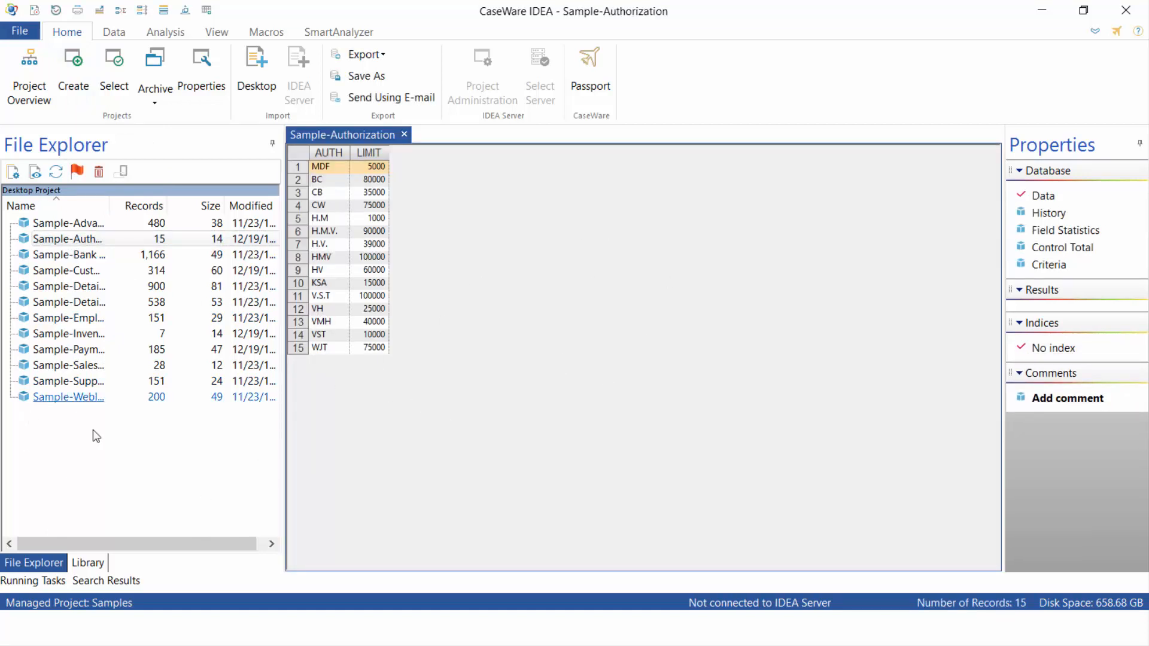
{"action": "double_click", "coordinate": [67, 317]}
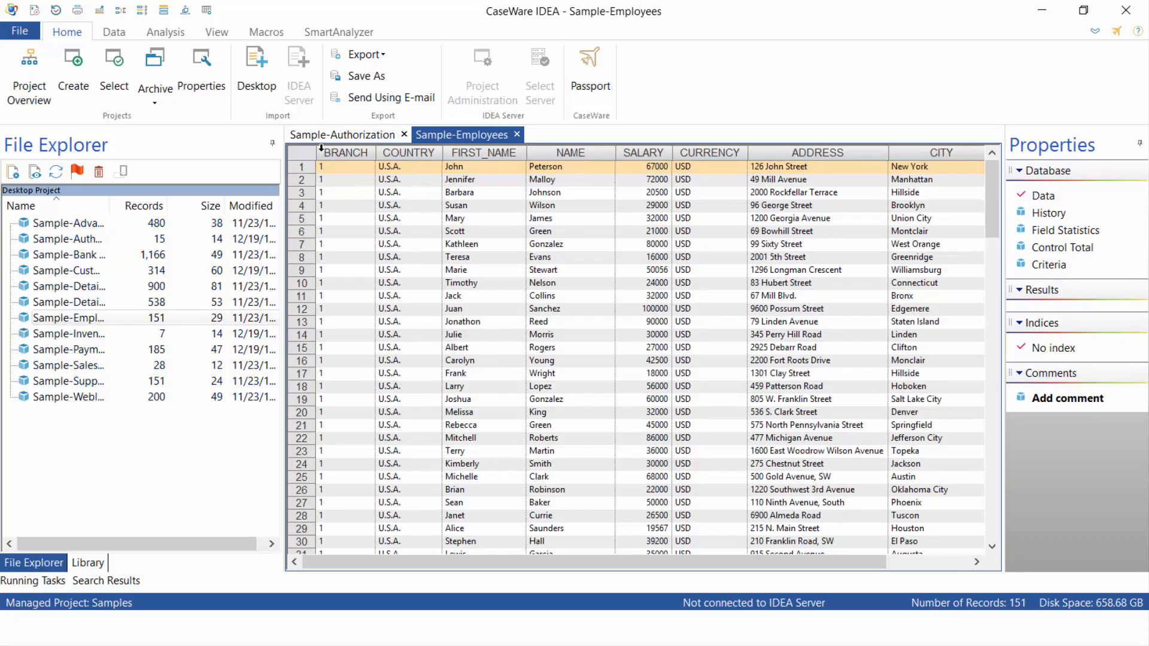
{"action": "left_click", "coordinate": [343, 134]}
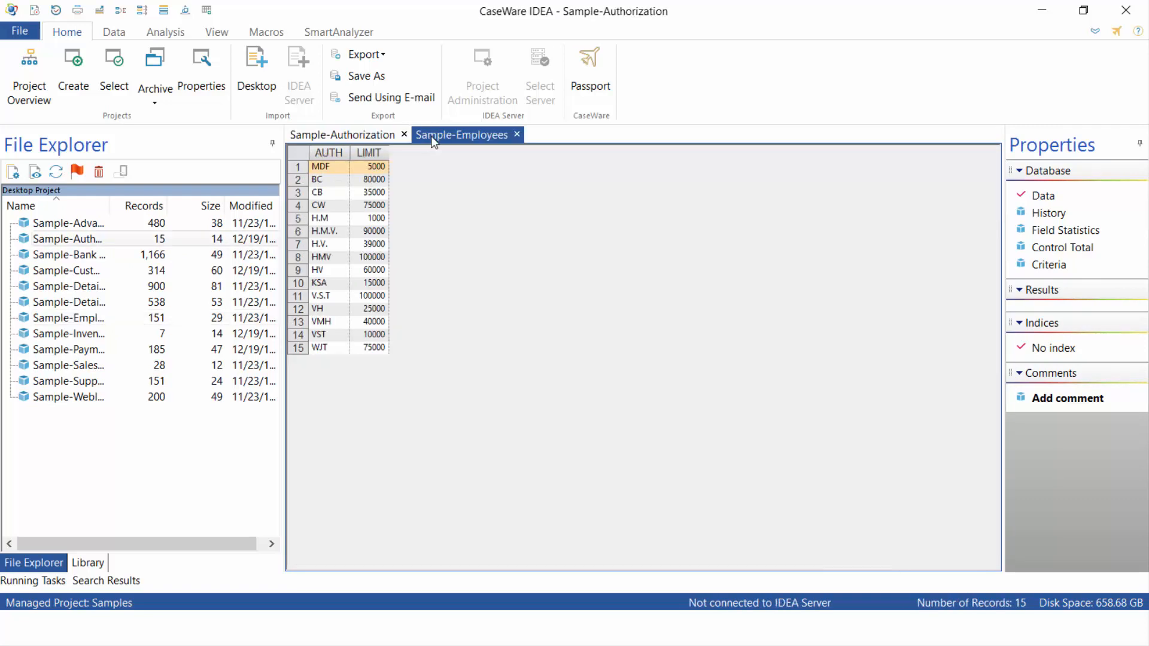
{"action": "mouse_move", "coordinate": [444, 140]}
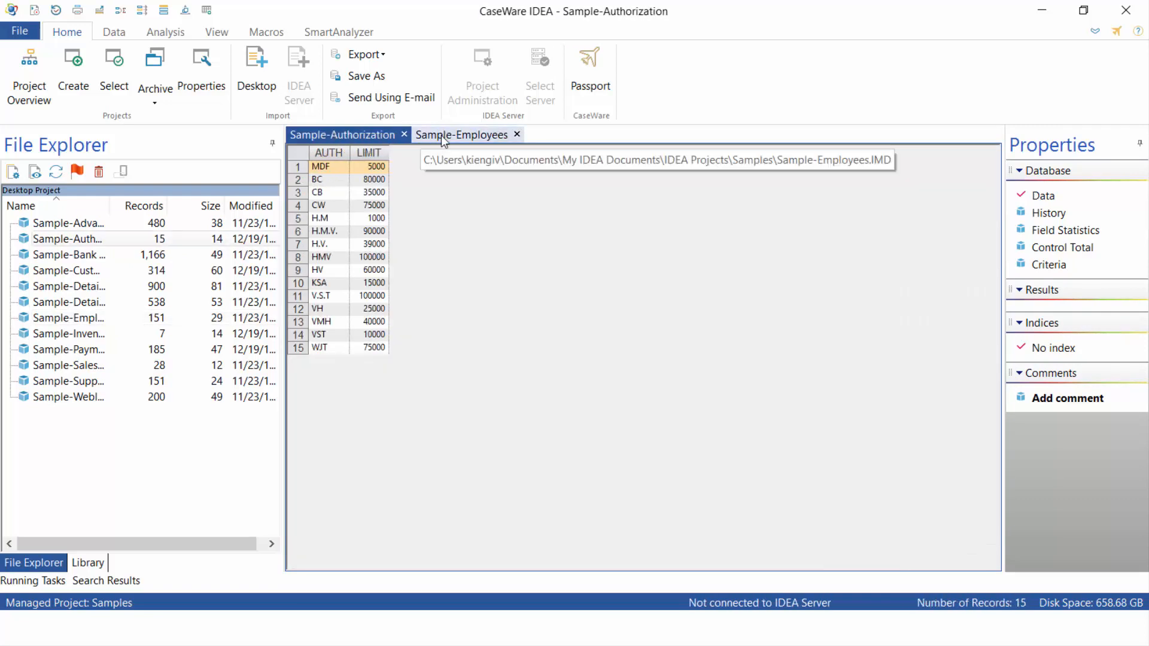
{"action": "left_click", "coordinate": [462, 134]}
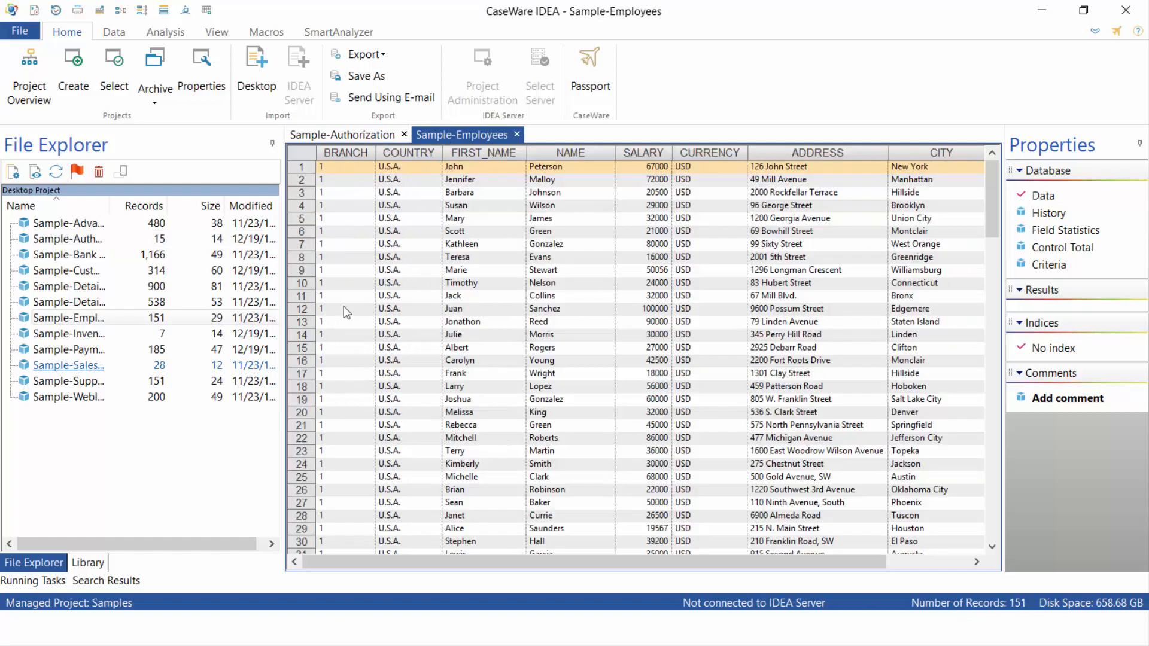
{"action": "mouse_move", "coordinate": [662, 309]}
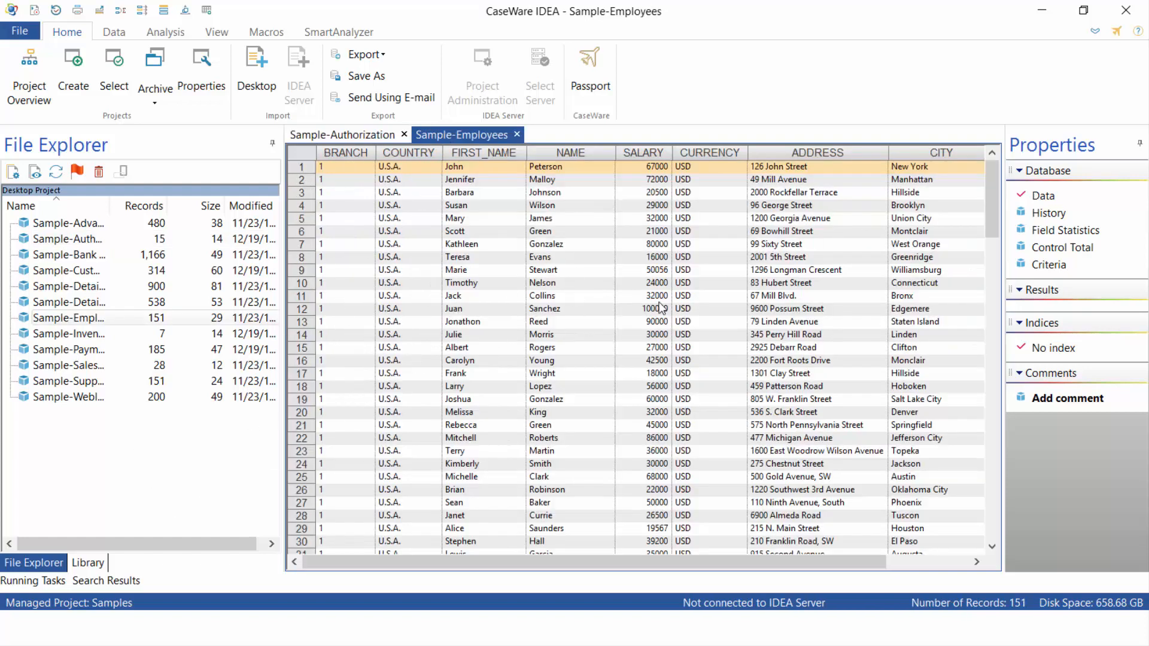
{"action": "mouse_move", "coordinate": [1040, 196]}
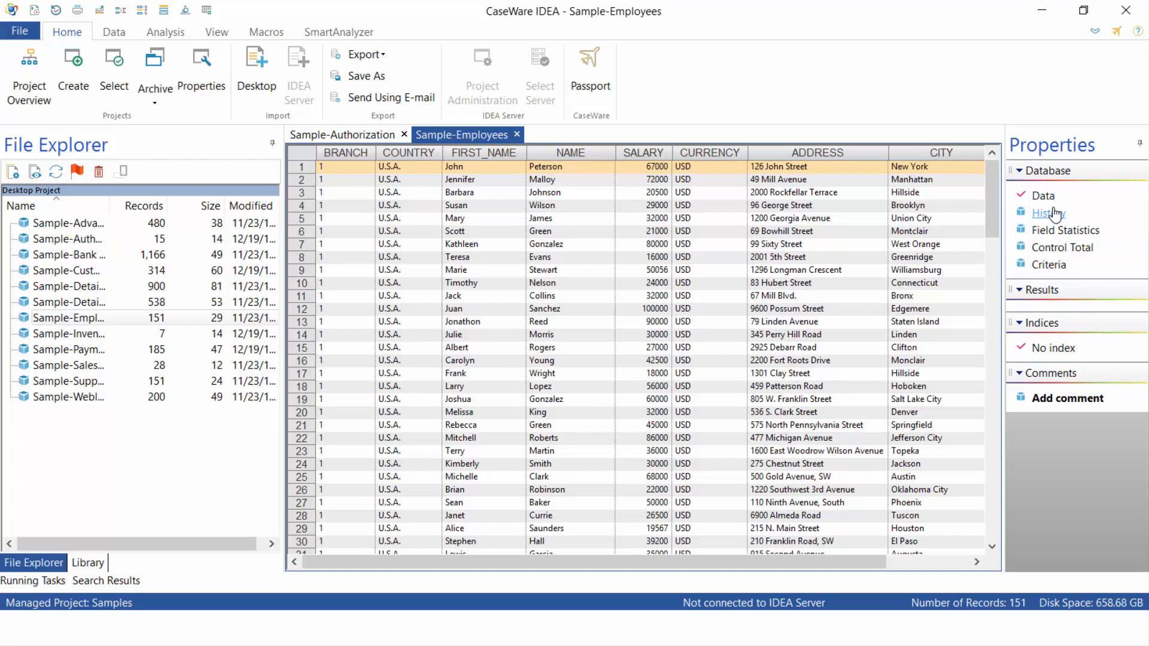
Step: Show the Sample-Employees history from the Properties pane
{"action": "left_click", "coordinate": [1048, 213]}
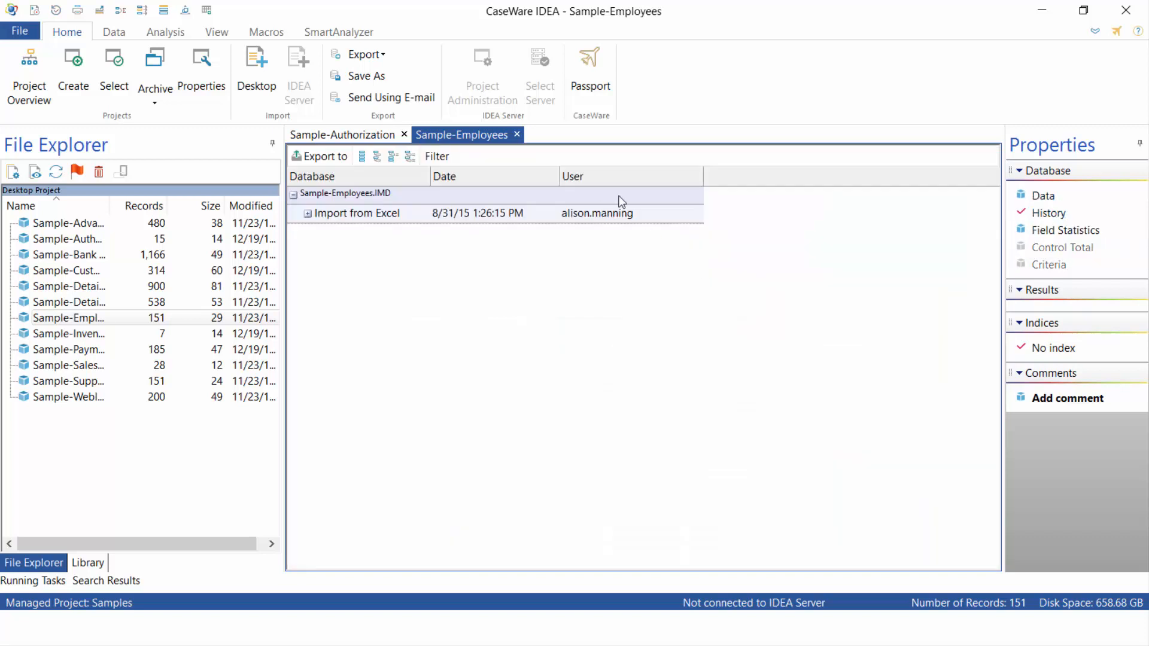
{"action": "mouse_move", "coordinate": [596, 229]}
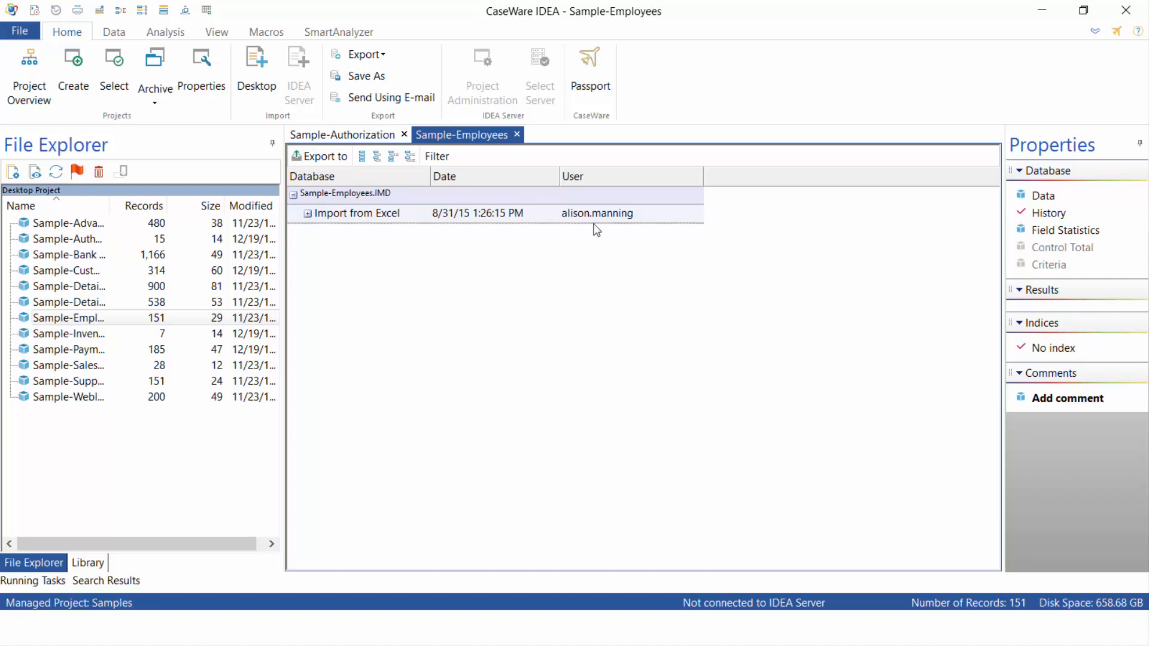
{"action": "mouse_move", "coordinate": [678, 239]}
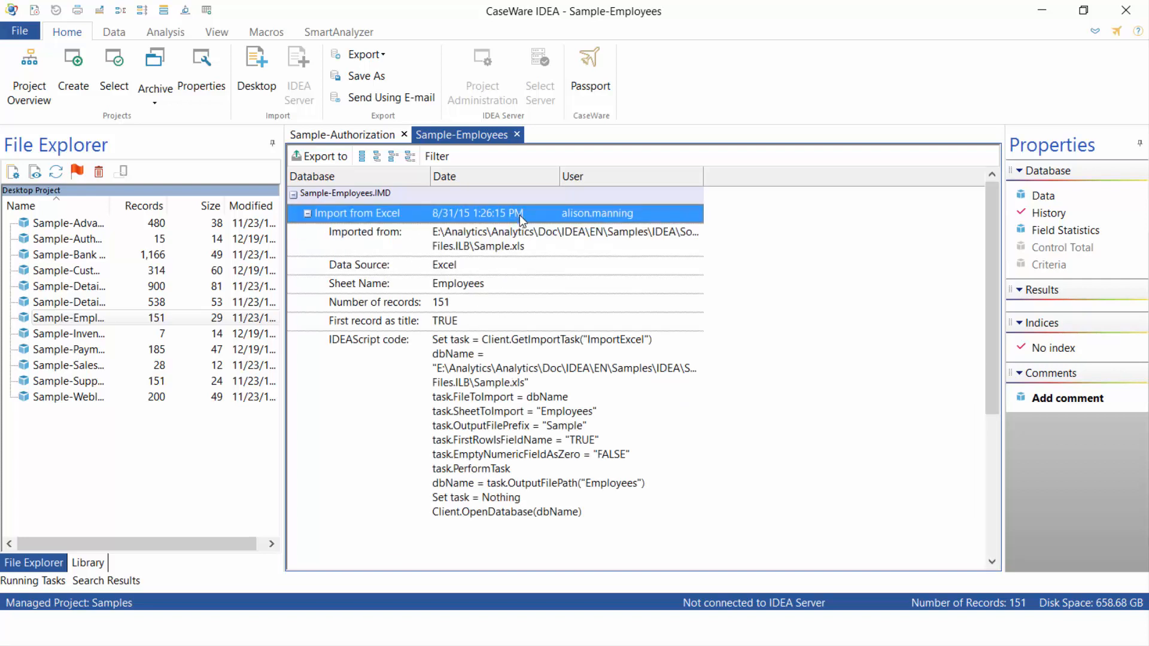
{"action": "mouse_move", "coordinate": [534, 276]}
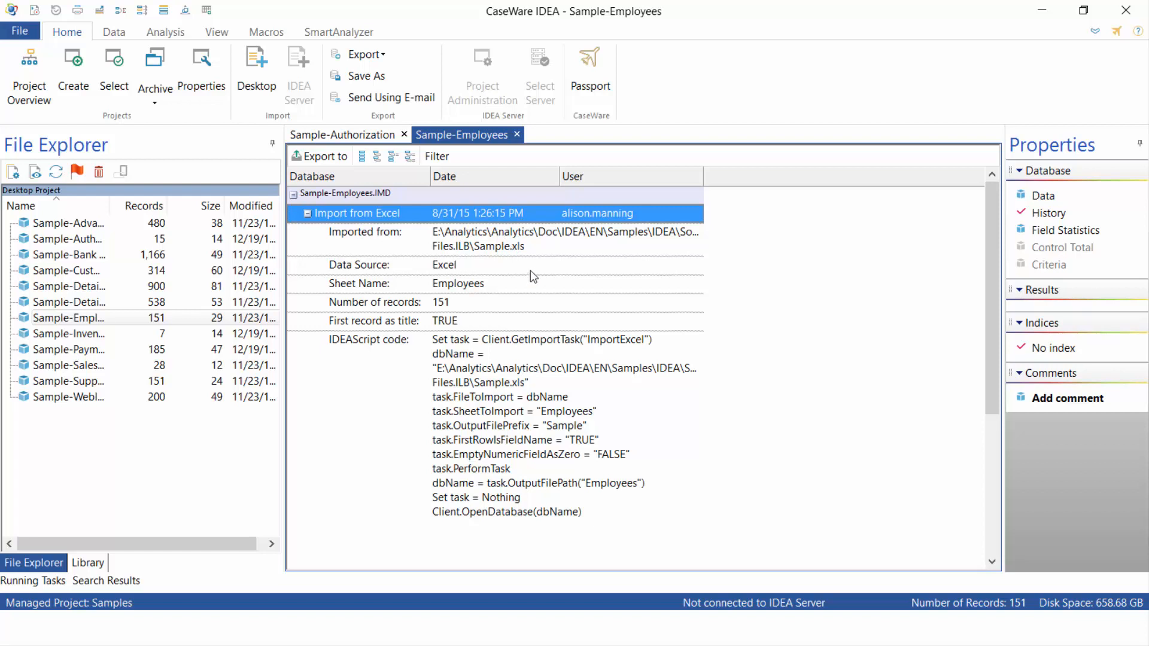
{"action": "mouse_move", "coordinate": [537, 262]}
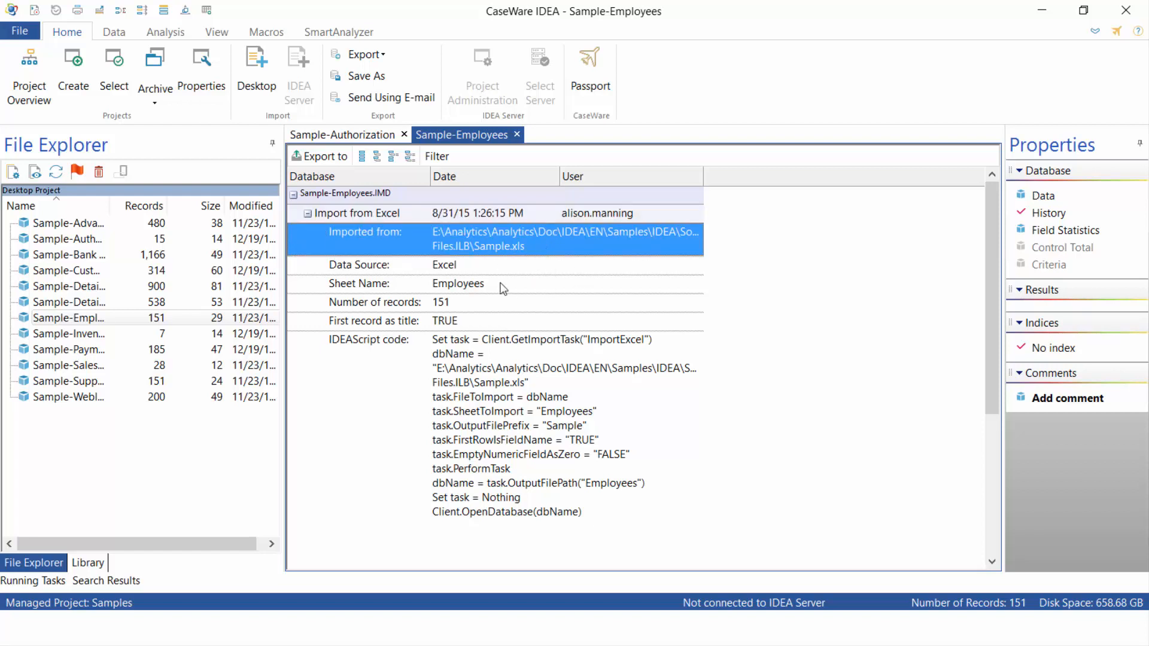
{"action": "mouse_move", "coordinate": [489, 232]}
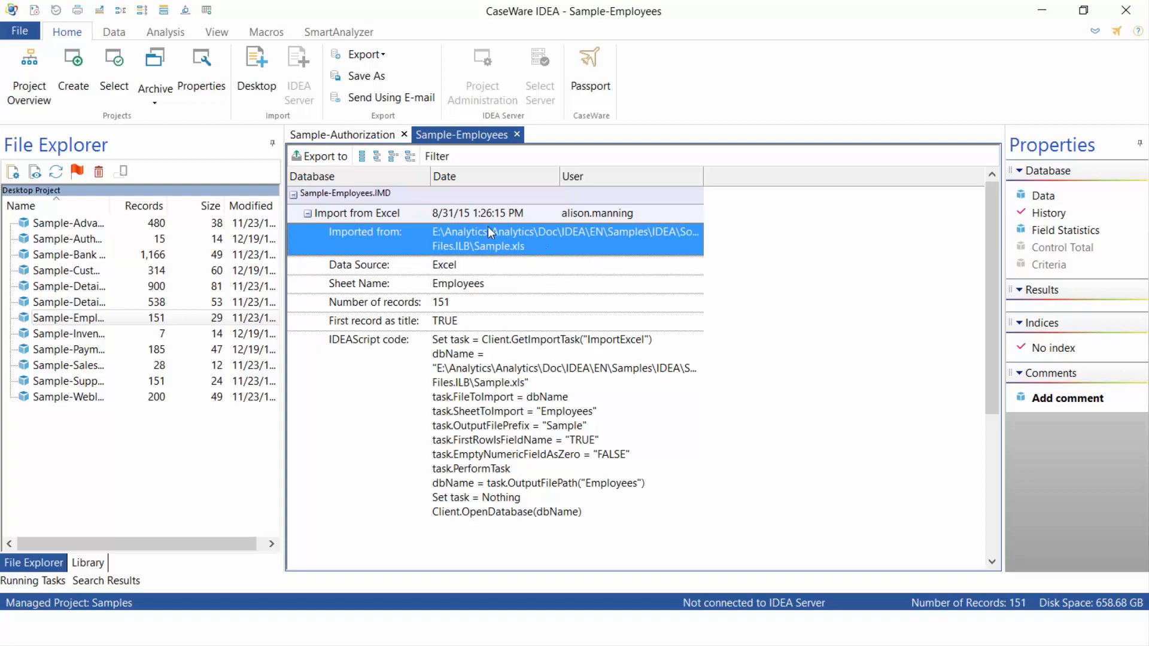
{"action": "mouse_move", "coordinate": [607, 417]}
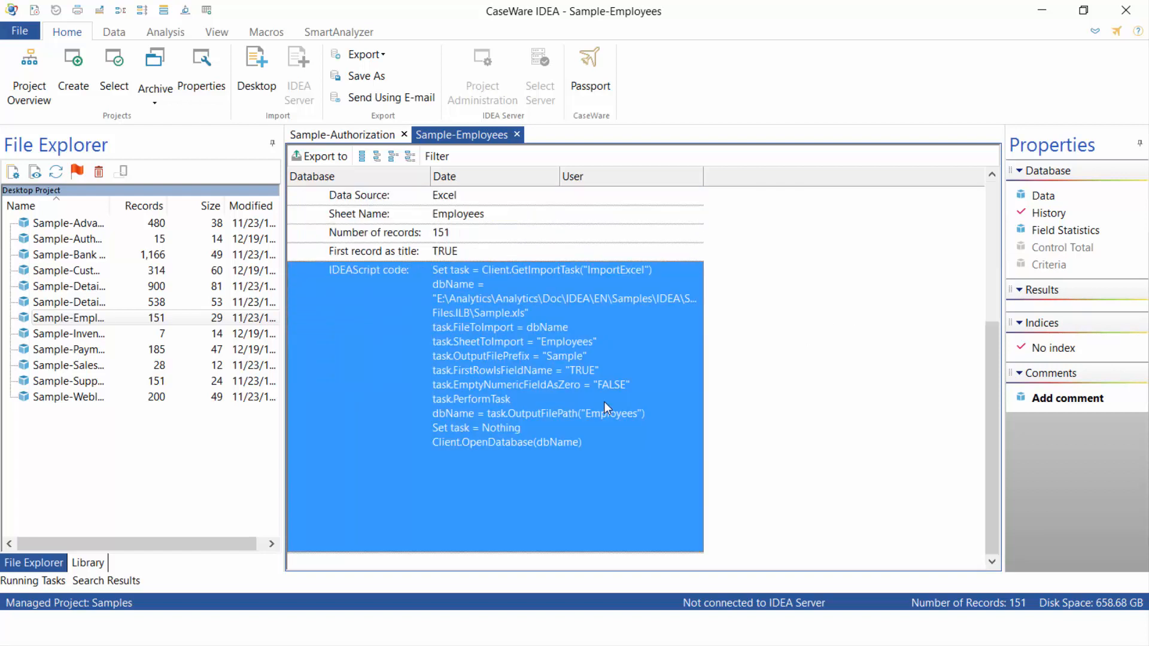
{"action": "mouse_move", "coordinate": [784, 374]}
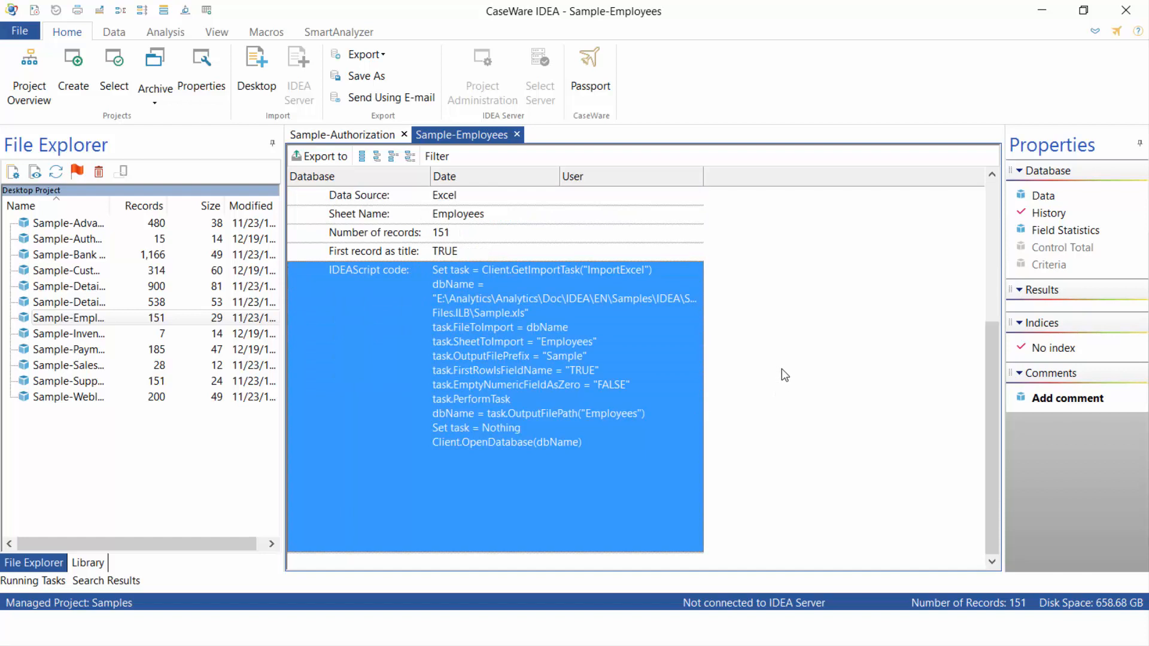
{"action": "mouse_move", "coordinate": [788, 371]}
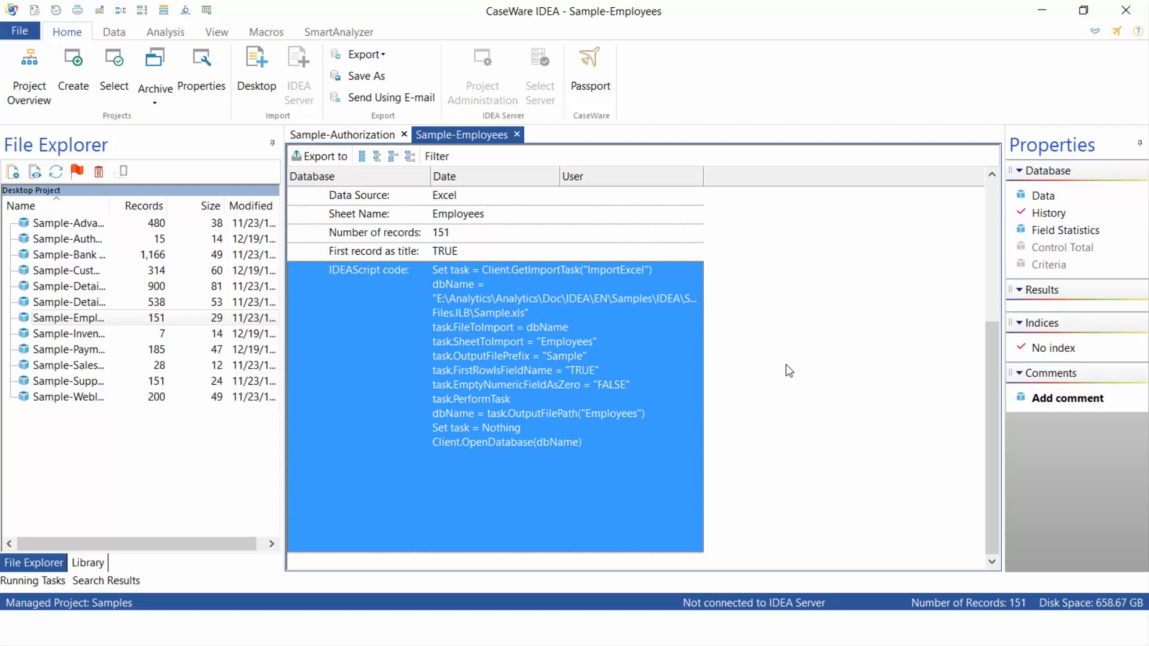
{"action": "mouse_move", "coordinate": [1063, 230]}
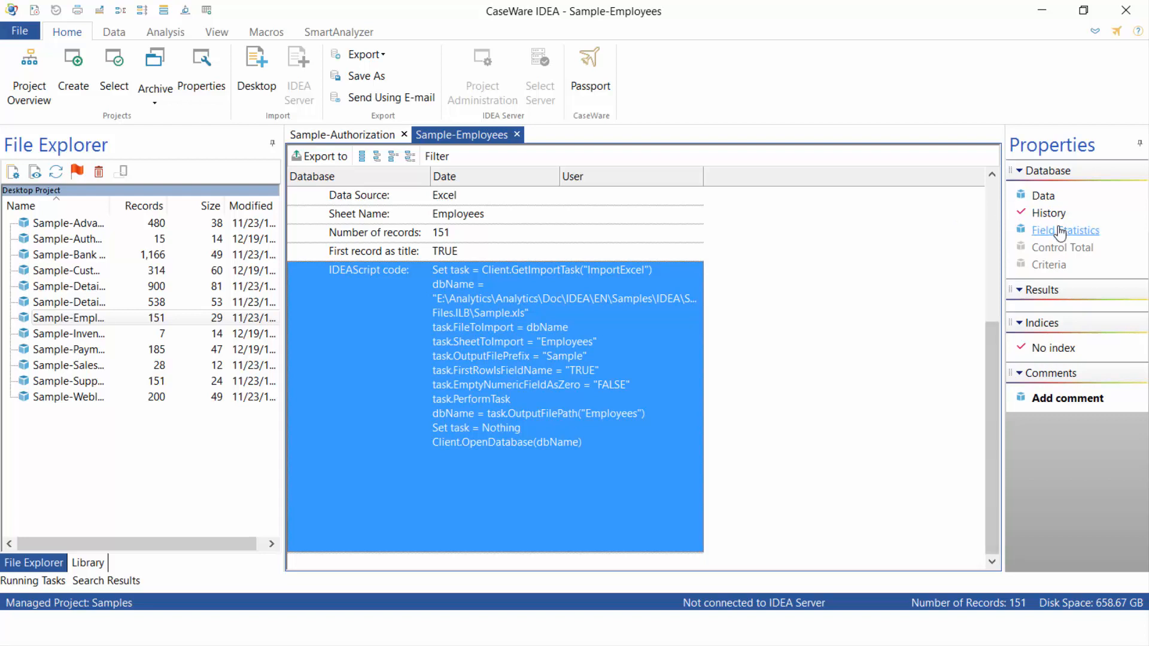
Step: Generate field statistics for all fields and show the numeric field statistics
{"action": "left_click", "coordinate": [1065, 230]}
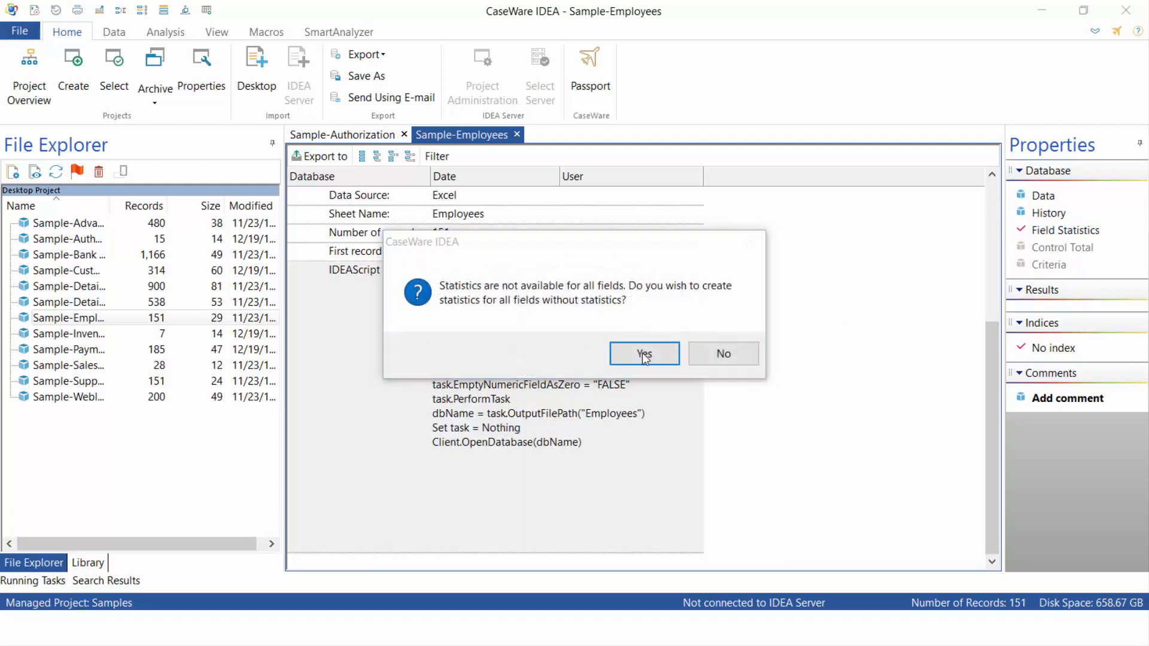
{"action": "left_click", "coordinate": [644, 354]}
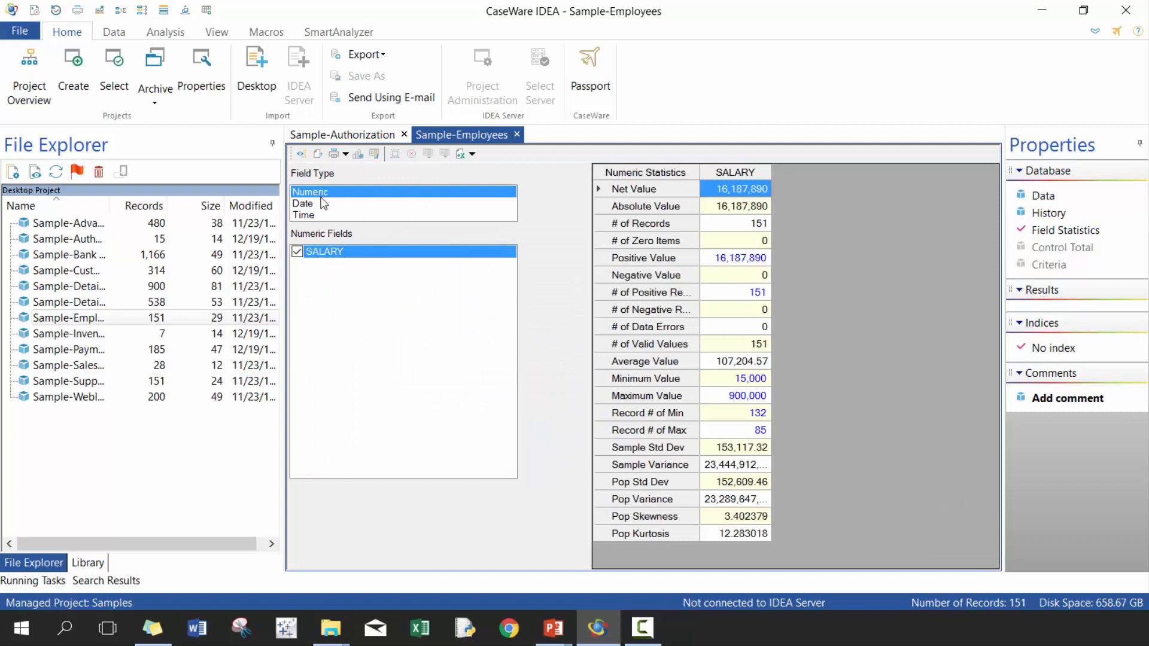
{"action": "left_click", "coordinate": [302, 204]}
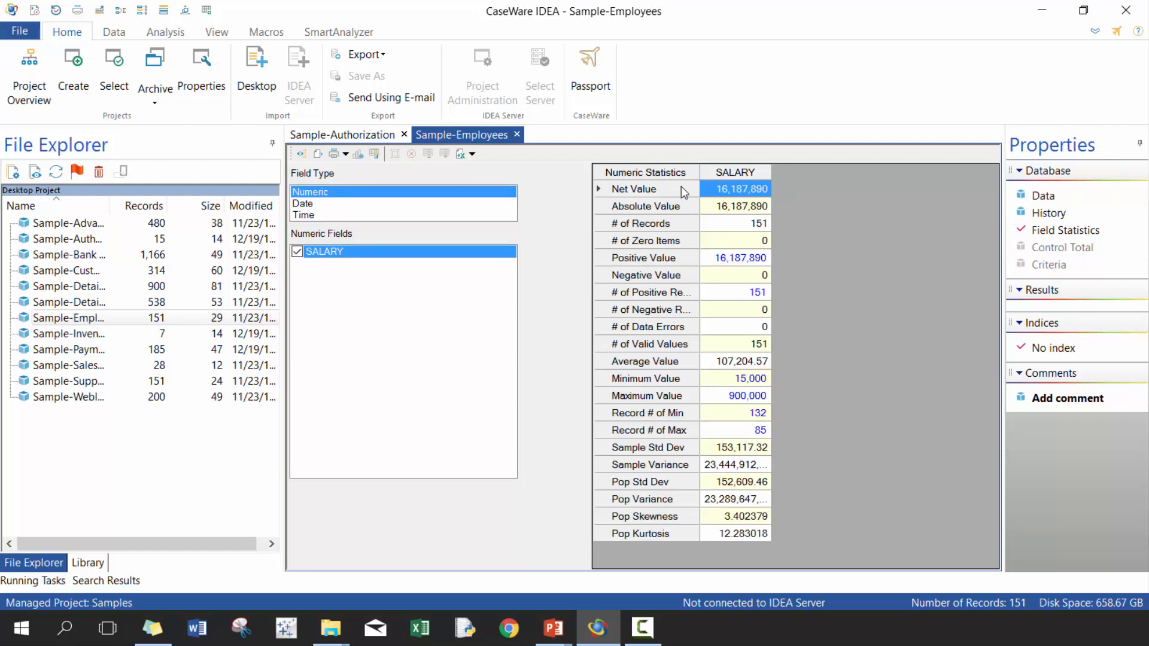
{"action": "mouse_move", "coordinate": [695, 260]}
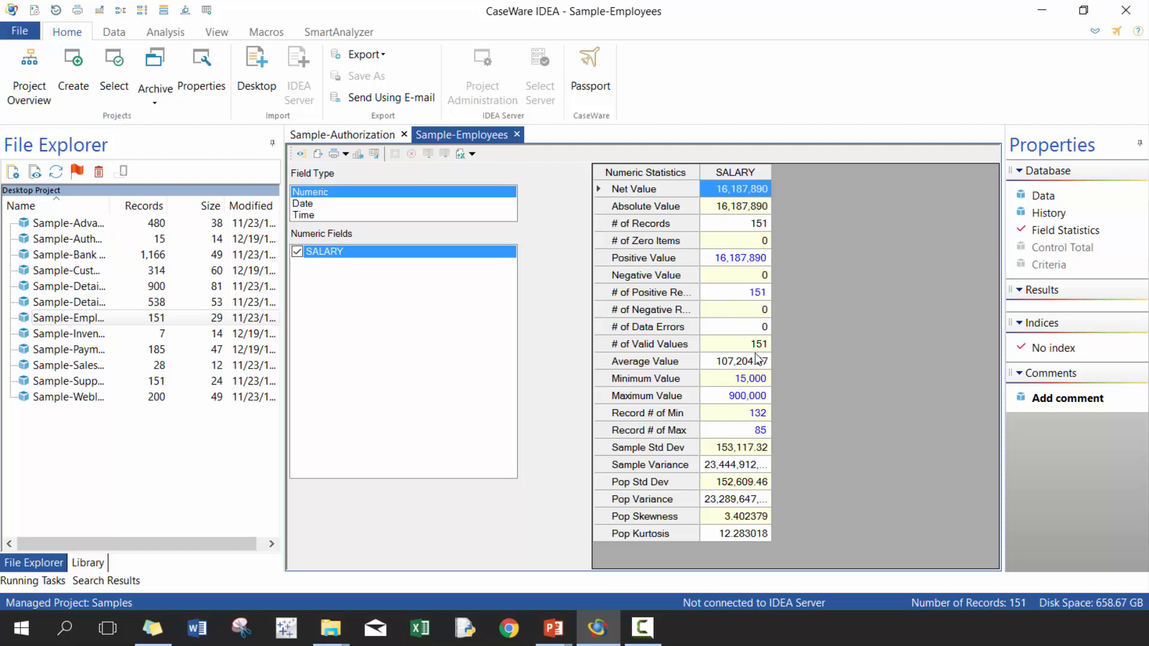
Step: Drill into the SALARY minimum value record, then close the record view
{"action": "left_click", "coordinate": [735, 361]}
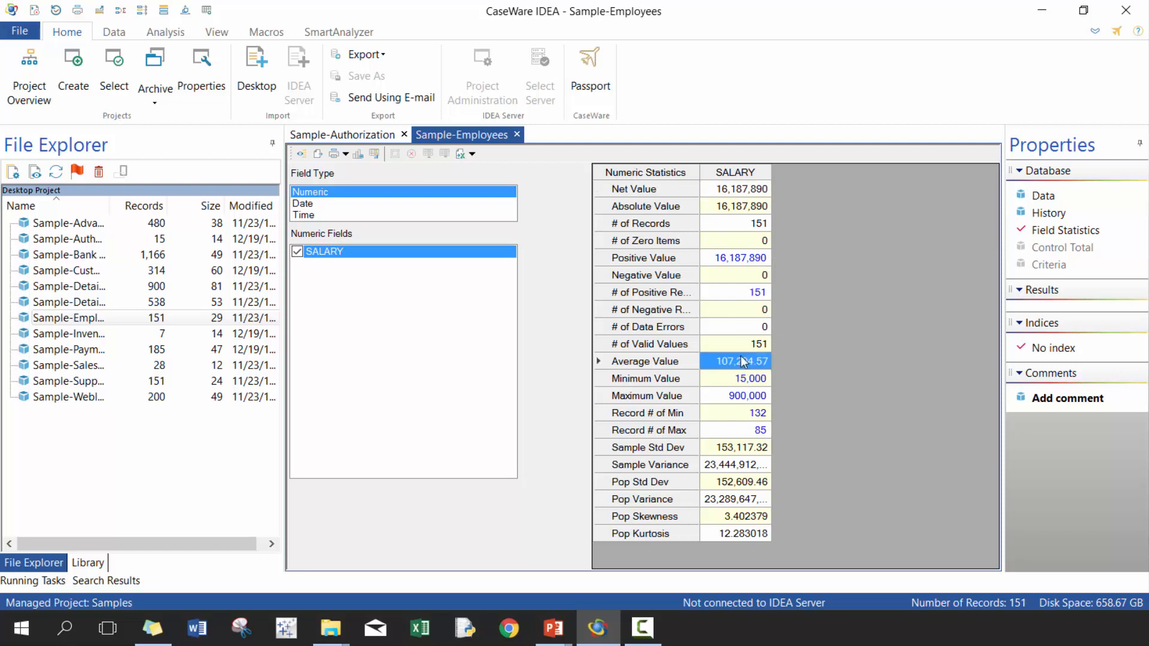
{"action": "left_click", "coordinate": [744, 378]}
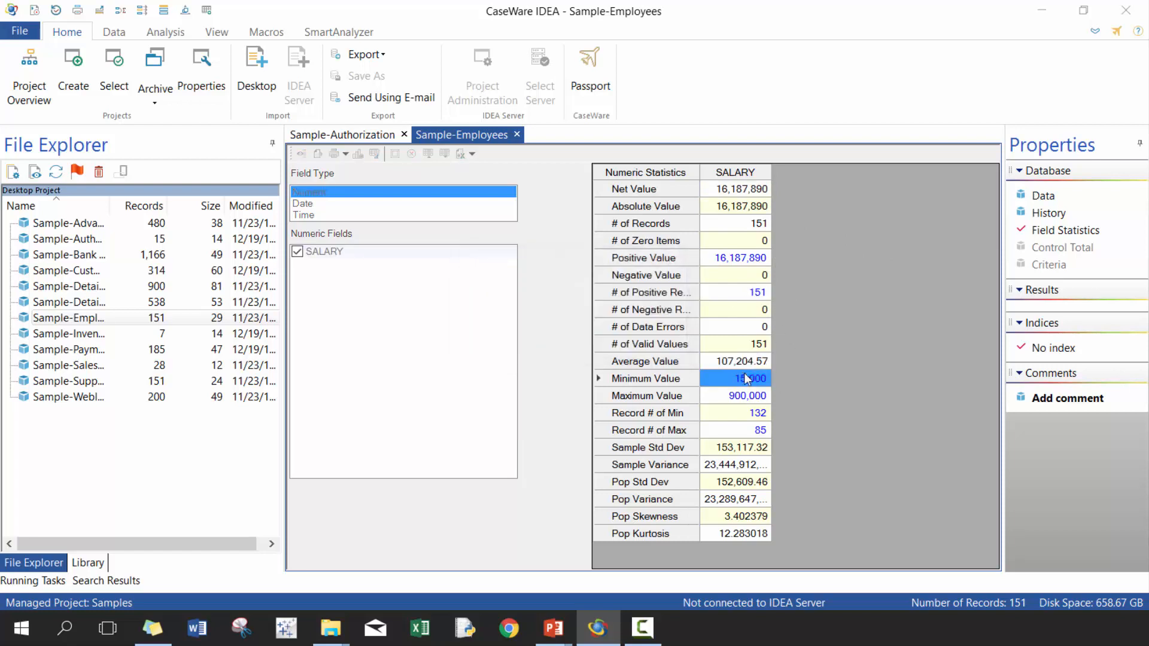
{"action": "left_click", "coordinate": [736, 378]}
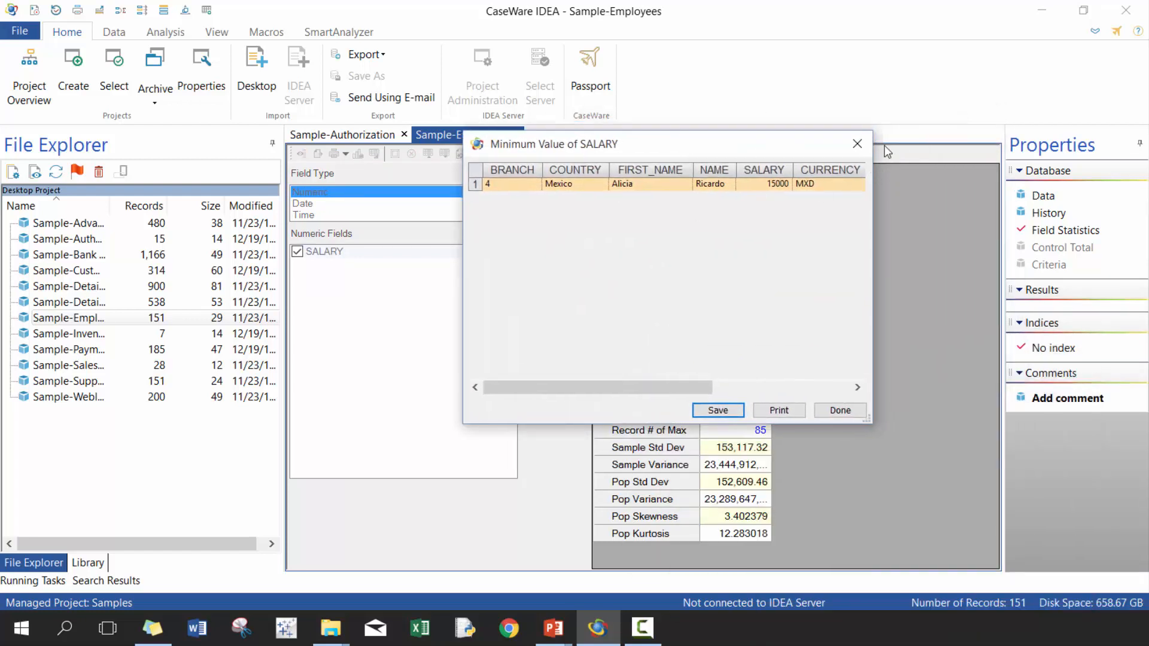
{"action": "left_click", "coordinate": [840, 410]}
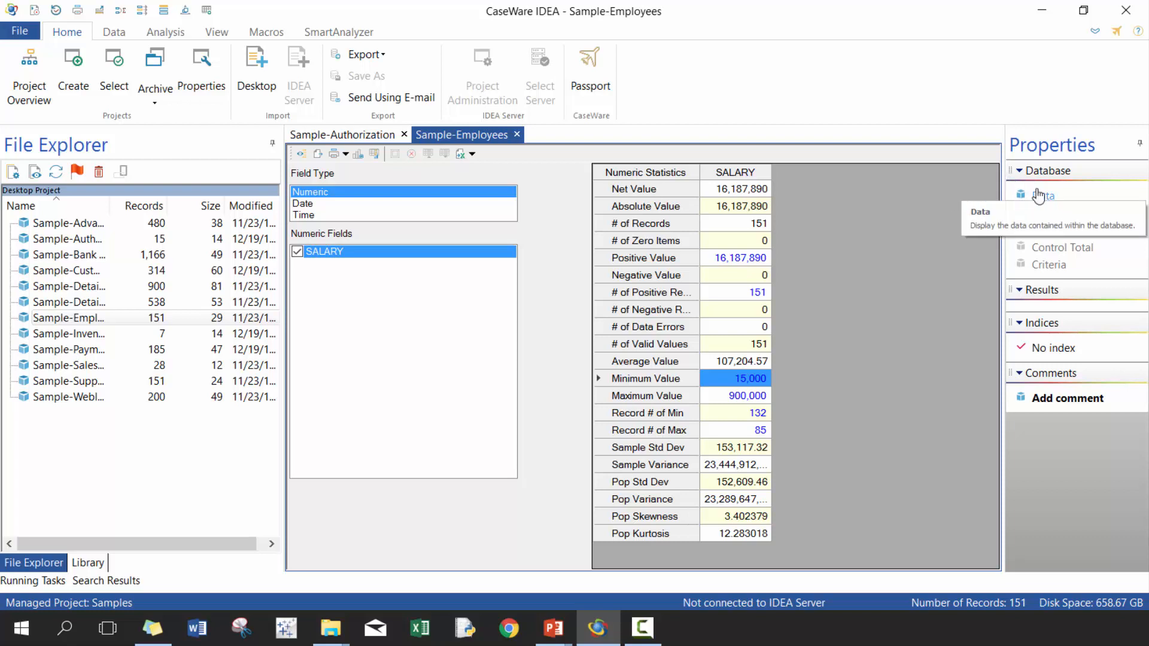
Step: Set SALARY as the control total, giving 16,187,890
{"action": "left_click", "coordinate": [1042, 196]}
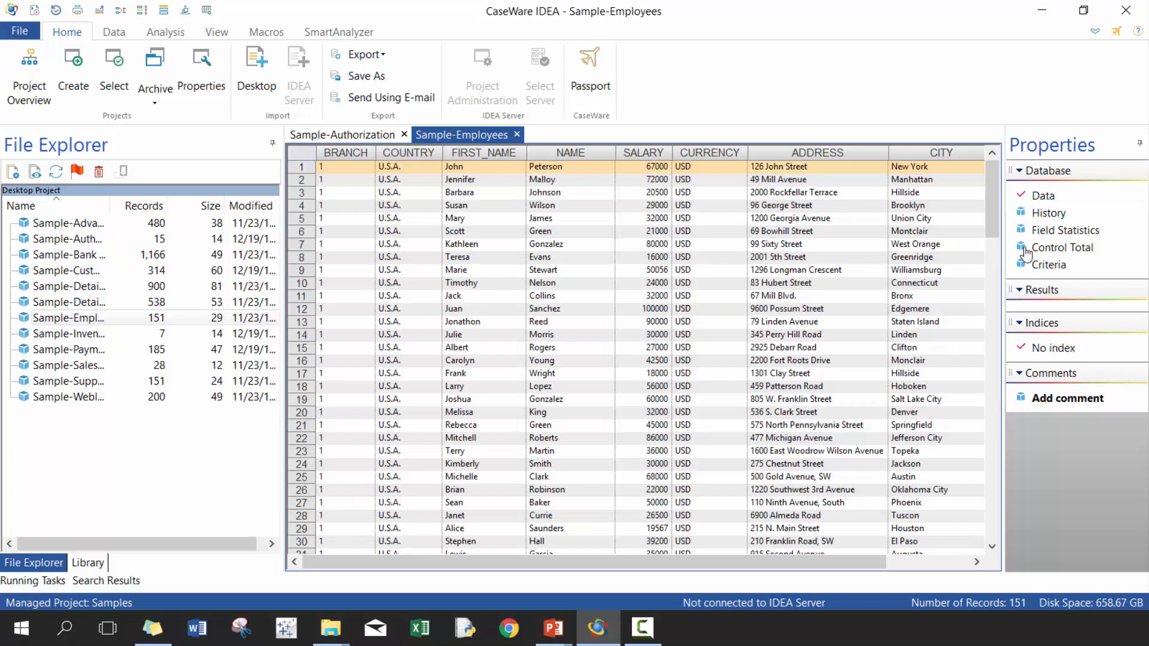
{"action": "left_click", "coordinate": [1063, 247]}
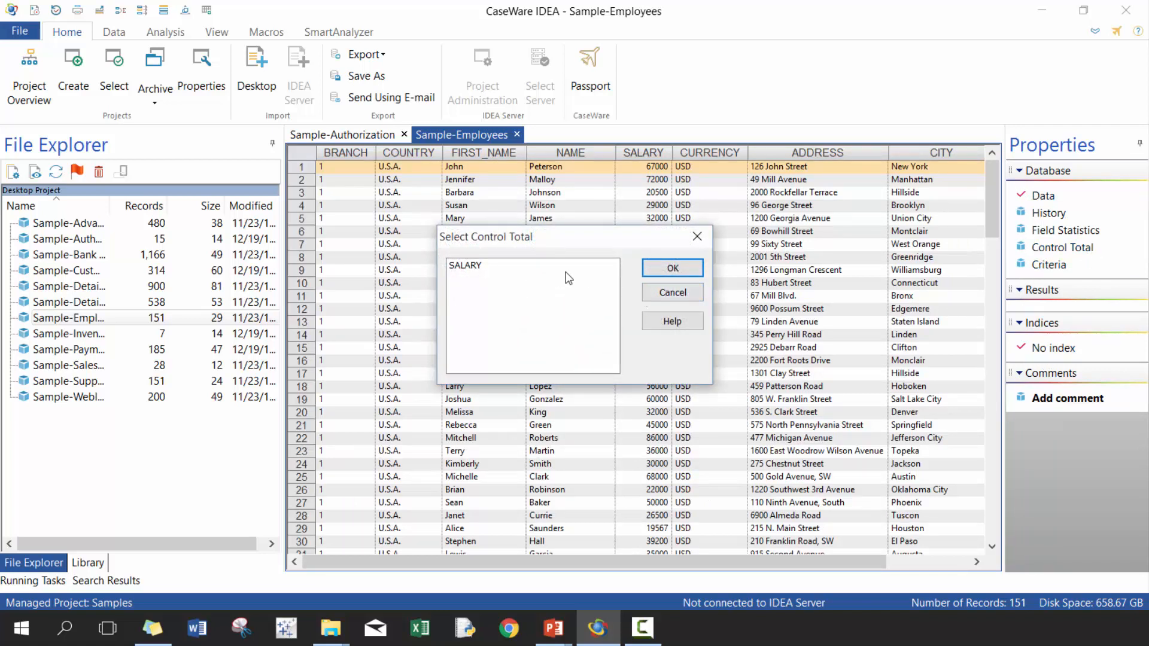
{"action": "left_click", "coordinate": [672, 268]}
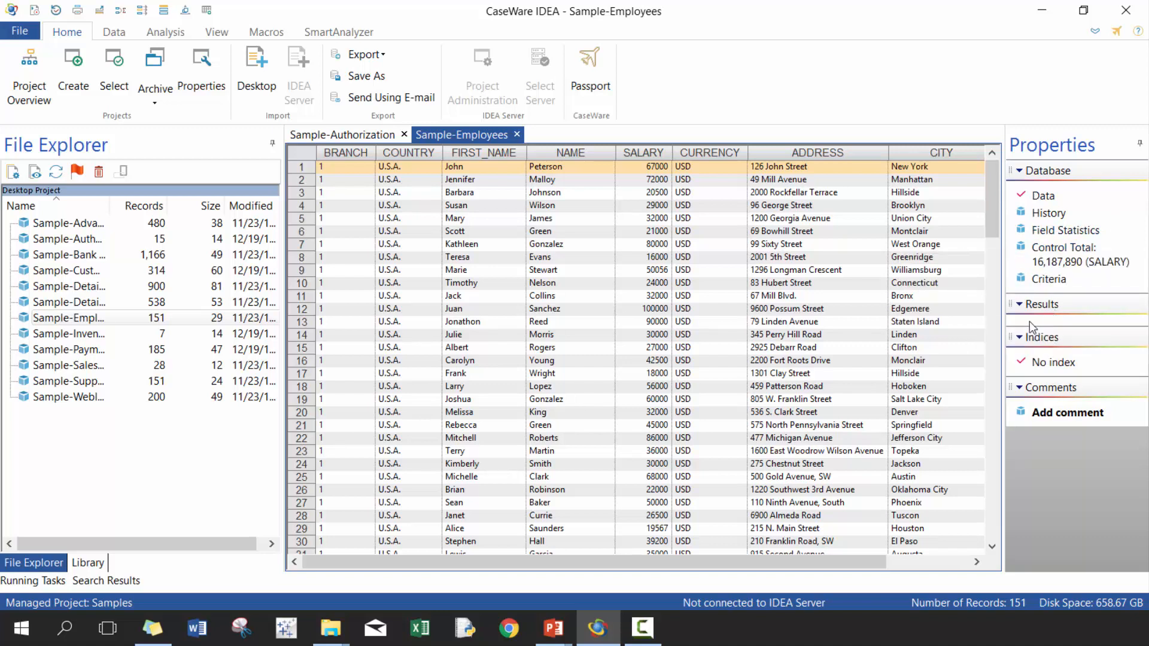
{"action": "mouse_move", "coordinate": [1033, 318]}
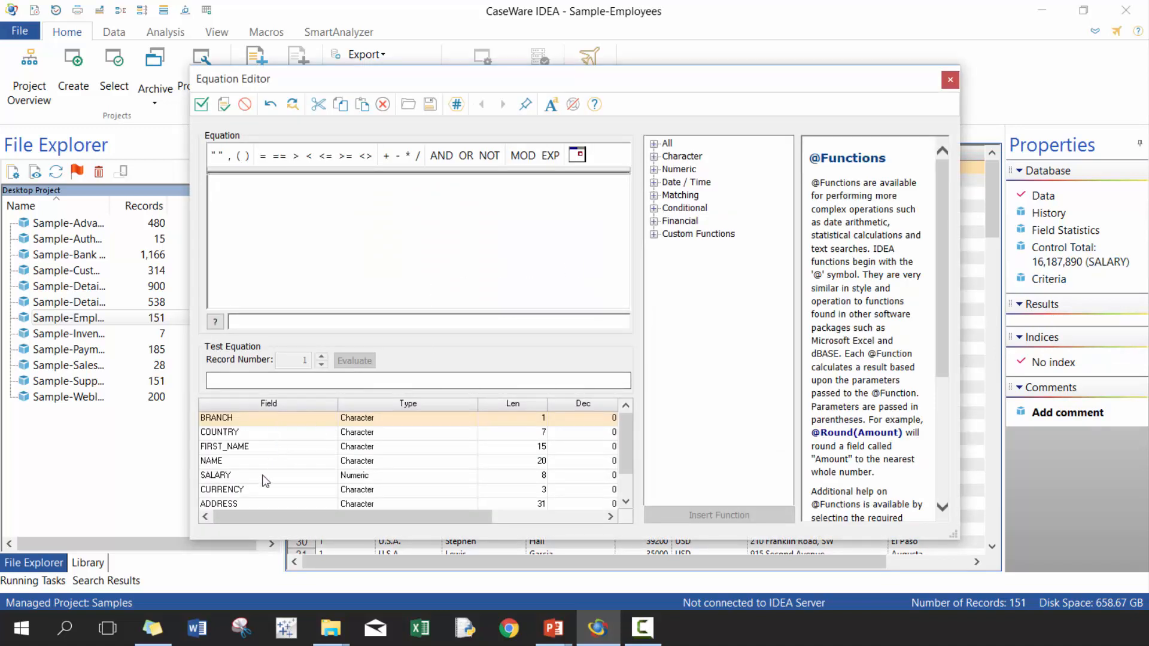
Step: Apply the criteria SALARY > 100000, leaving 38 of 151 records
{"action": "double_click", "coordinate": [215, 476]}
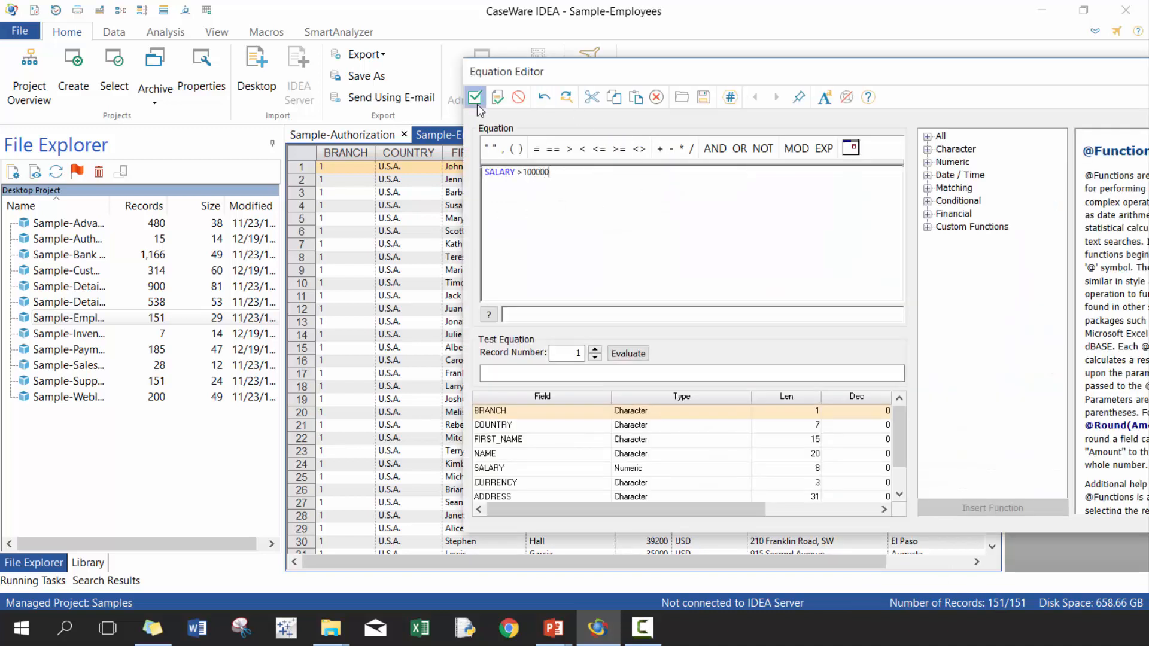
{"action": "left_click", "coordinate": [475, 97]}
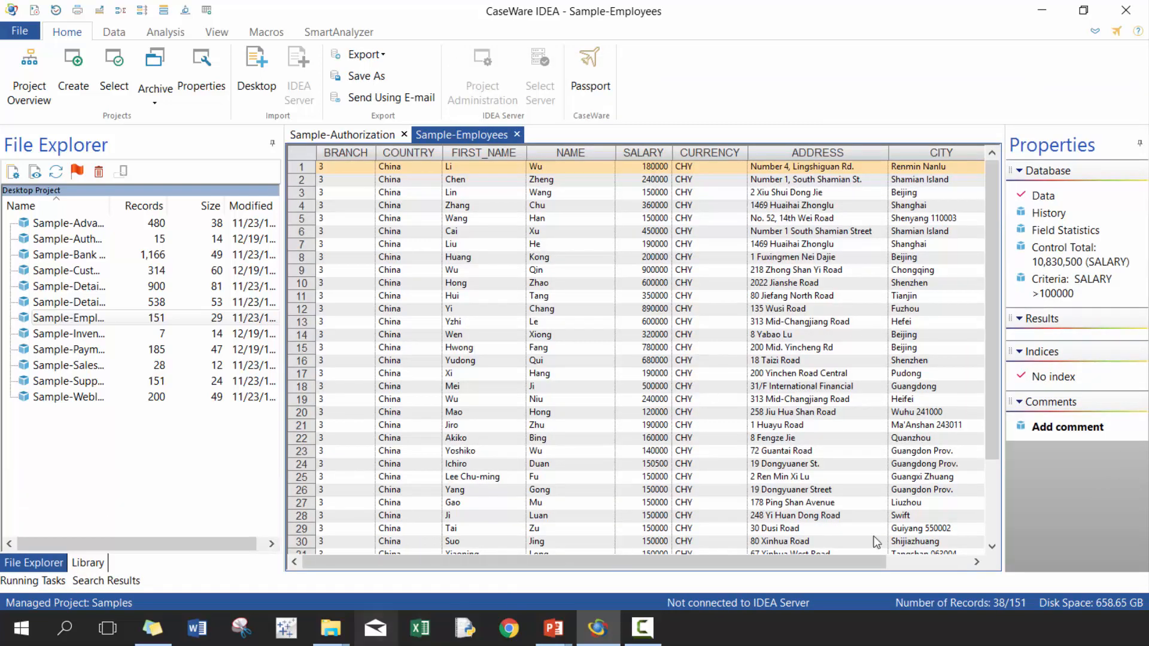
{"action": "mouse_move", "coordinate": [1070, 344]}
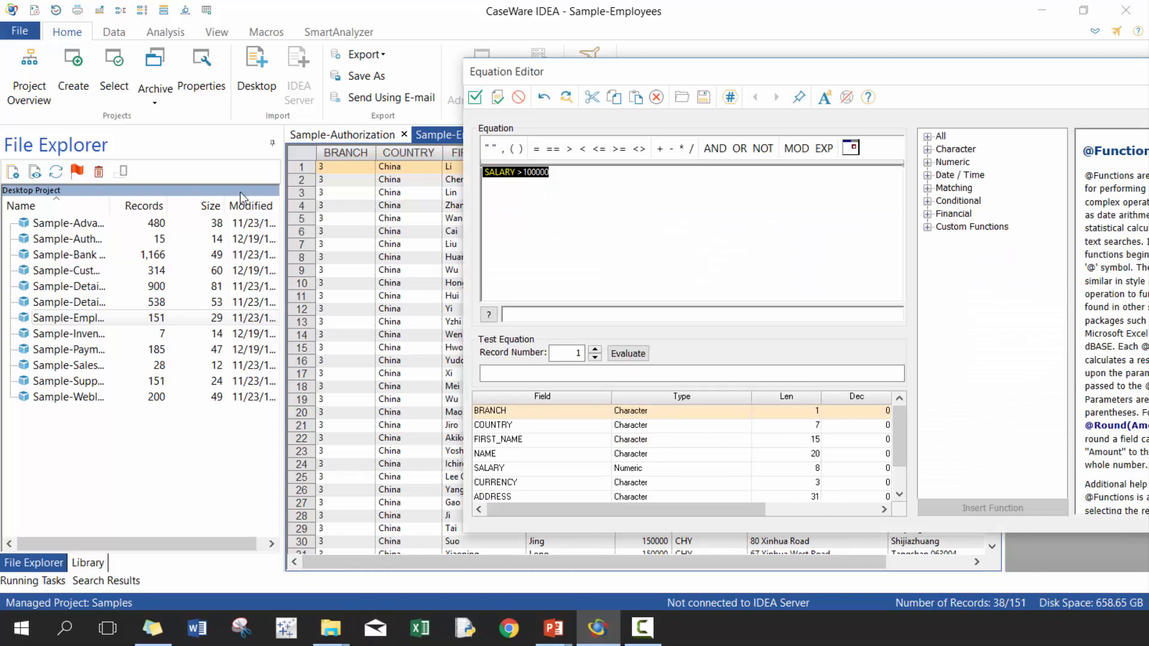
Step: Clear the SALARY > 100000 criteria to restore all 151 records, then view Project Overview
{"action": "left_click", "coordinate": [474, 97]}
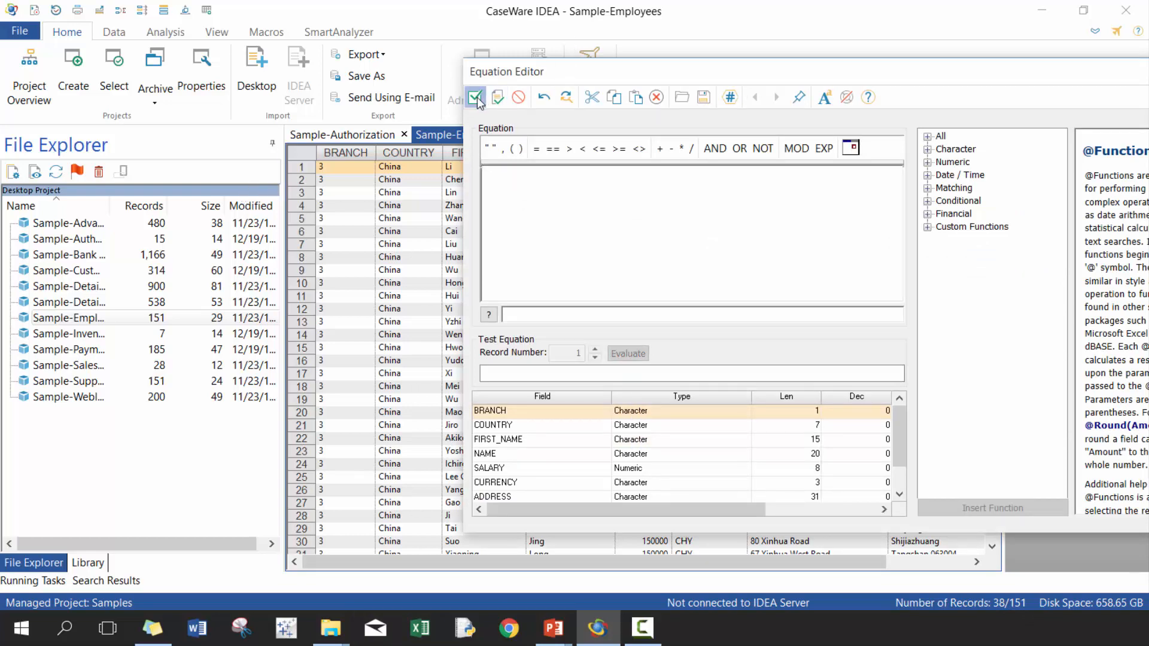
{"action": "left_click", "coordinate": [475, 97]}
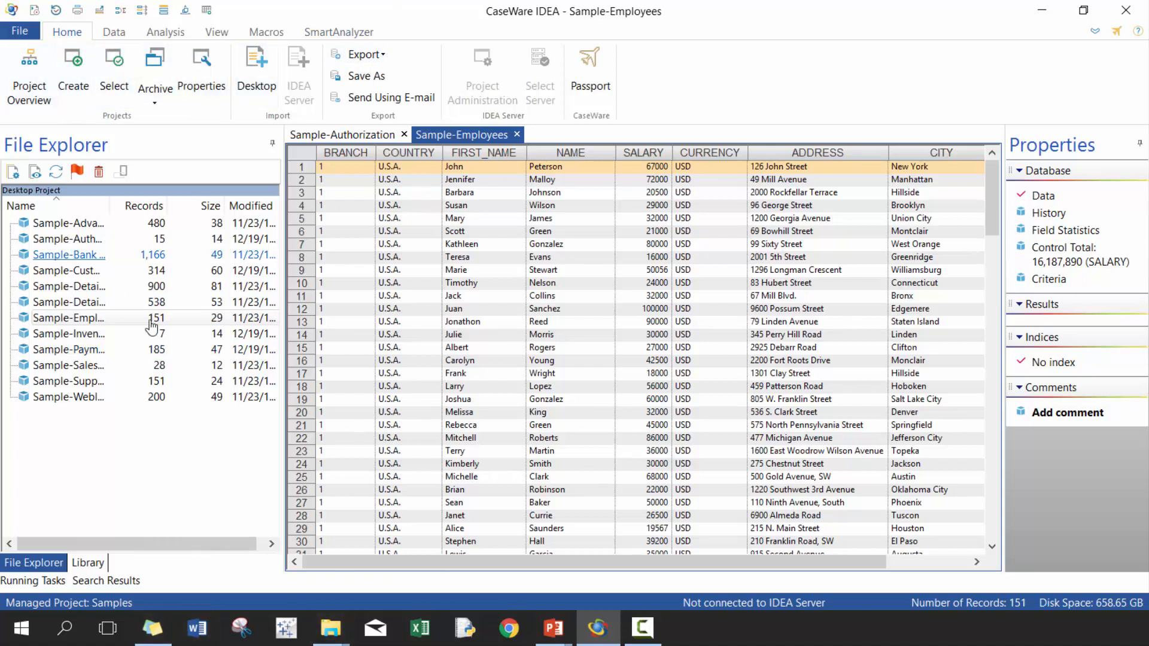
{"action": "mouse_move", "coordinate": [29, 87]}
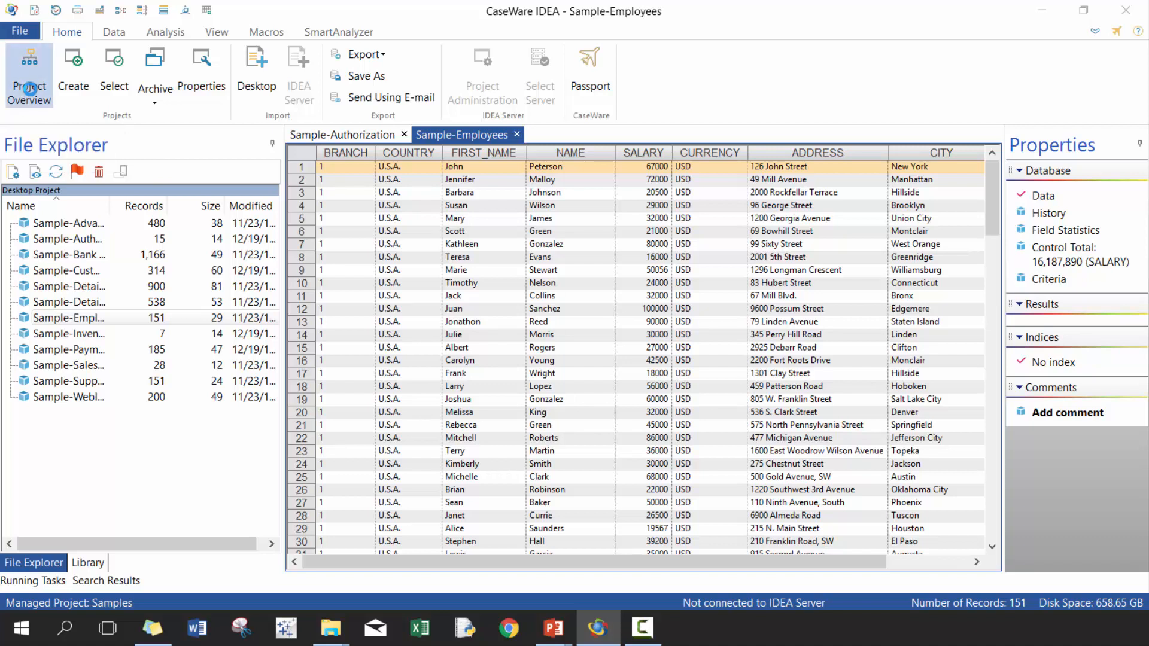
{"action": "left_click", "coordinate": [27, 72]}
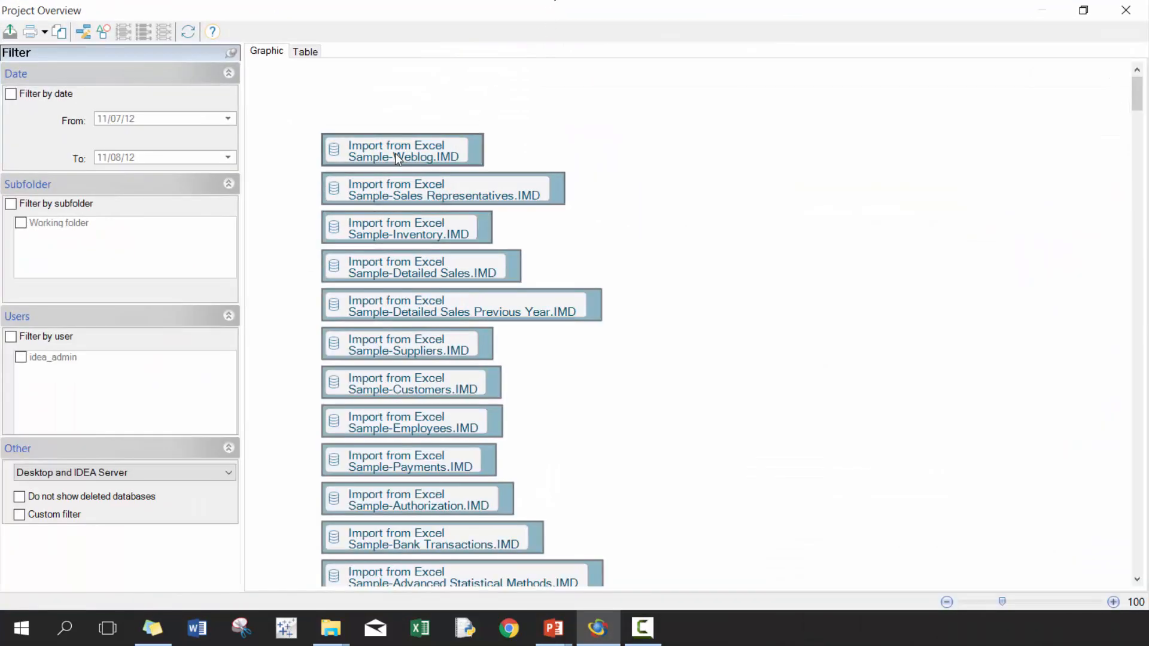
{"action": "scroll", "scroll_direction": "down", "scroll_amount": 3}
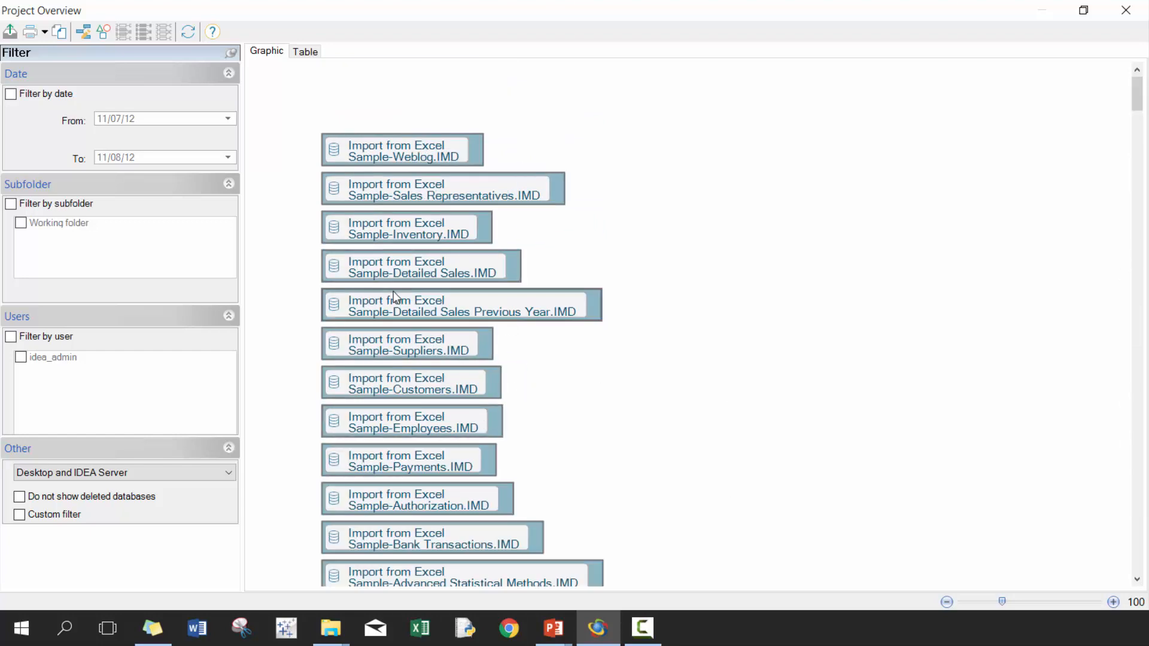
{"action": "left_click", "coordinate": [305, 52]}
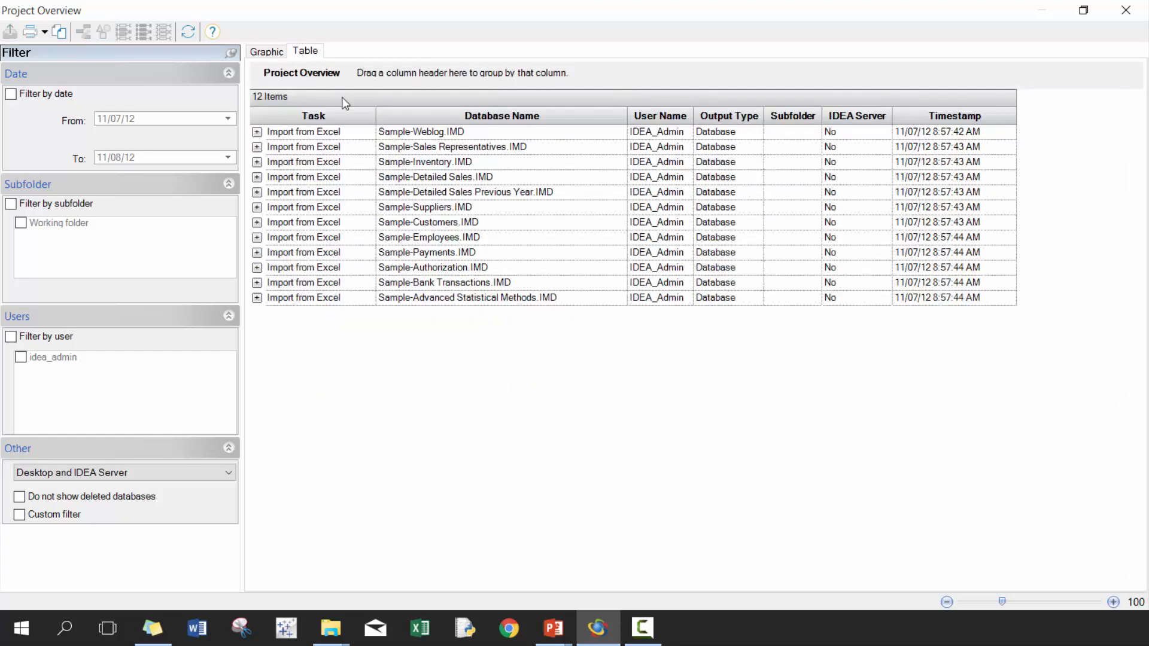
{"action": "mouse_move", "coordinate": [918, 183]}
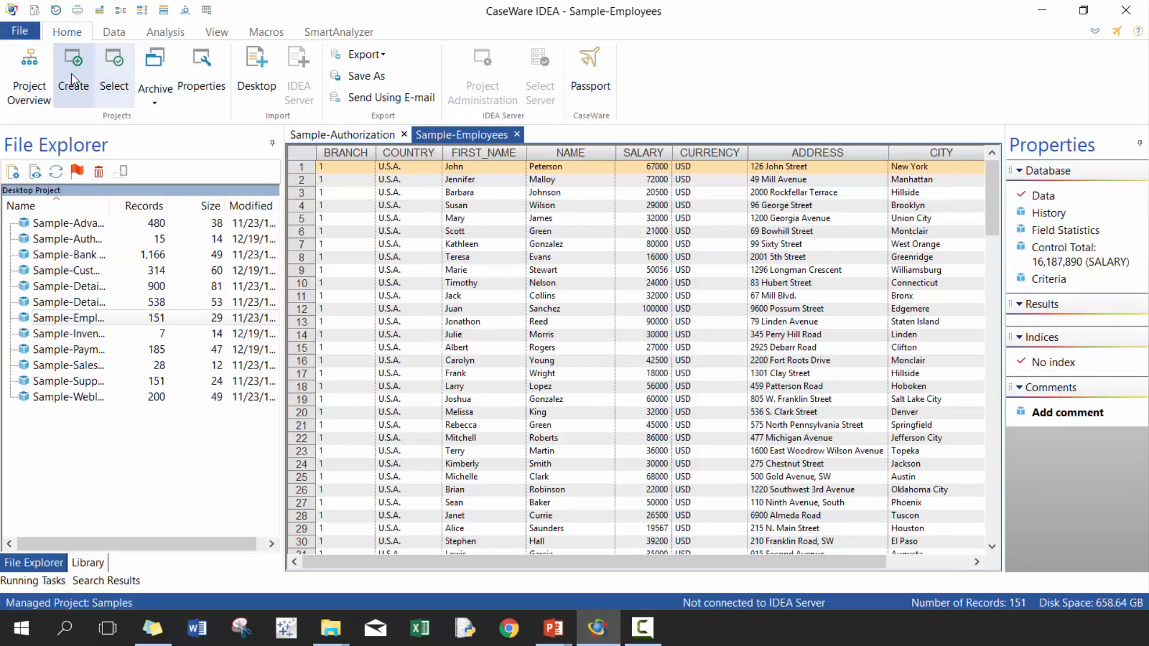
{"action": "mouse_move", "coordinate": [75, 77]}
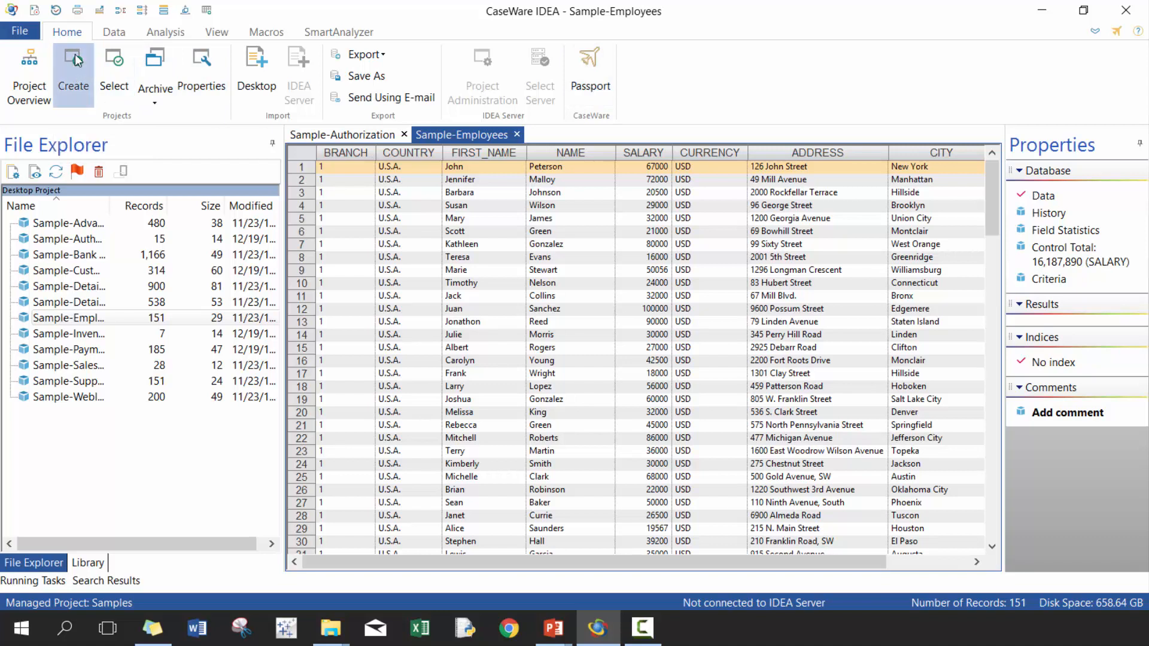
Step: Create the managed project 'Tutorial', closing the open databases
{"action": "left_click", "coordinate": [73, 63]}
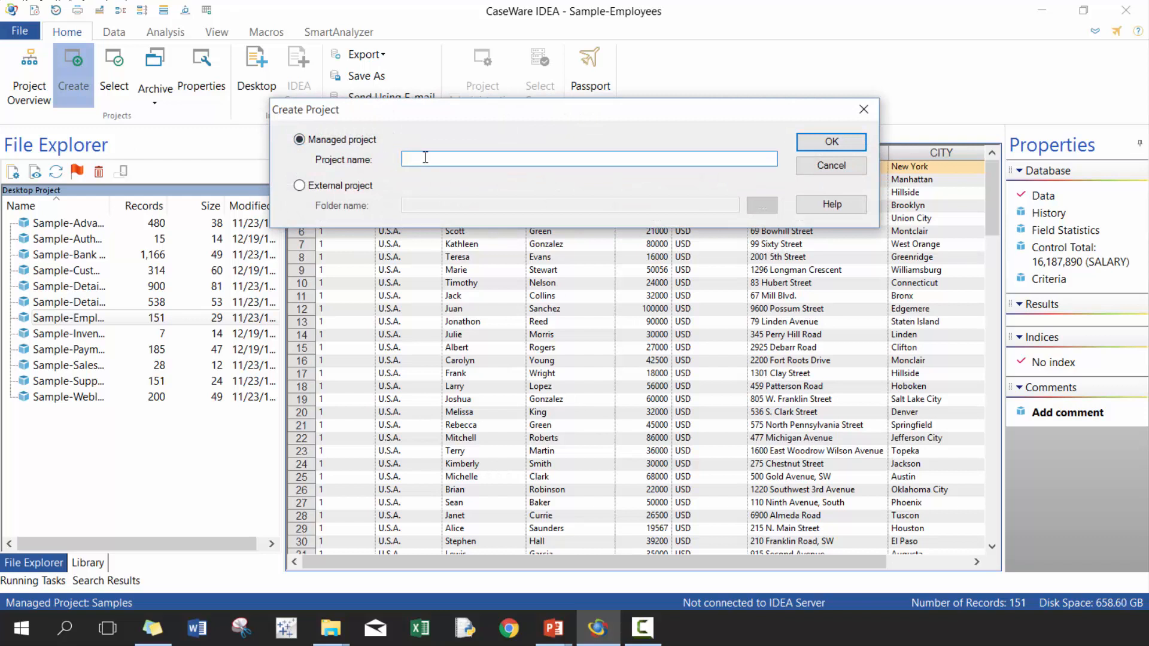
{"action": "type", "text": "Tutorial"}
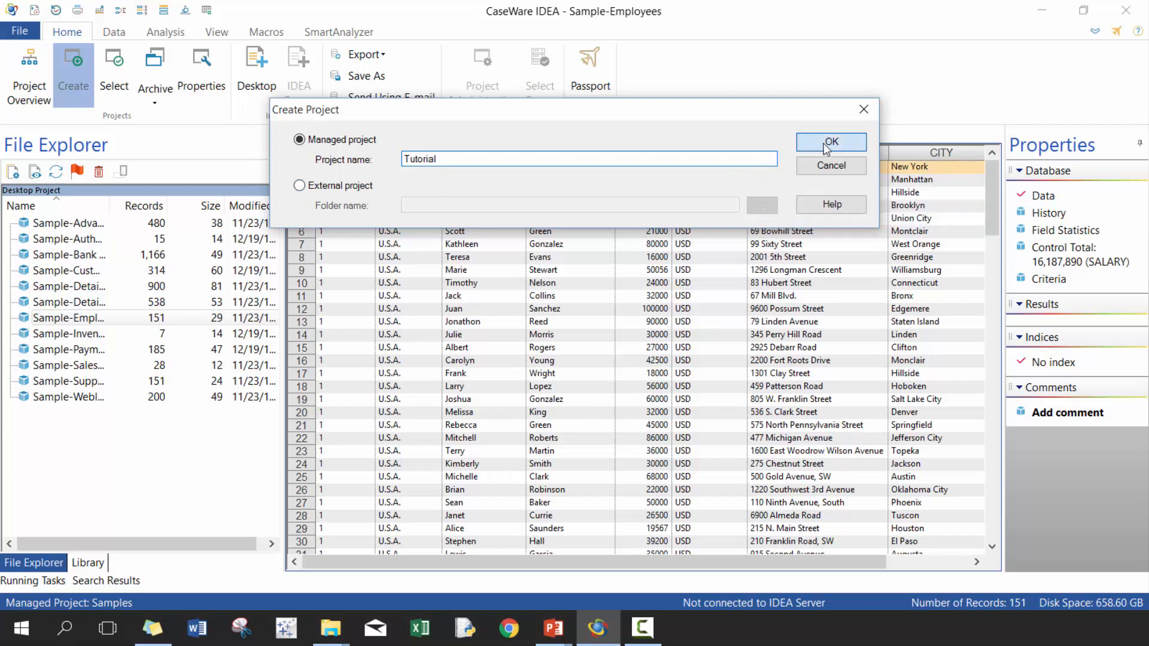
{"action": "left_click", "coordinate": [831, 143]}
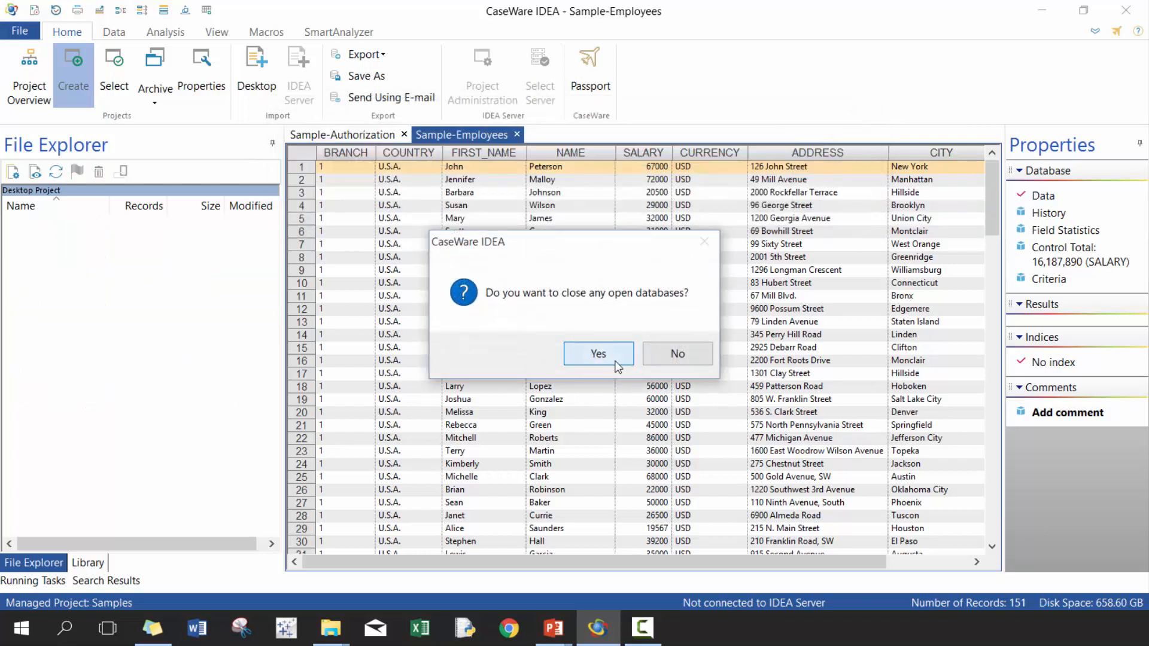
{"action": "left_click", "coordinate": [599, 354]}
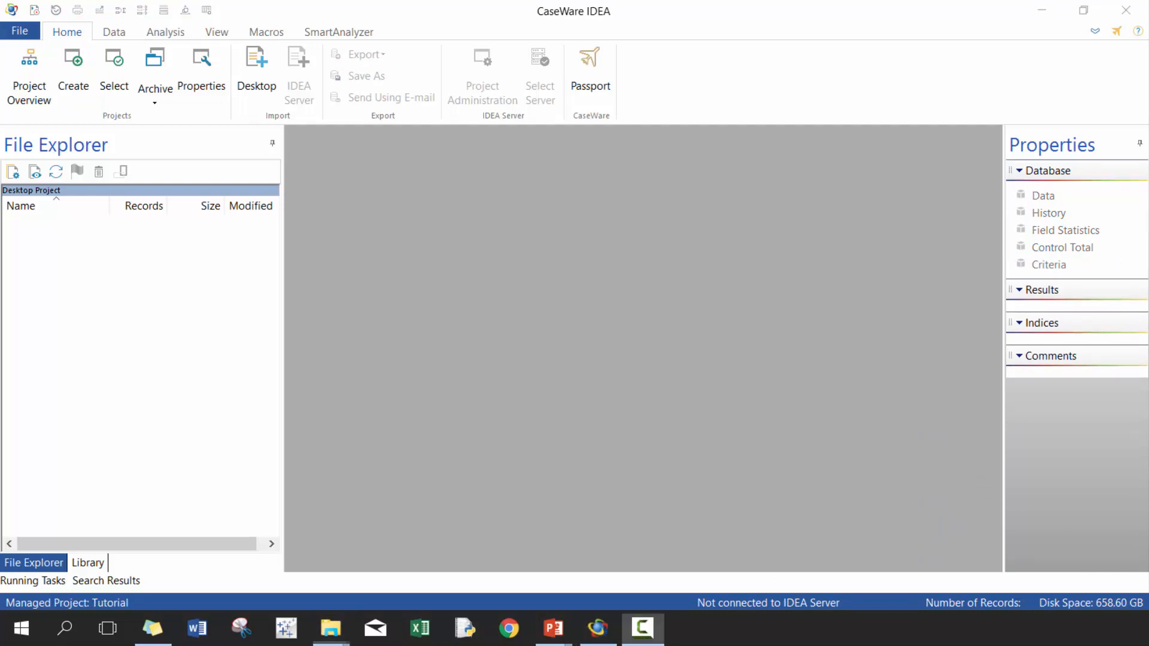
Step: Browse the Tutorial project folder in File Explorer and open Source Files.ILB
{"action": "left_click", "coordinate": [334, 627]}
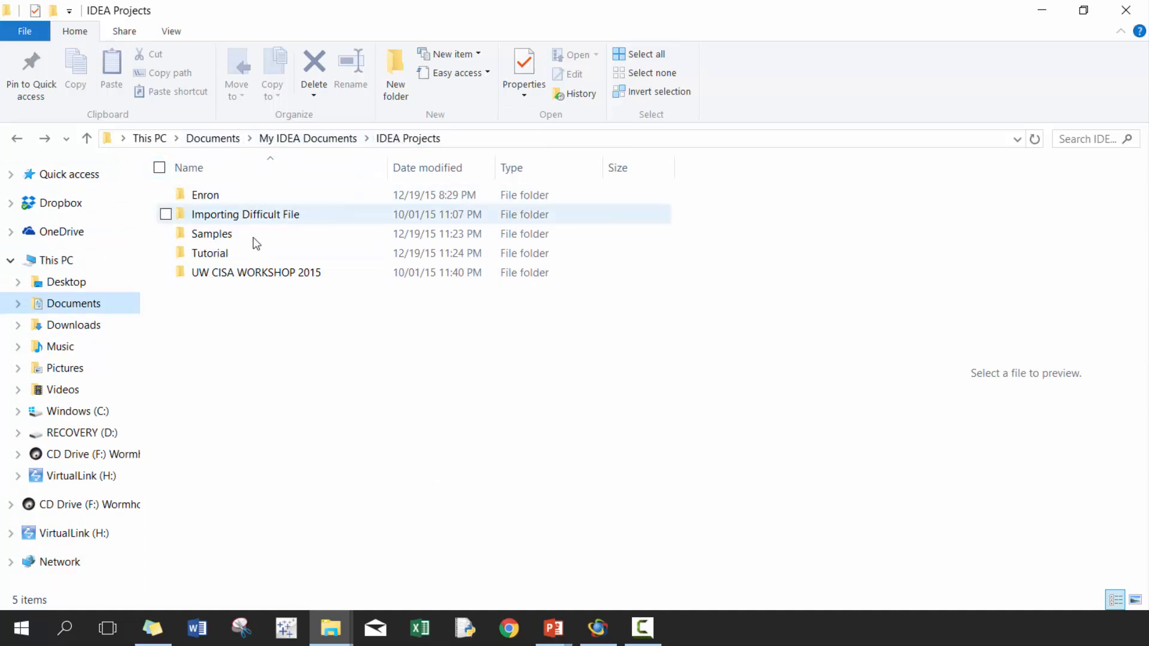
{"action": "left_click", "coordinate": [209, 254]}
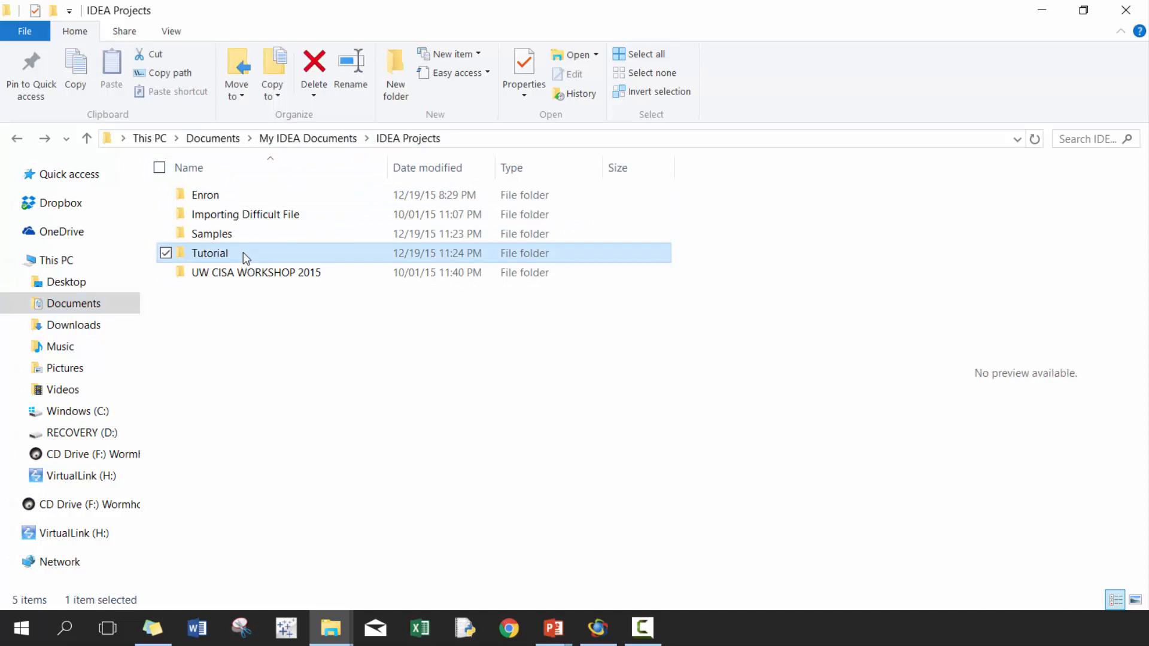
{"action": "double_click", "coordinate": [208, 253]}
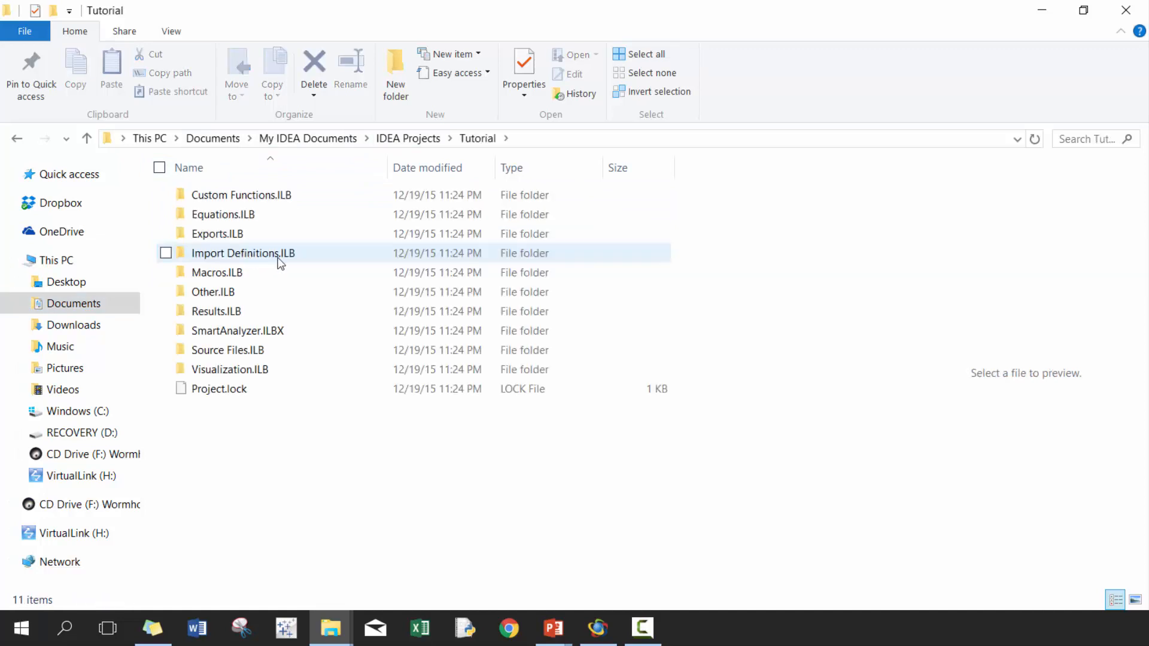
{"action": "mouse_move", "coordinate": [292, 294]}
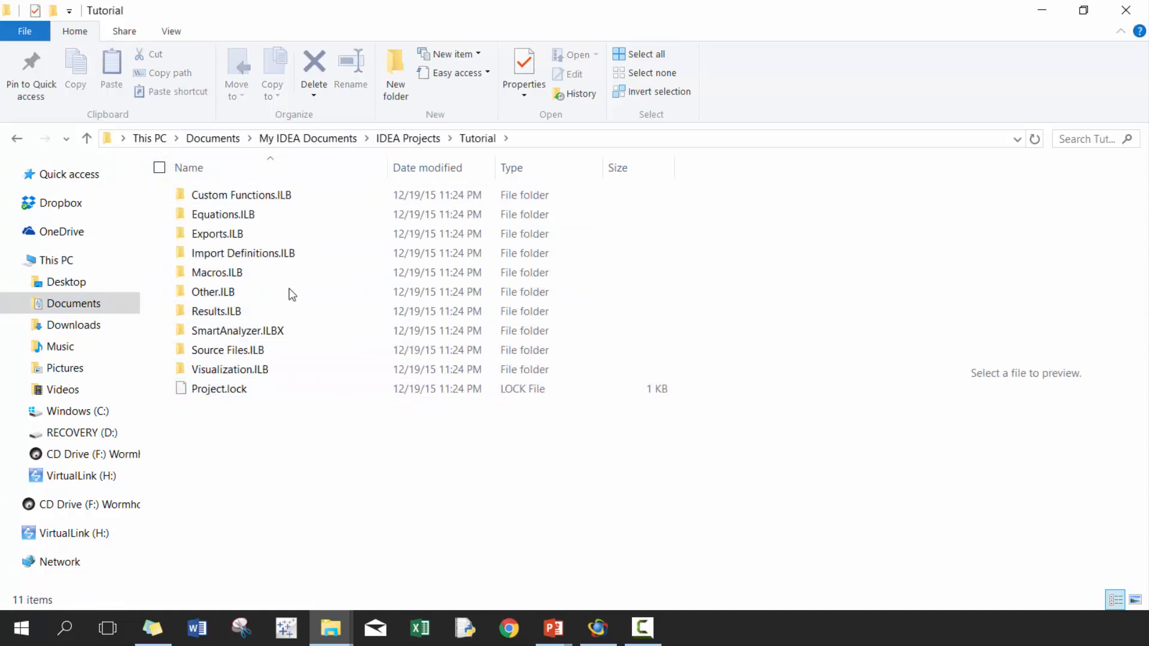
{"action": "left_click", "coordinate": [230, 369]}
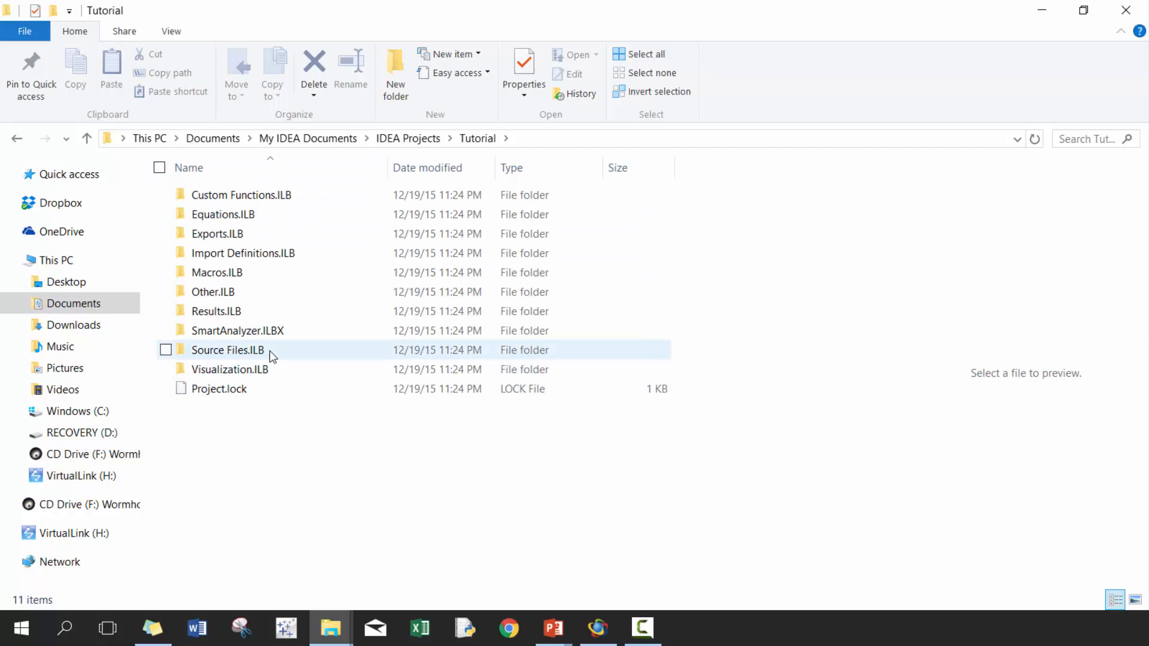
{"action": "mouse_move", "coordinate": [271, 356]}
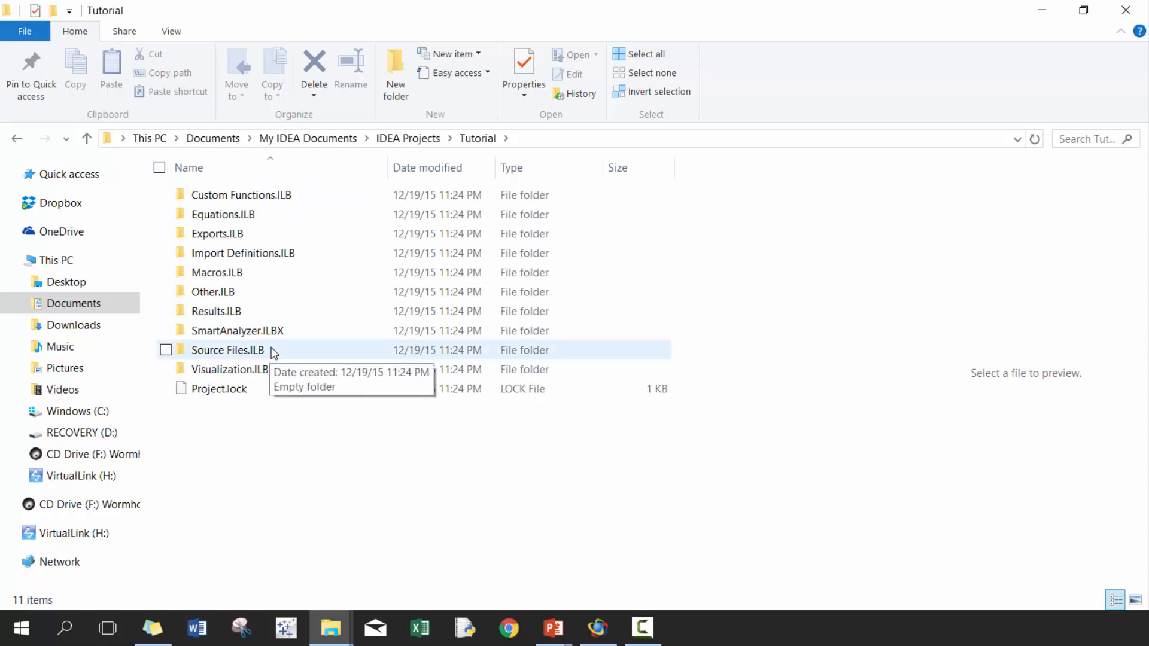
{"action": "double_click", "coordinate": [226, 350]}
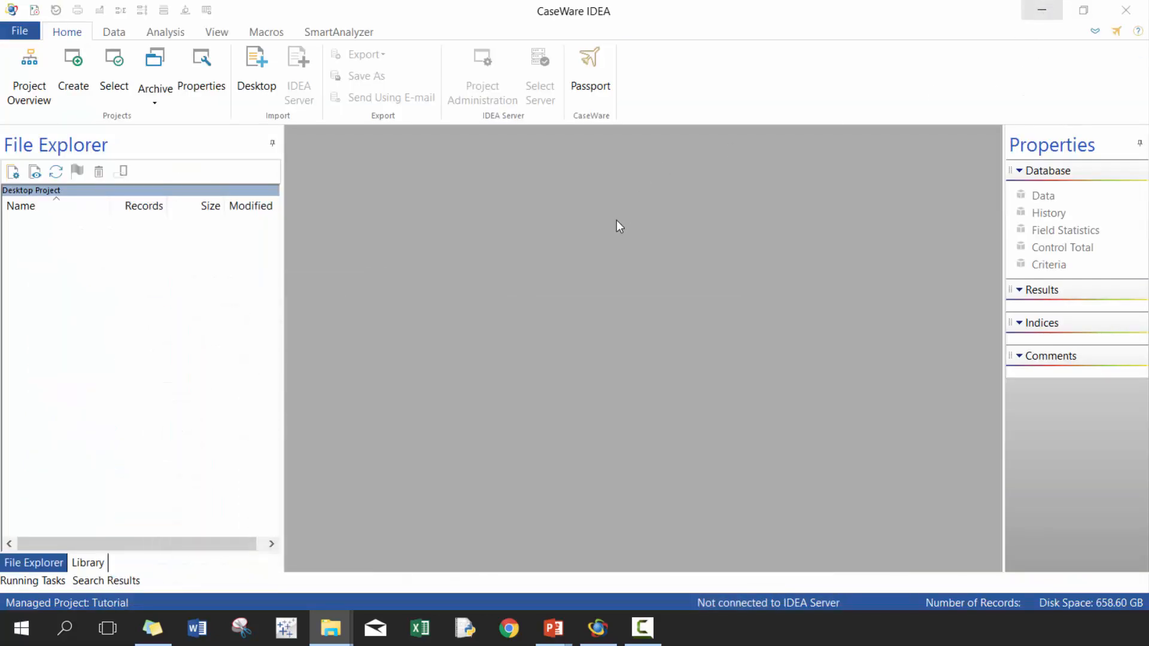
{"action": "mouse_move", "coordinate": [140, 106]}
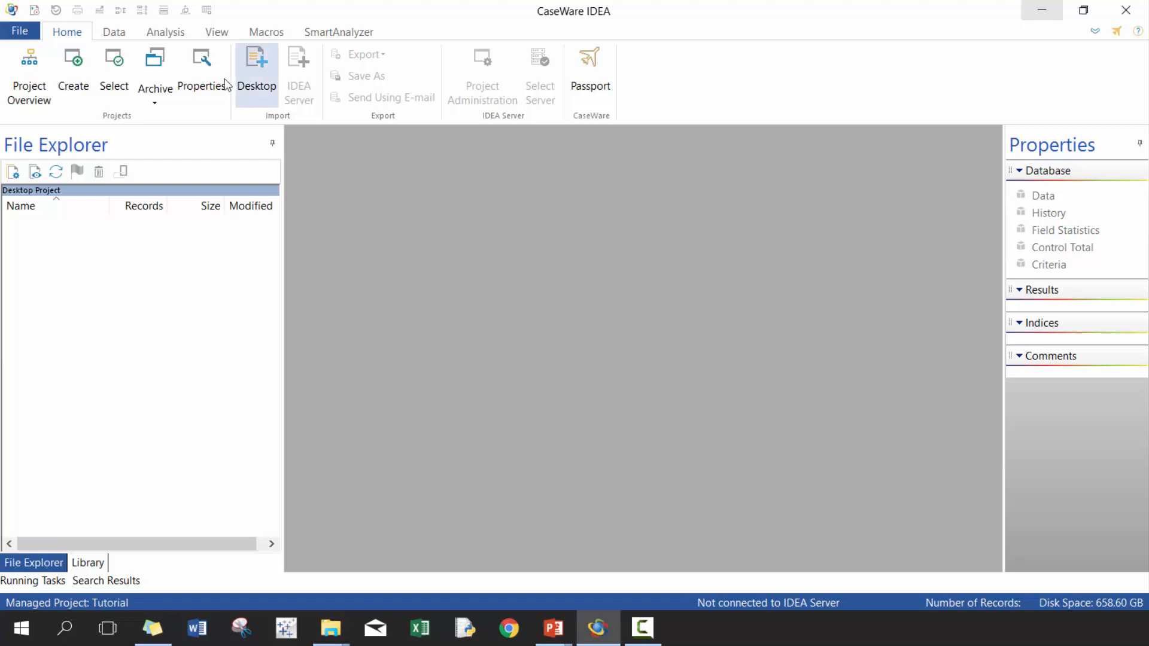
{"action": "left_click", "coordinate": [114, 69]}
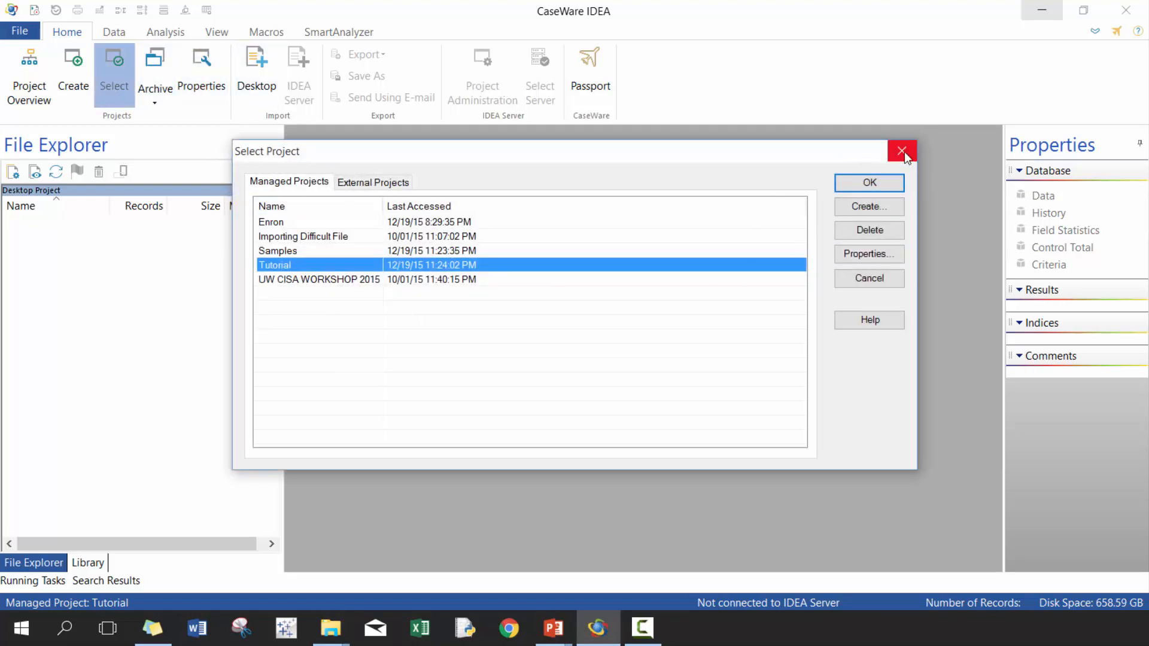
{"action": "left_click", "coordinate": [901, 149]}
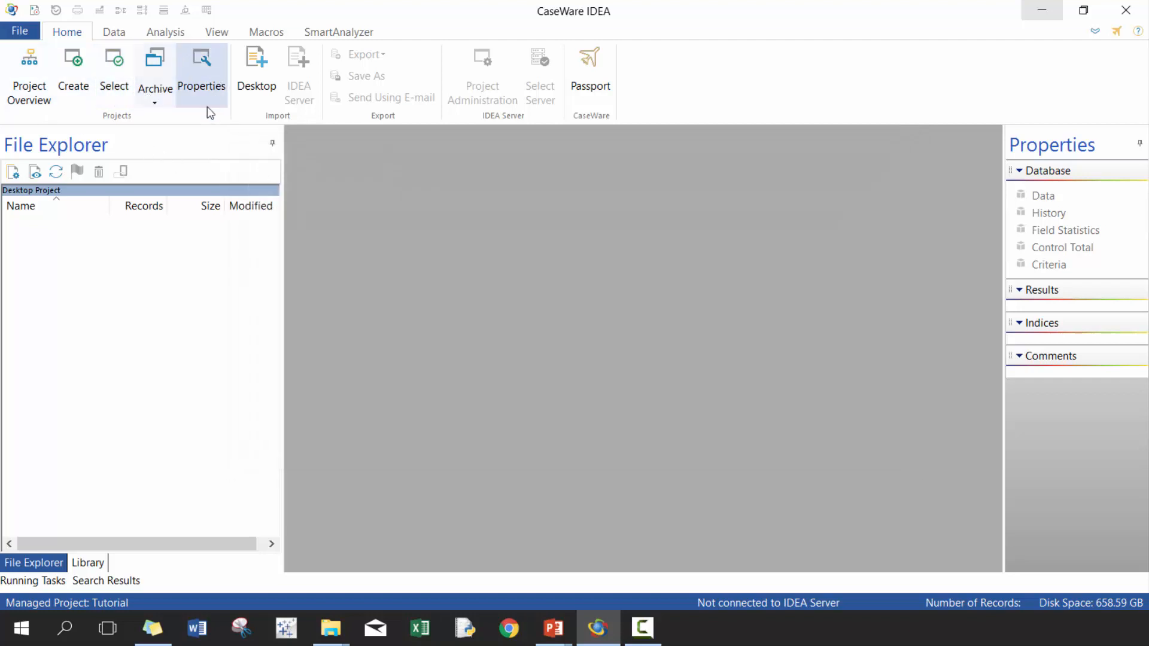
{"action": "mouse_move", "coordinate": [258, 148]}
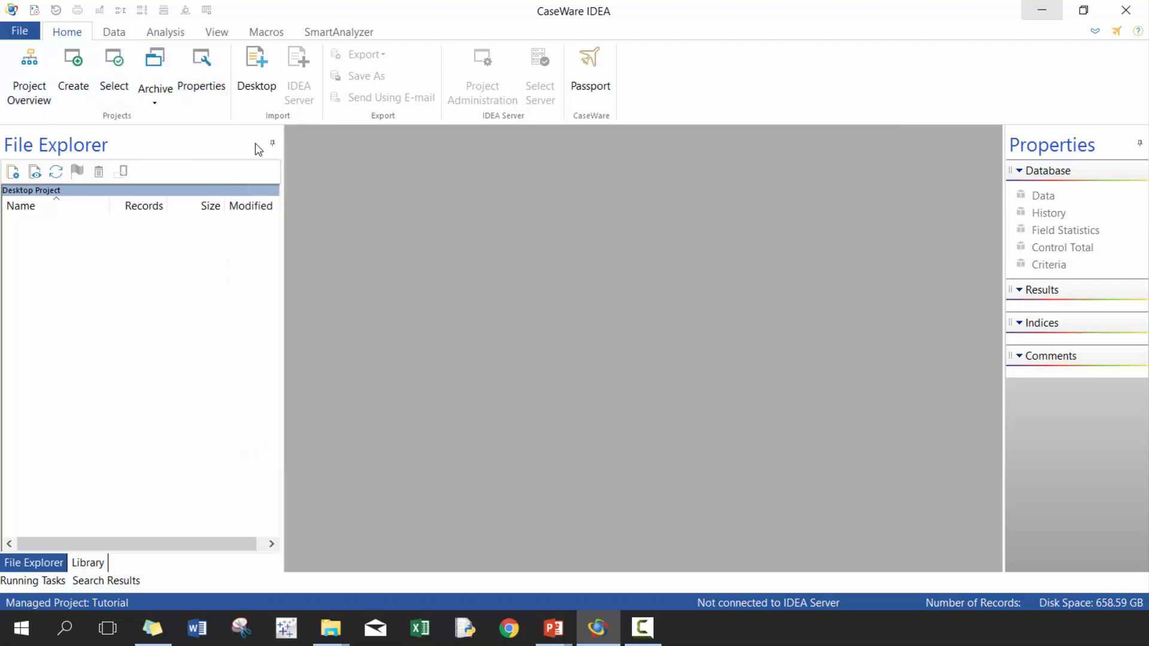
{"action": "mouse_move", "coordinate": [267, 84]}
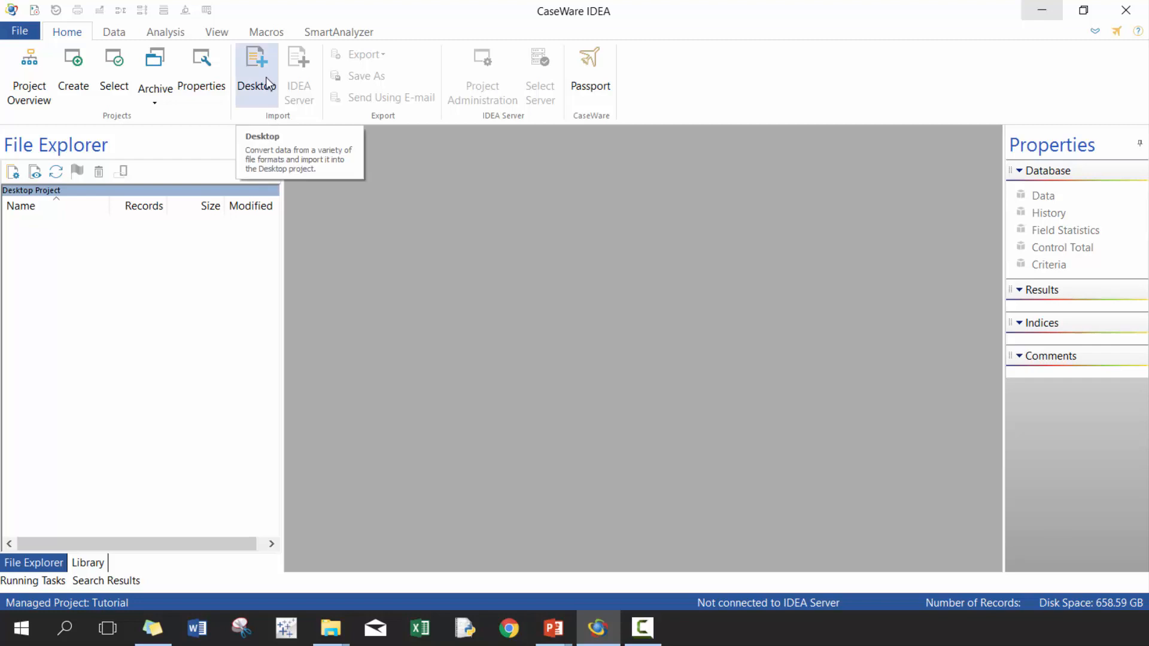
{"action": "mouse_move", "coordinate": [277, 71]}
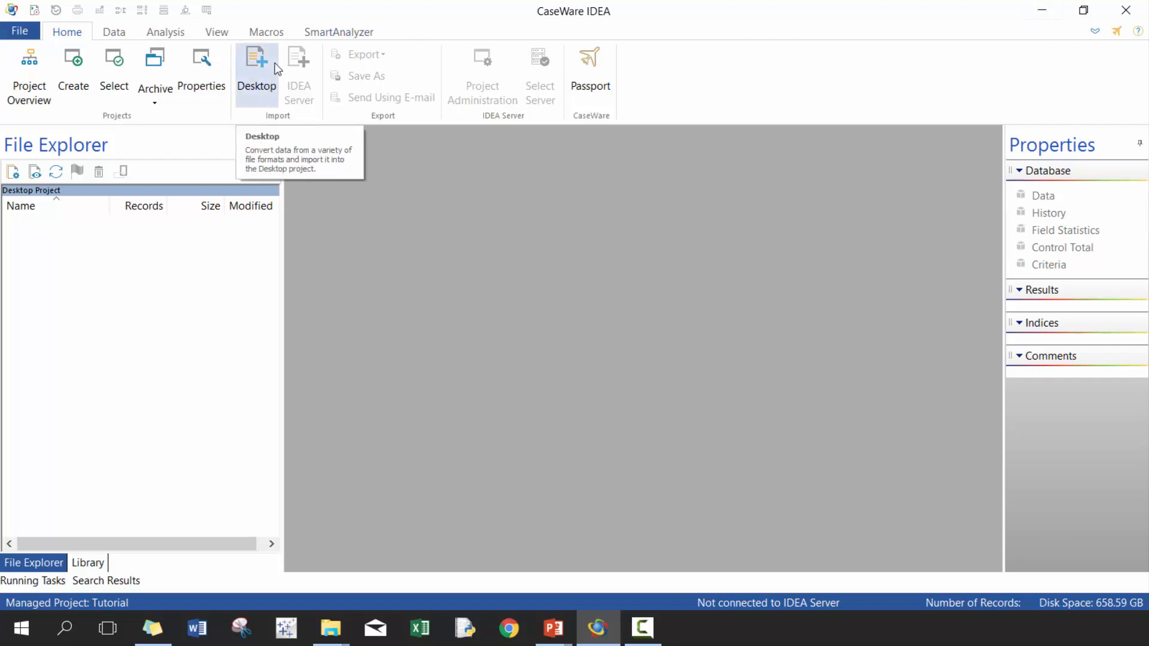
{"action": "mouse_move", "coordinate": [299, 66]}
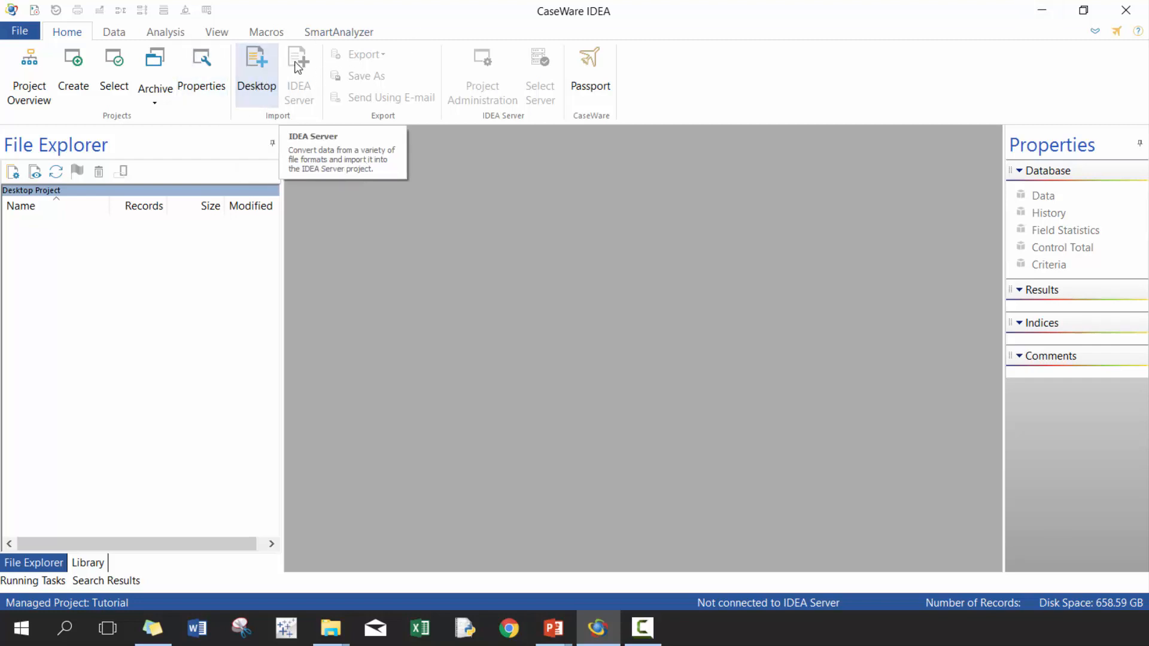
{"action": "mouse_move", "coordinate": [372, 68]}
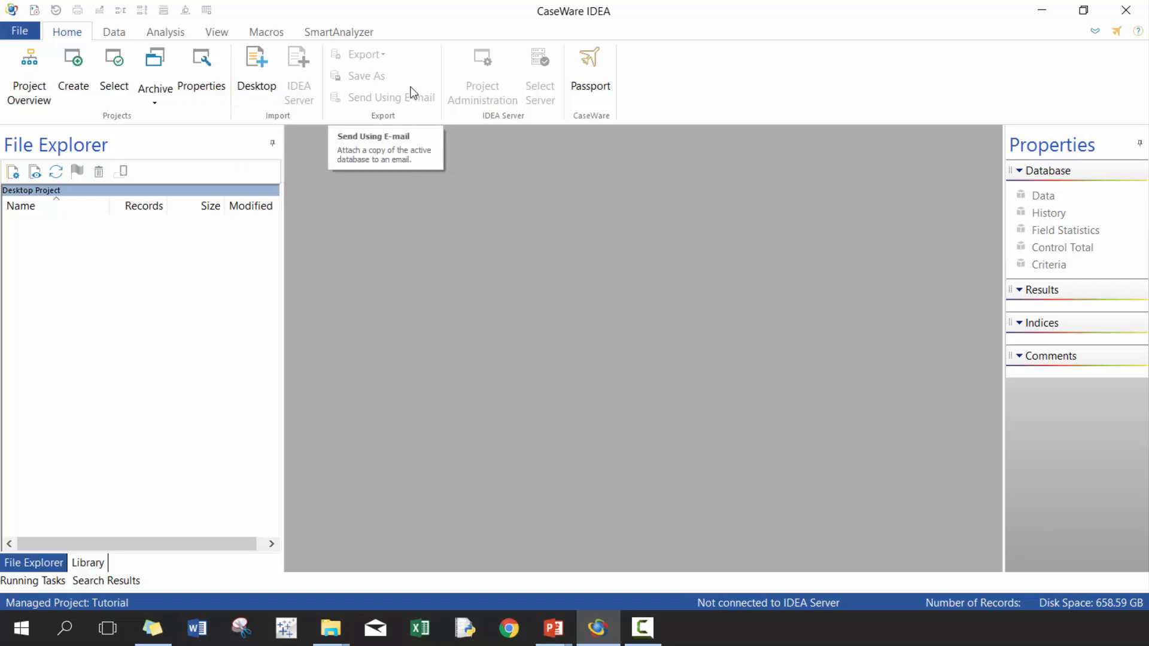
{"action": "mouse_move", "coordinate": [418, 65]}
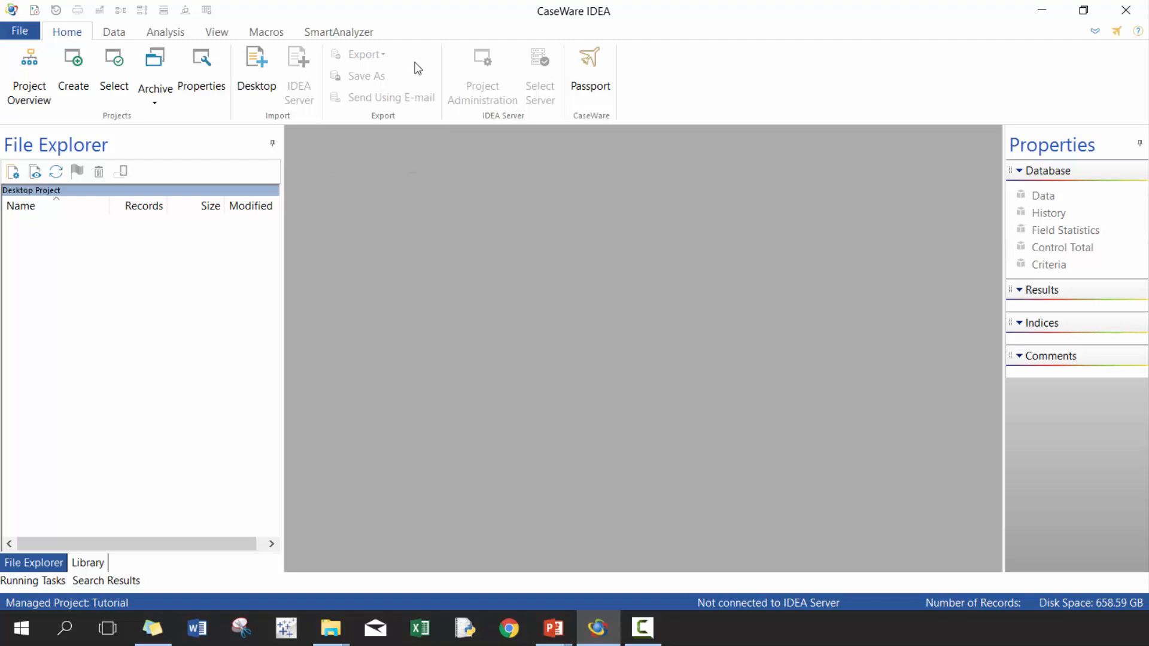
{"action": "mouse_move", "coordinate": [477, 125]}
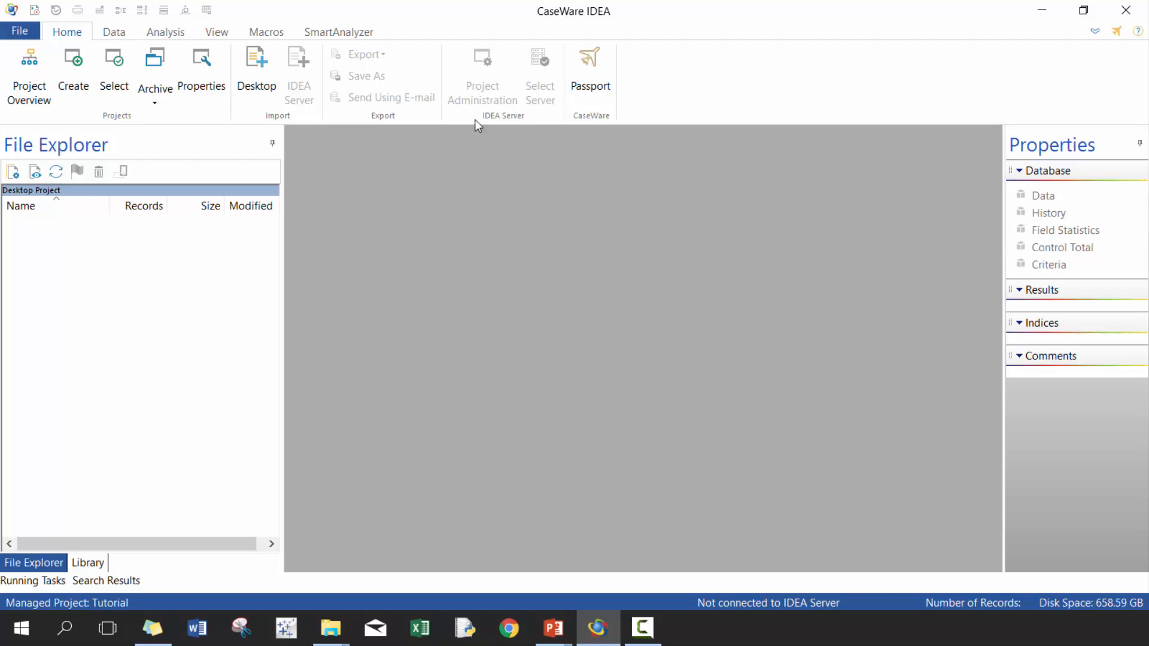
{"action": "mouse_move", "coordinate": [497, 122]}
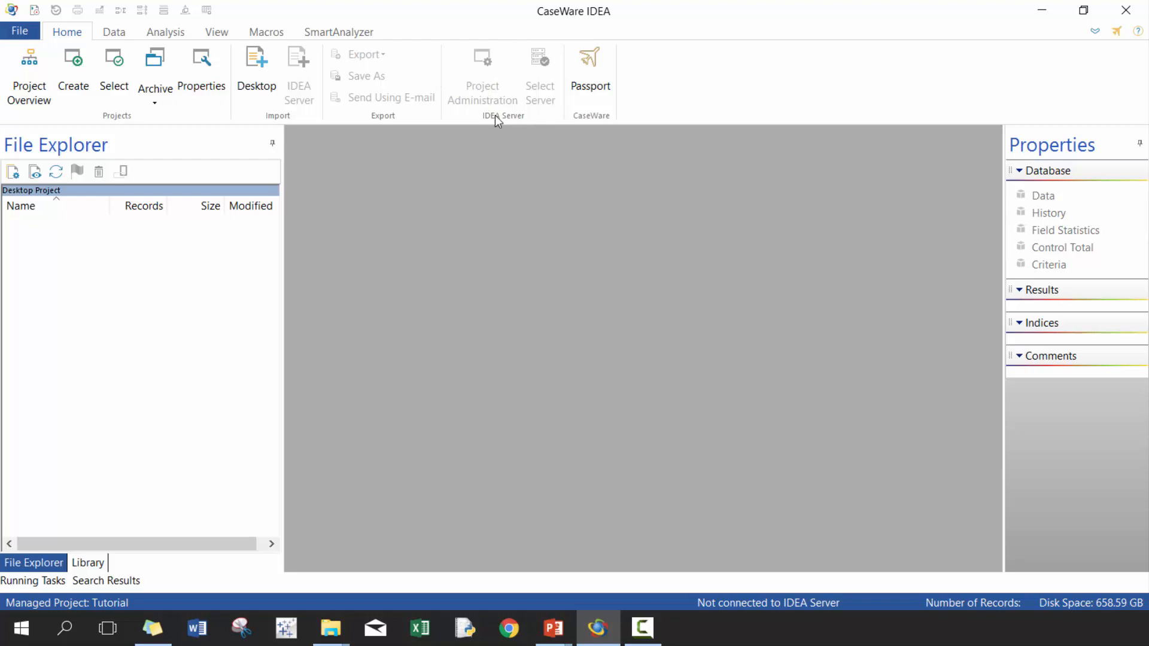
{"action": "left_click", "coordinate": [19, 32]}
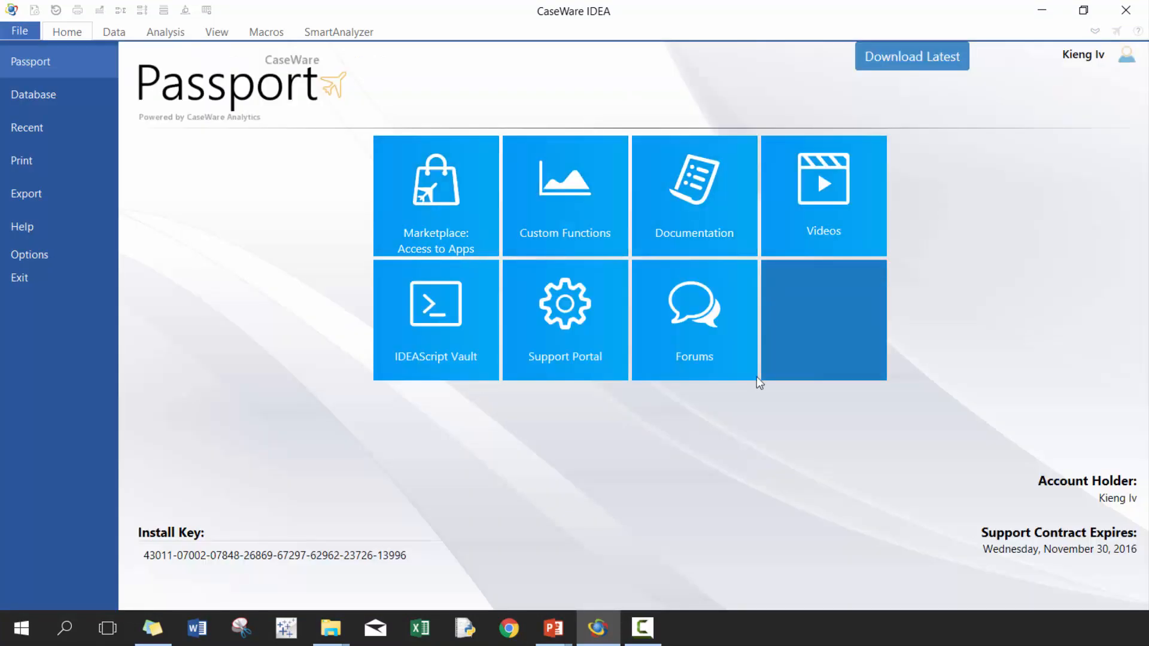
{"action": "mouse_move", "coordinate": [462, 193]}
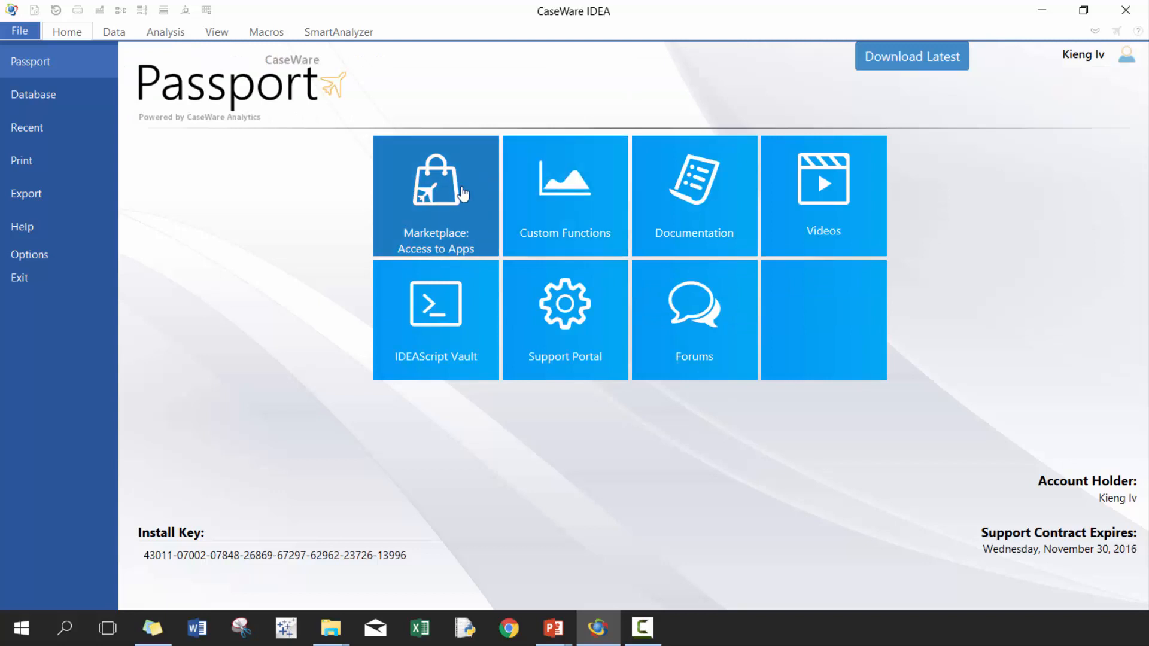
{"action": "mouse_move", "coordinate": [864, 222]}
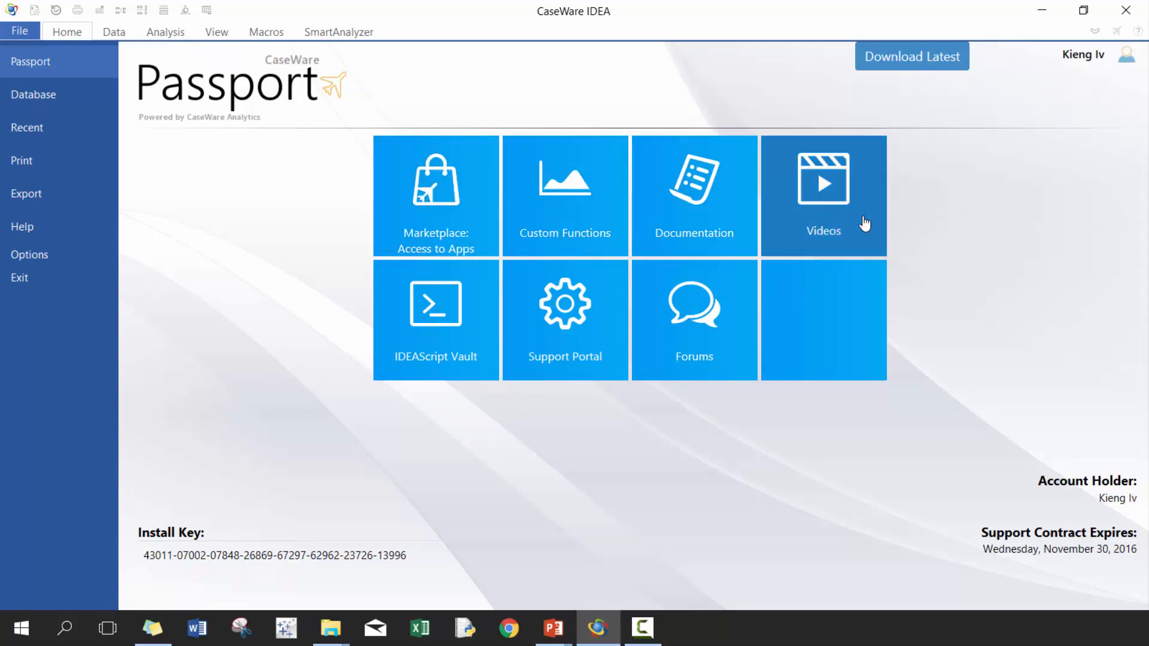
{"action": "mouse_move", "coordinate": [724, 333]}
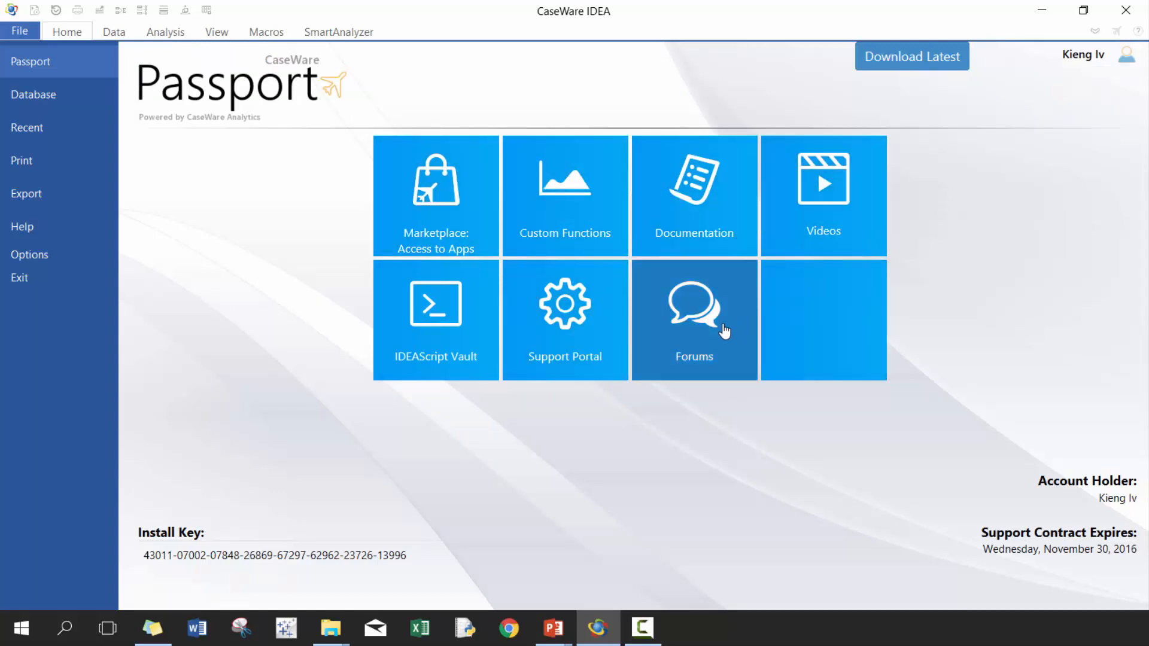
{"action": "mouse_move", "coordinate": [601, 335]}
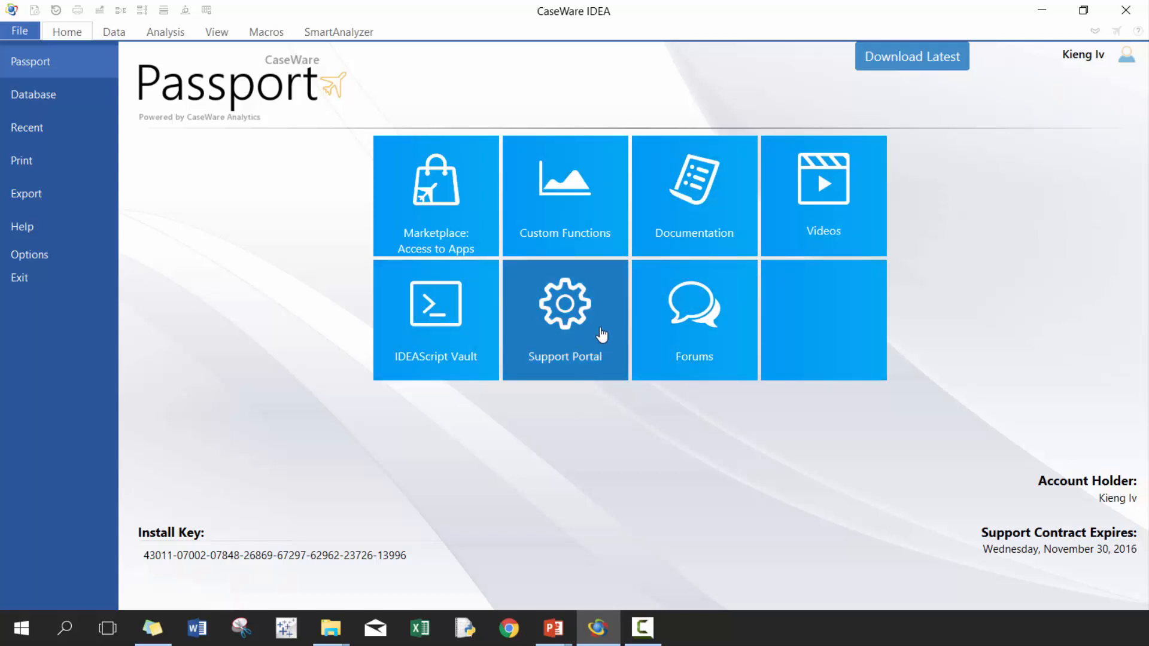
{"action": "mouse_move", "coordinate": [25, 163]}
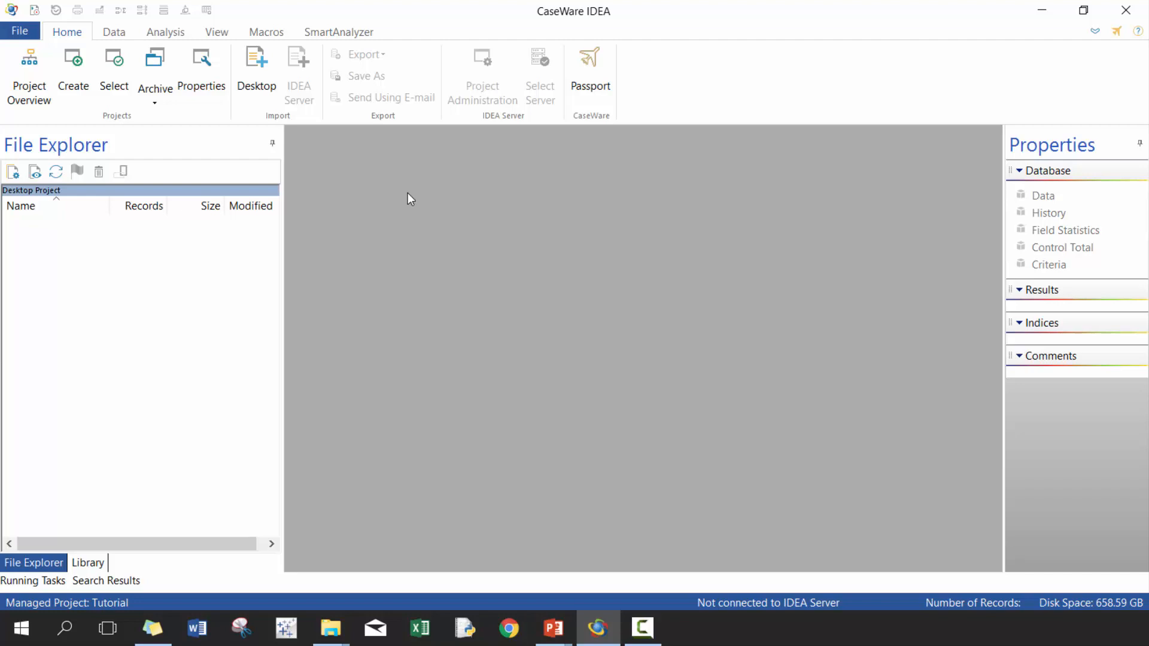
{"action": "mouse_move", "coordinate": [114, 32]}
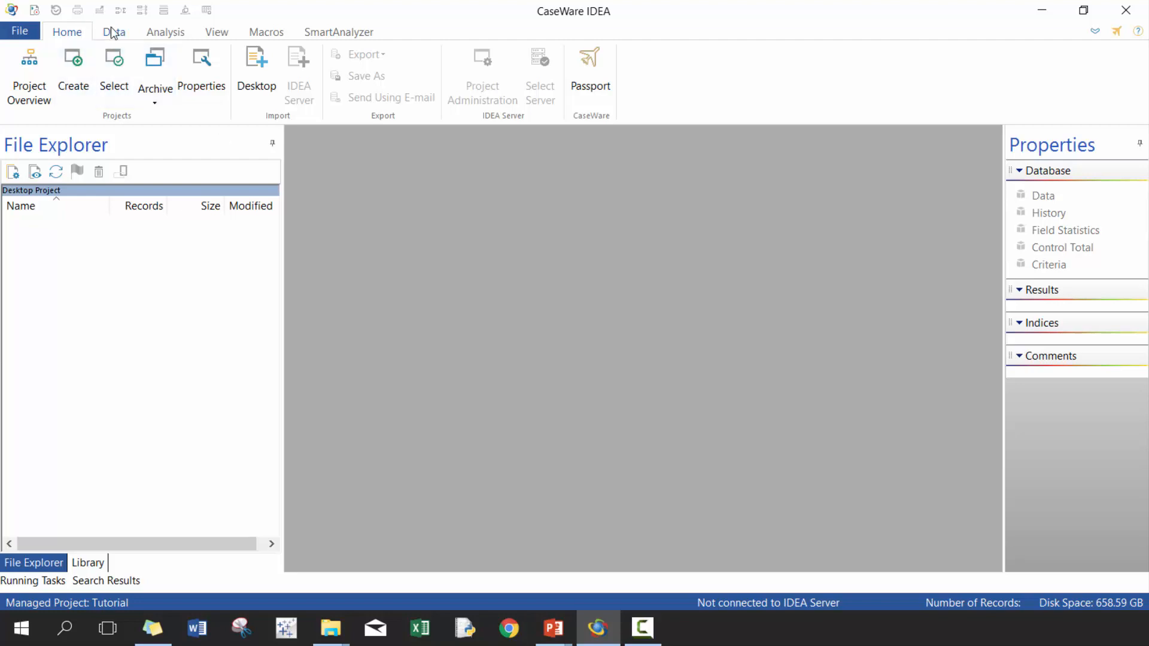
Step: Show the Data ribbon tab
{"action": "left_click", "coordinate": [114, 32]}
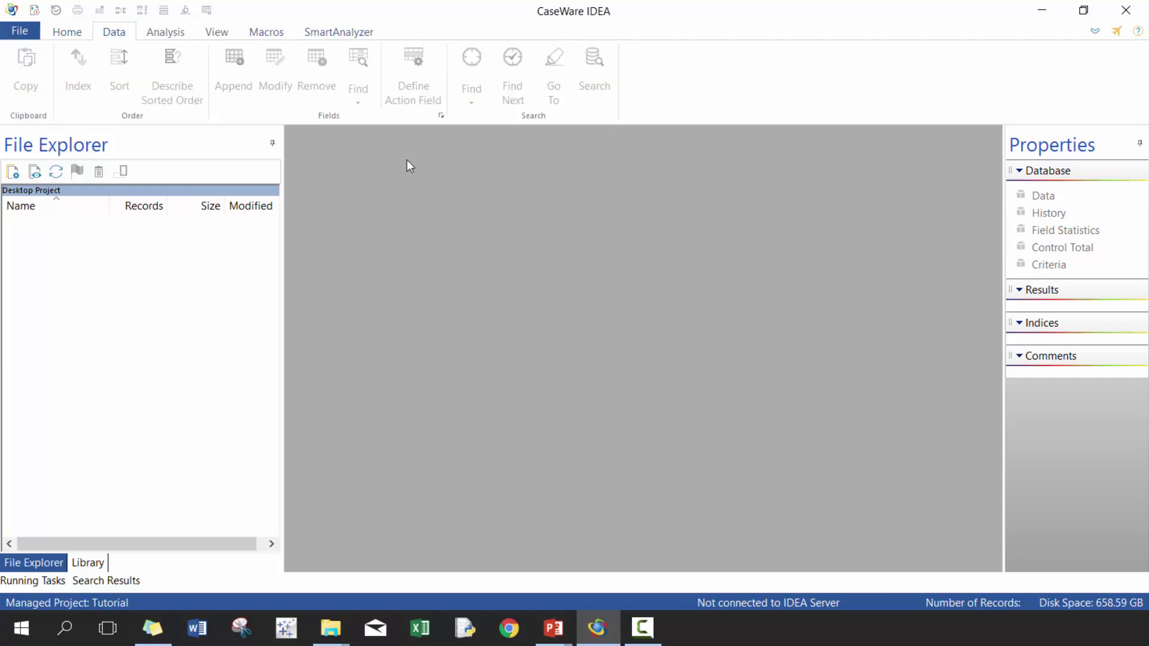
{"action": "mouse_move", "coordinate": [224, 141]}
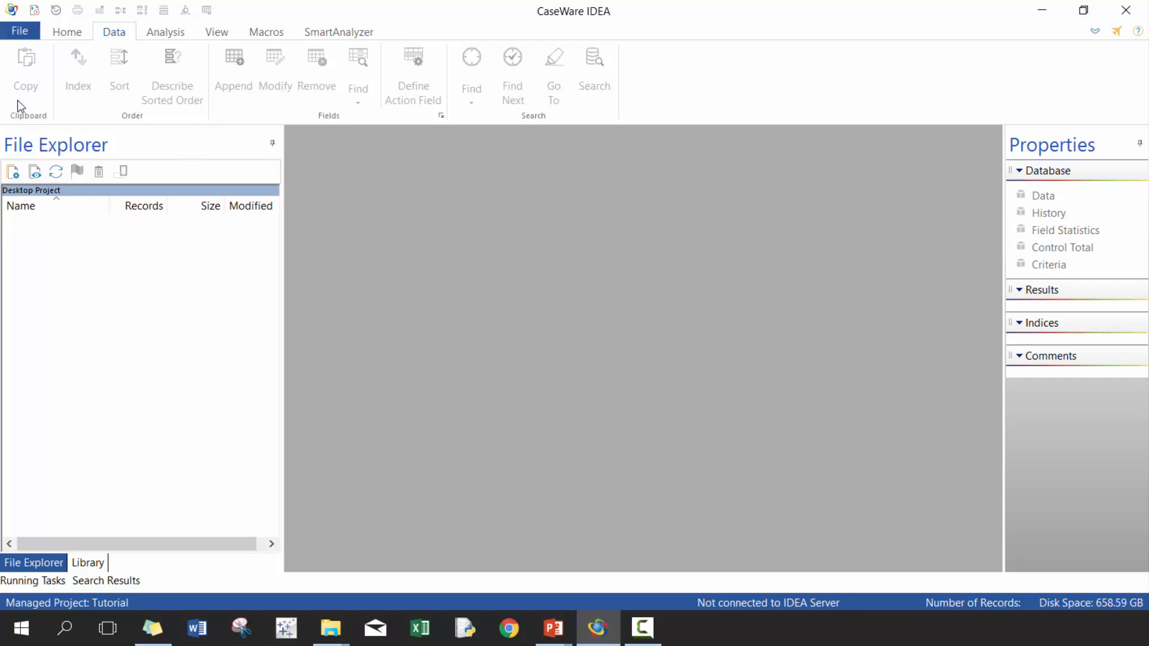
{"action": "mouse_move", "coordinate": [444, 88]}
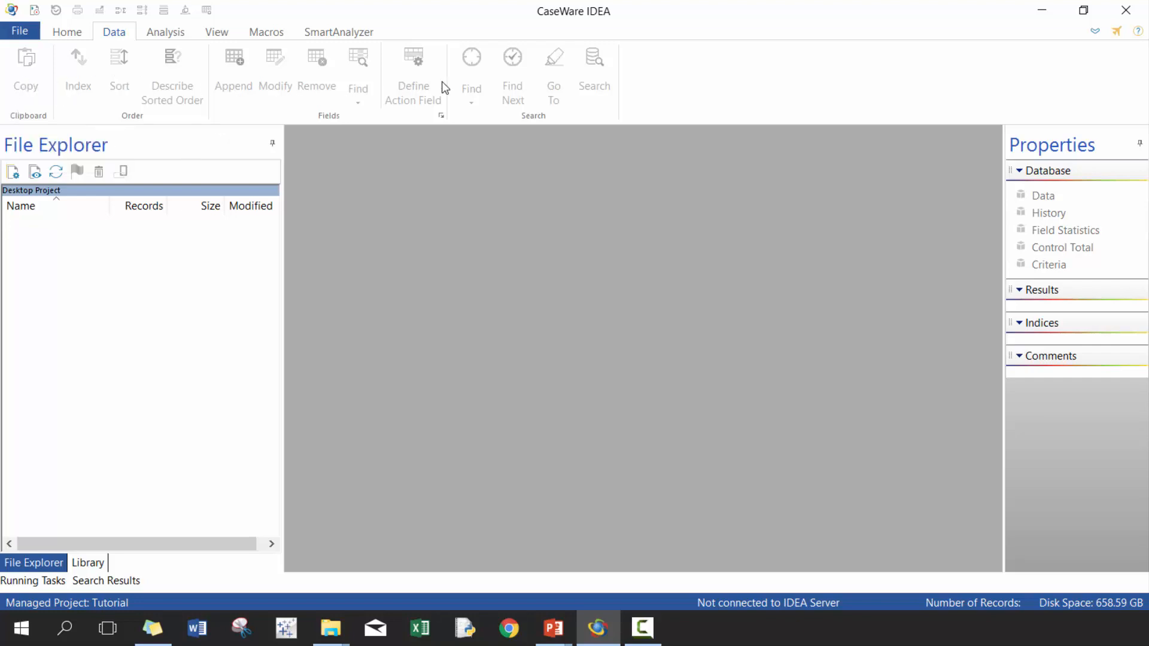
{"action": "mouse_move", "coordinate": [417, 215]}
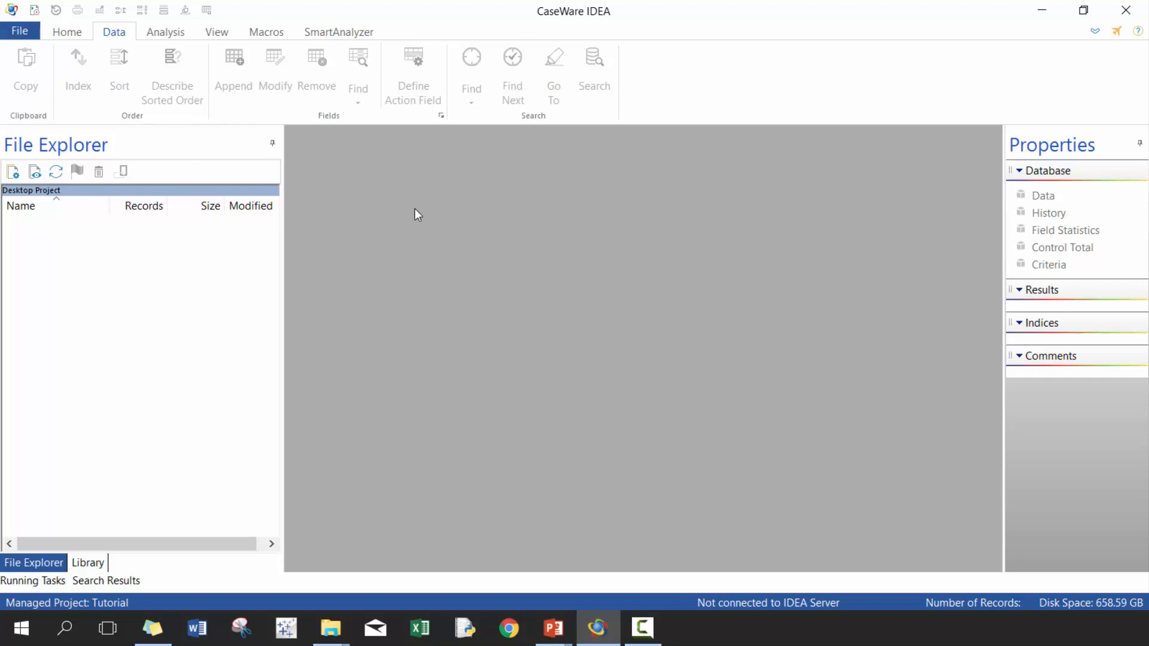
{"action": "mouse_move", "coordinate": [211, 77]}
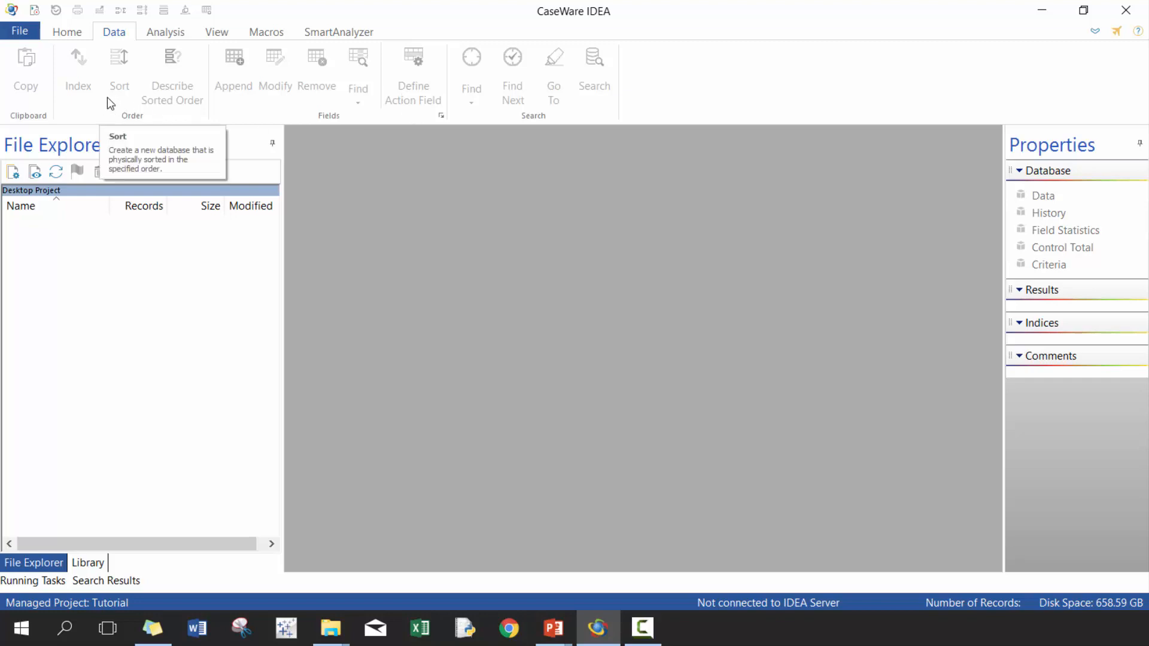
{"action": "left_click", "coordinate": [166, 32]}
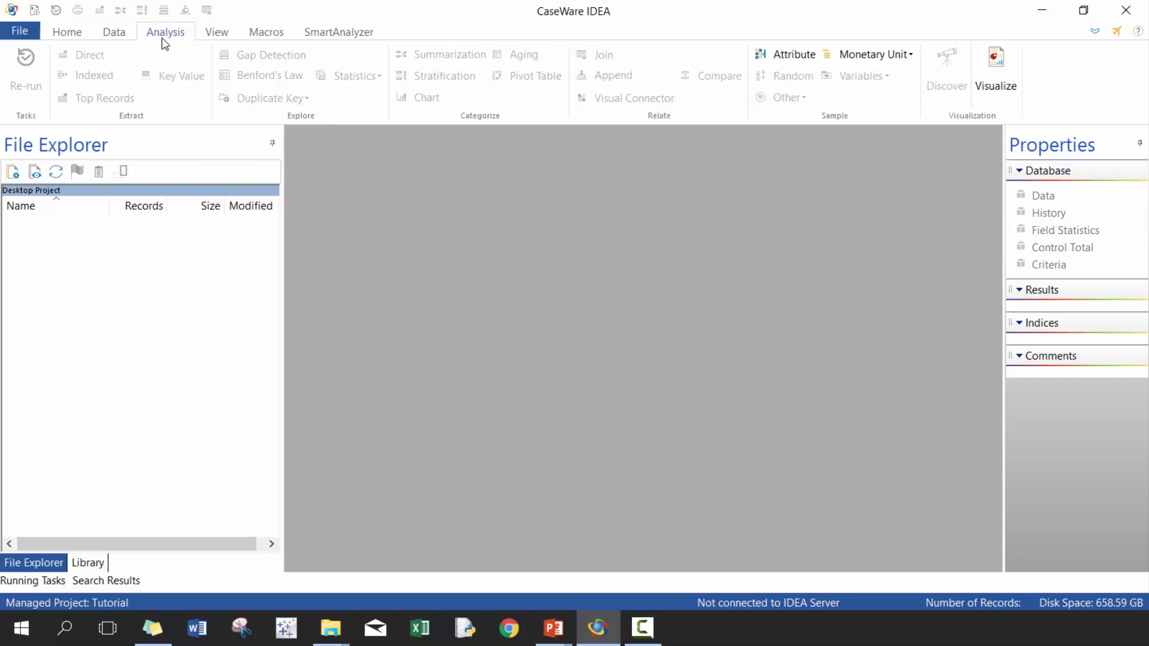
{"action": "mouse_move", "coordinate": [183, 40]}
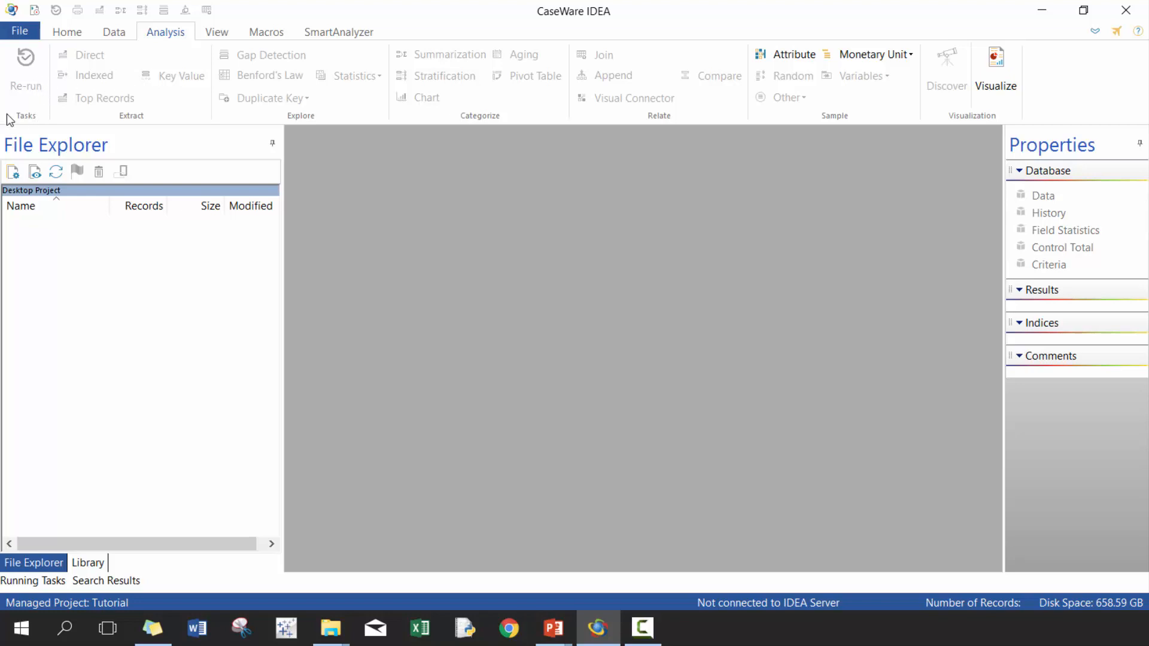
{"action": "mouse_move", "coordinate": [31, 128]}
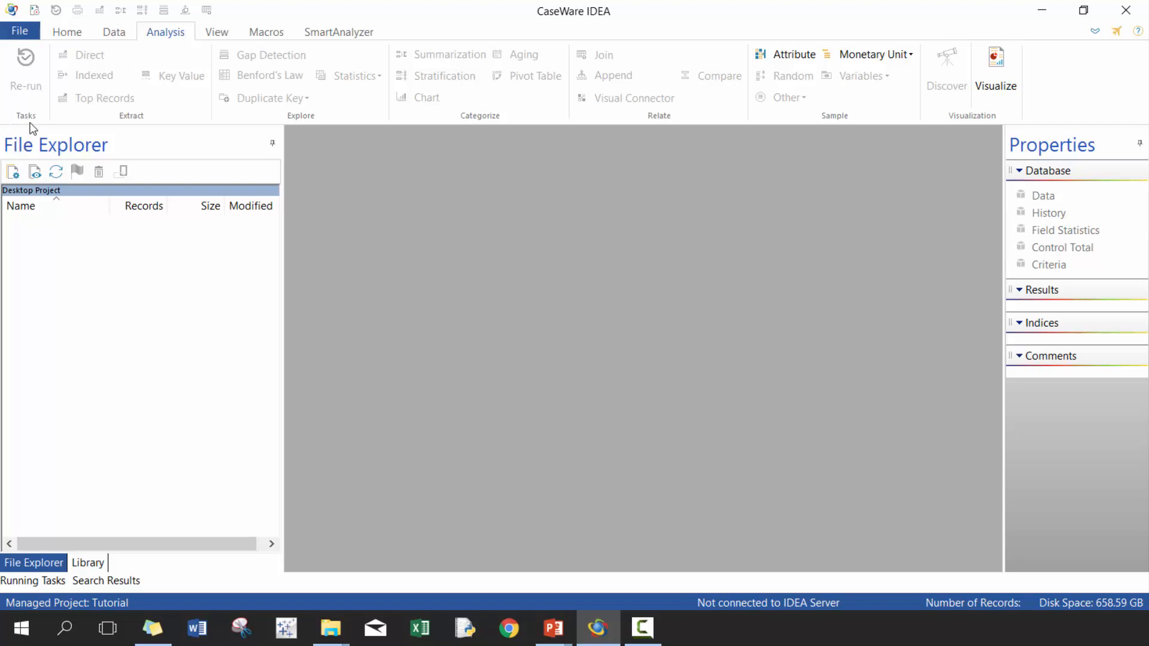
{"action": "mouse_move", "coordinate": [51, 118]}
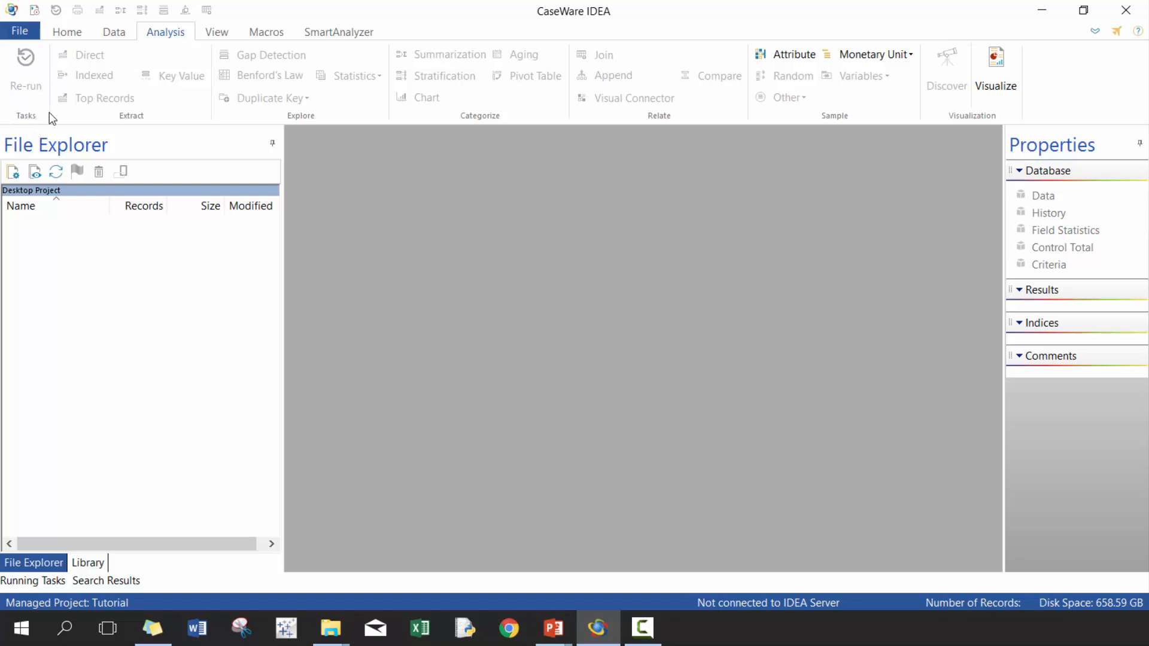
{"action": "mouse_move", "coordinate": [433, 414]}
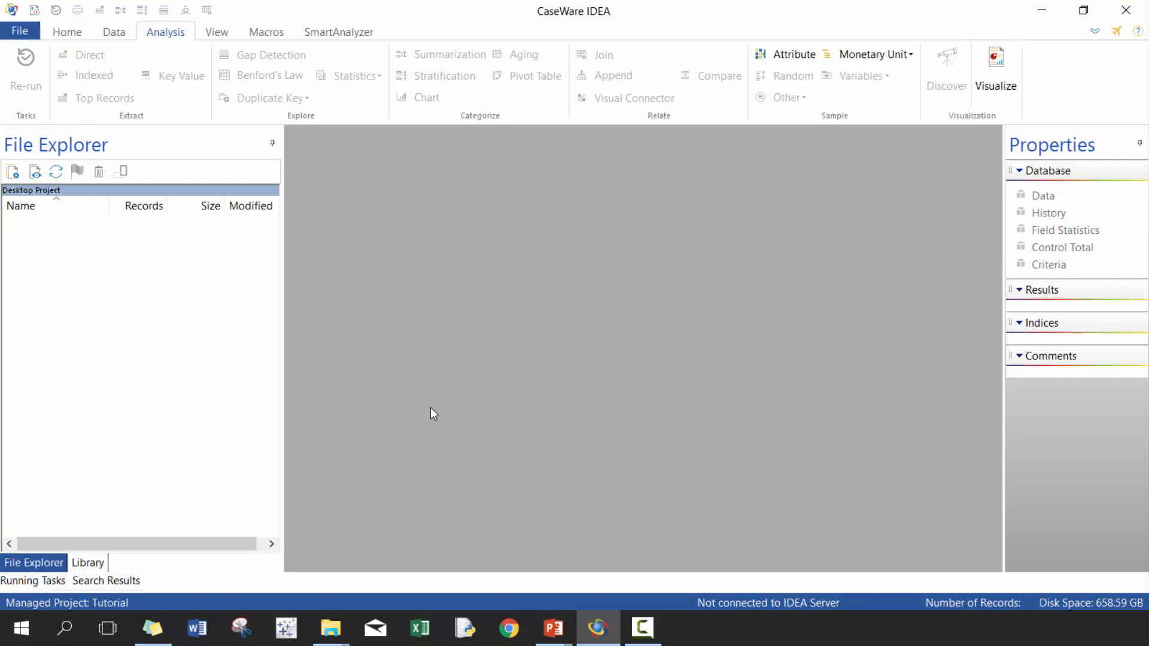
{"action": "mouse_move", "coordinate": [16, 121]}
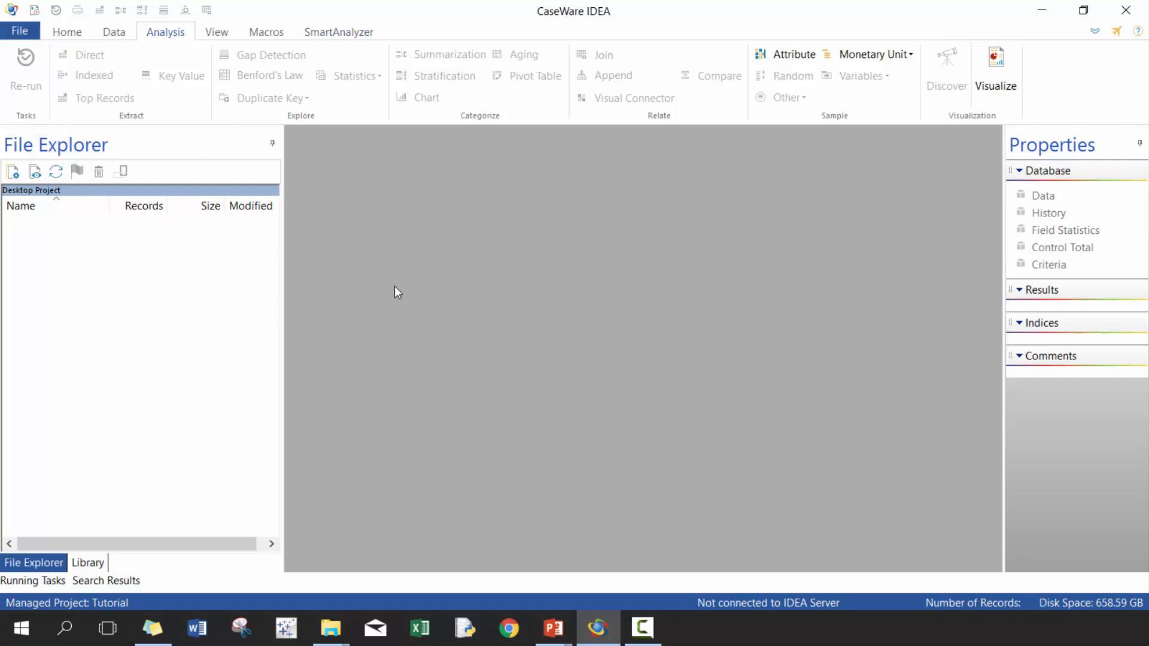
{"action": "mouse_move", "coordinate": [183, 339]}
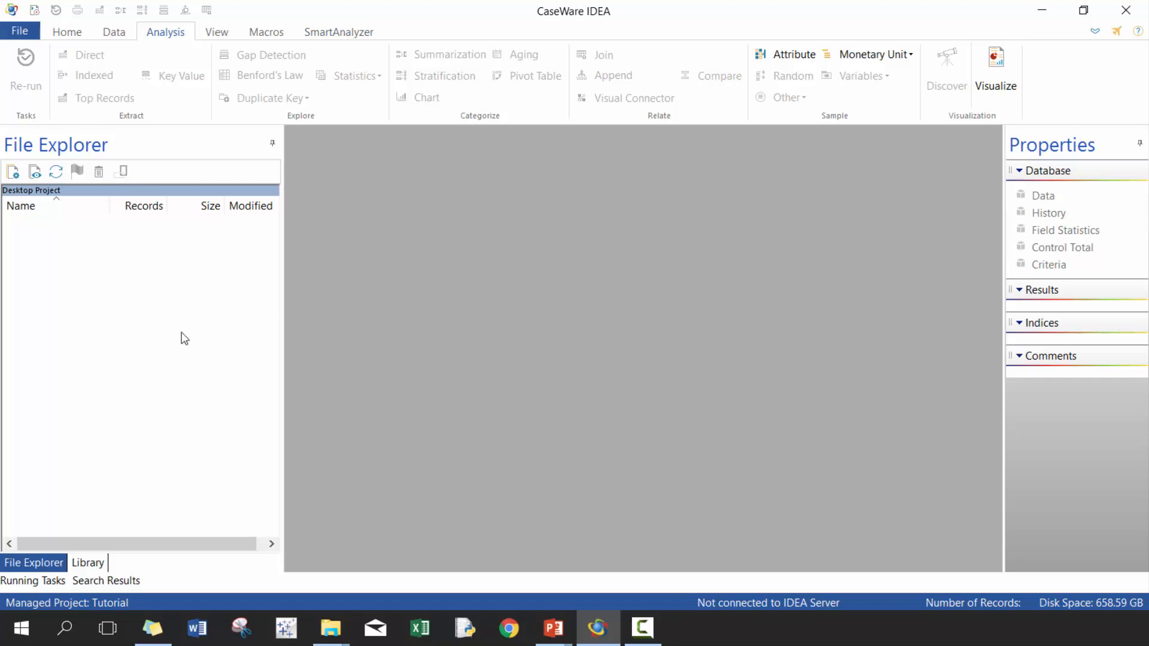
{"action": "mouse_move", "coordinate": [214, 275]}
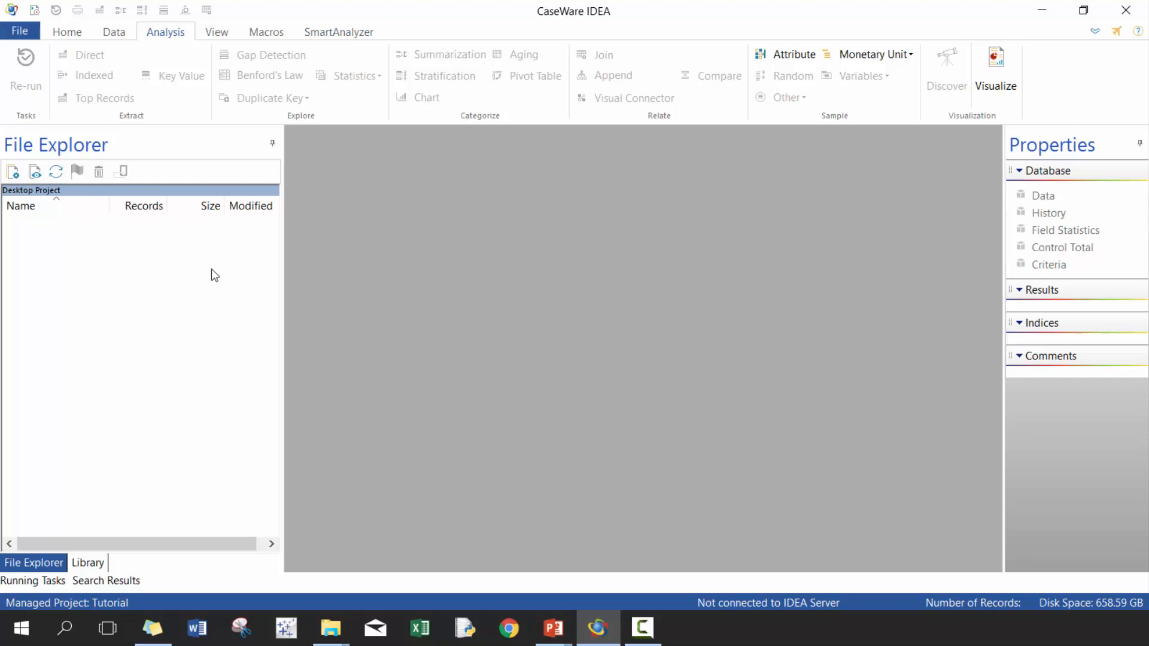
{"action": "mouse_move", "coordinate": [133, 97]}
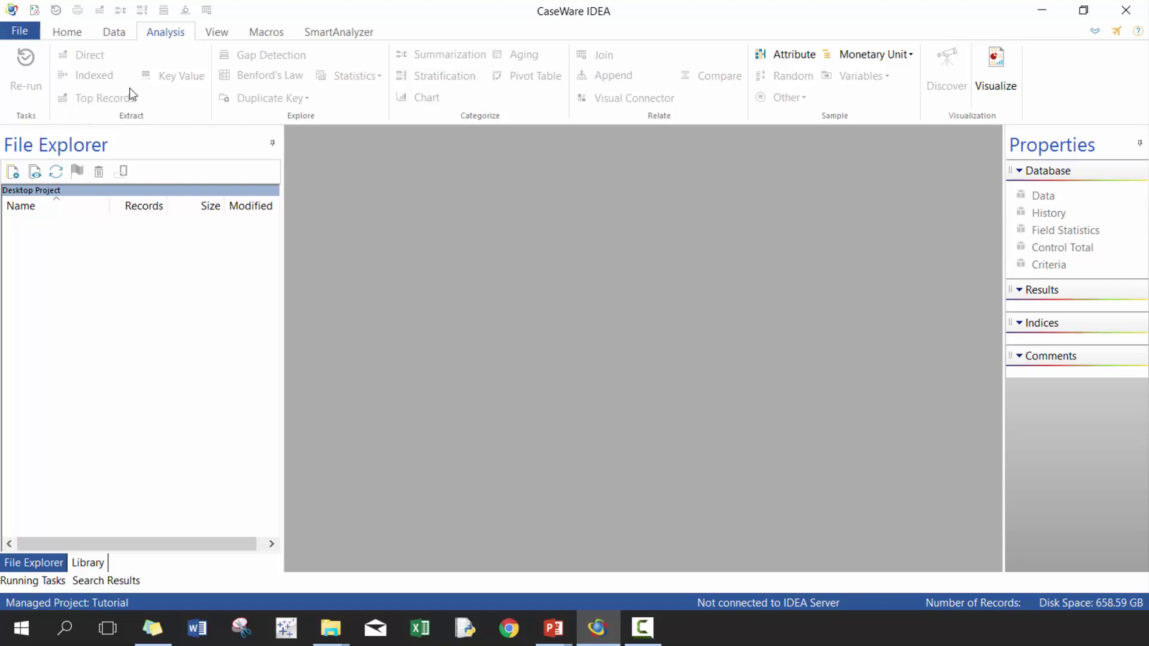
{"action": "mouse_move", "coordinate": [428, 78]}
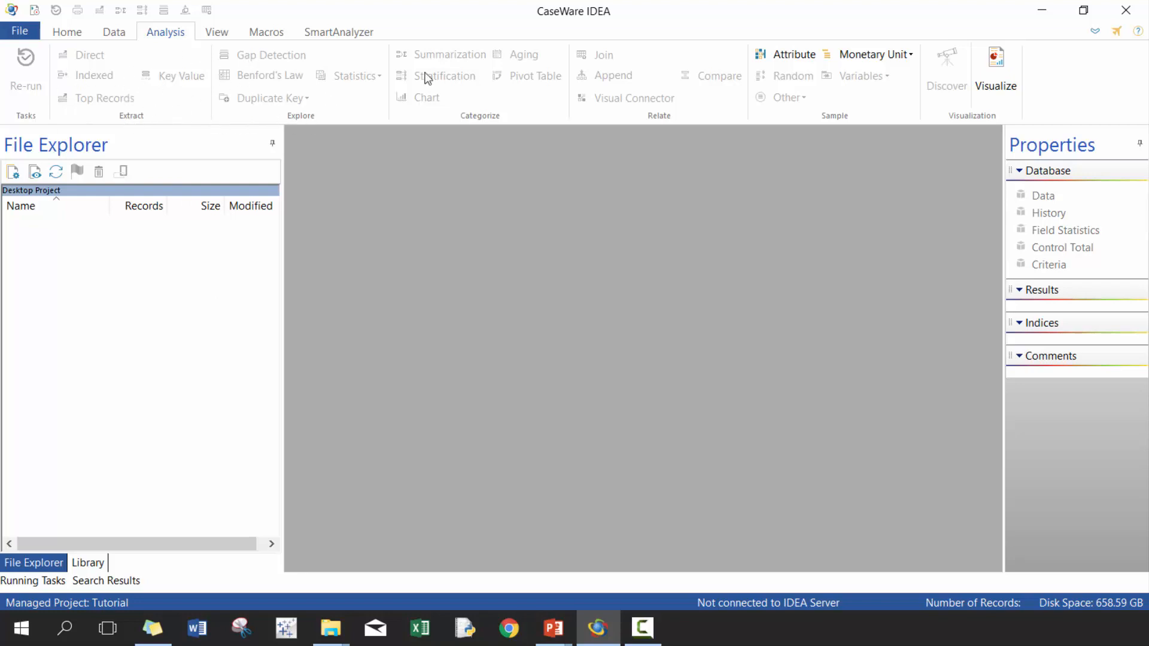
{"action": "mouse_move", "coordinate": [465, 216]}
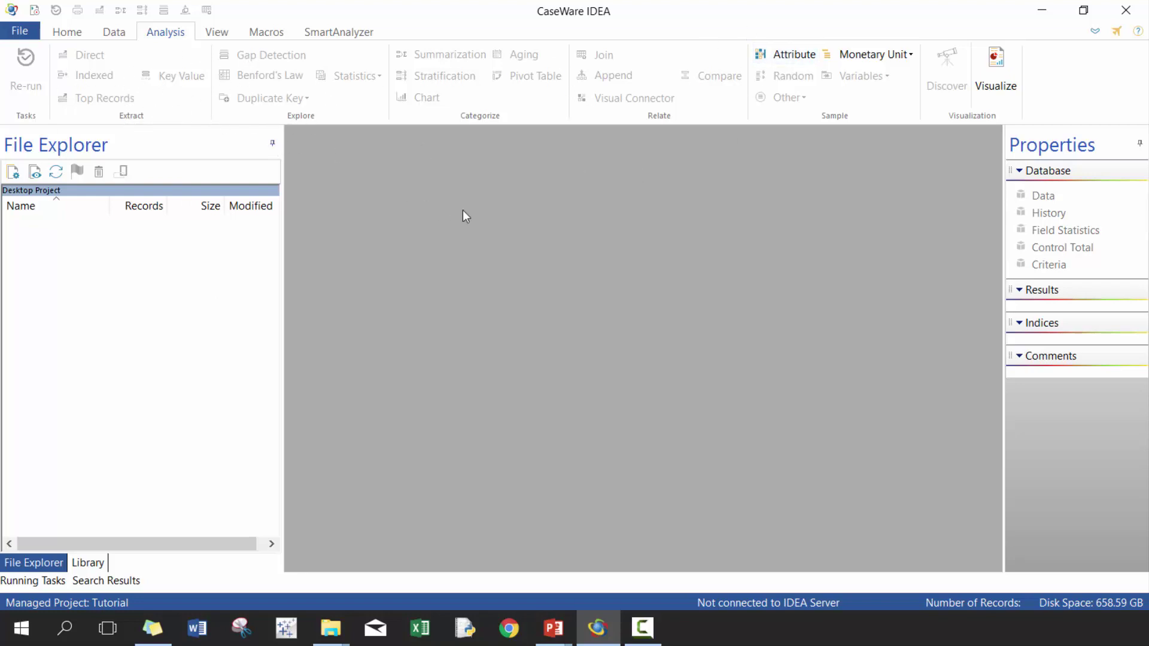
{"action": "mouse_move", "coordinate": [696, 231]}
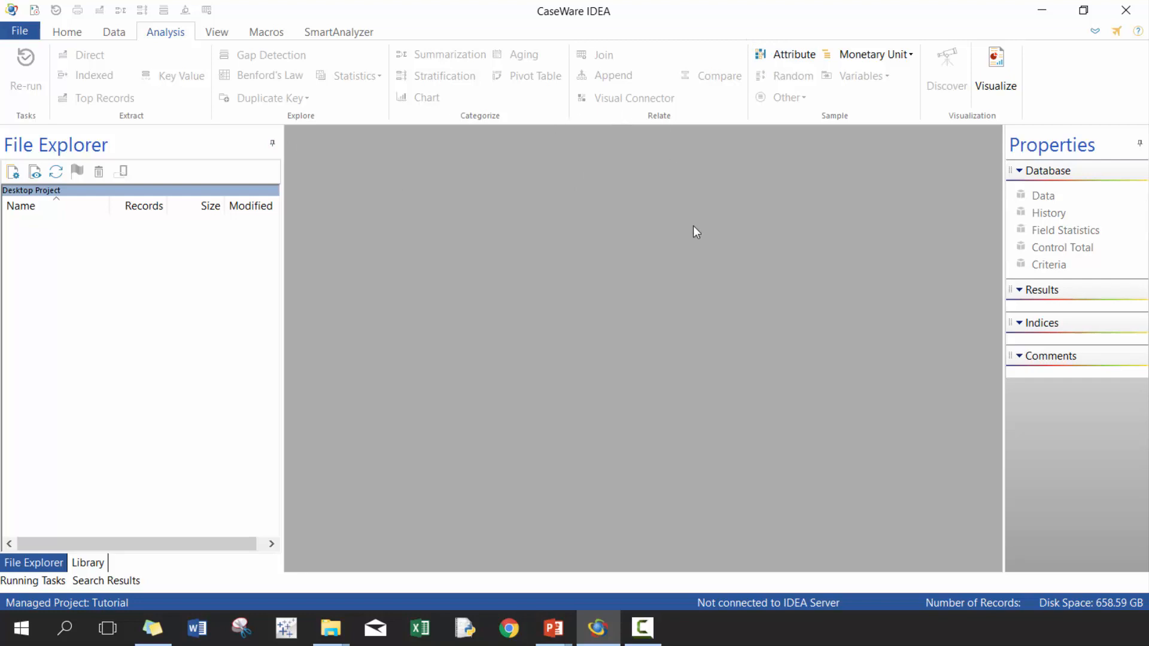
{"action": "mouse_move", "coordinate": [676, 241]}
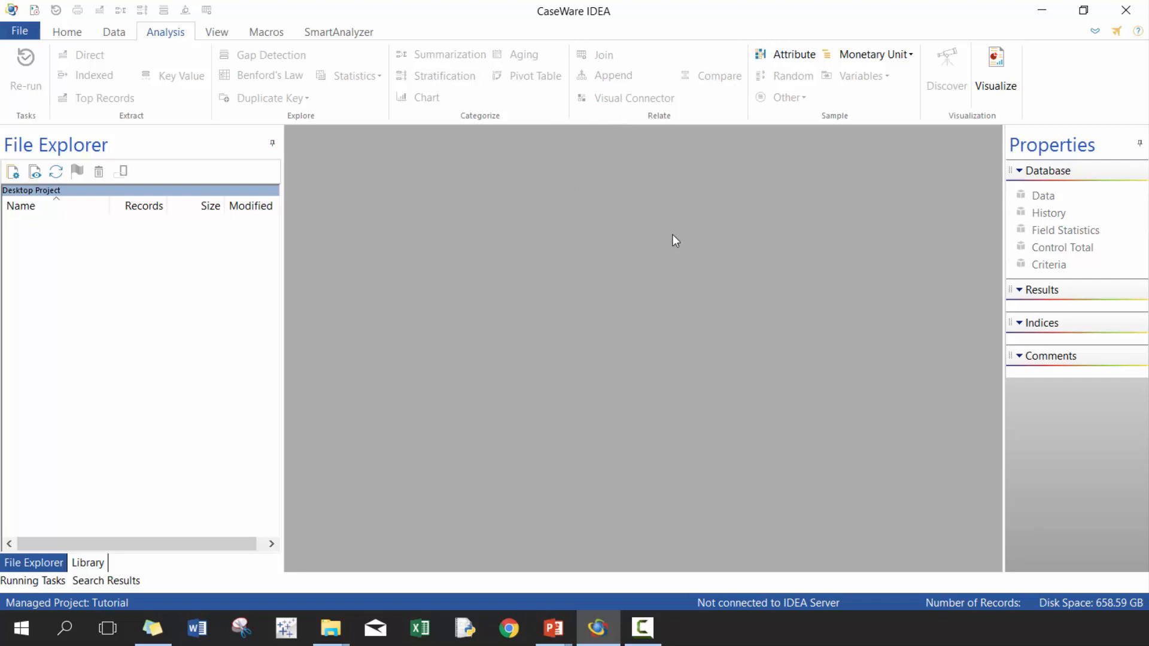
{"action": "mouse_move", "coordinate": [676, 236]}
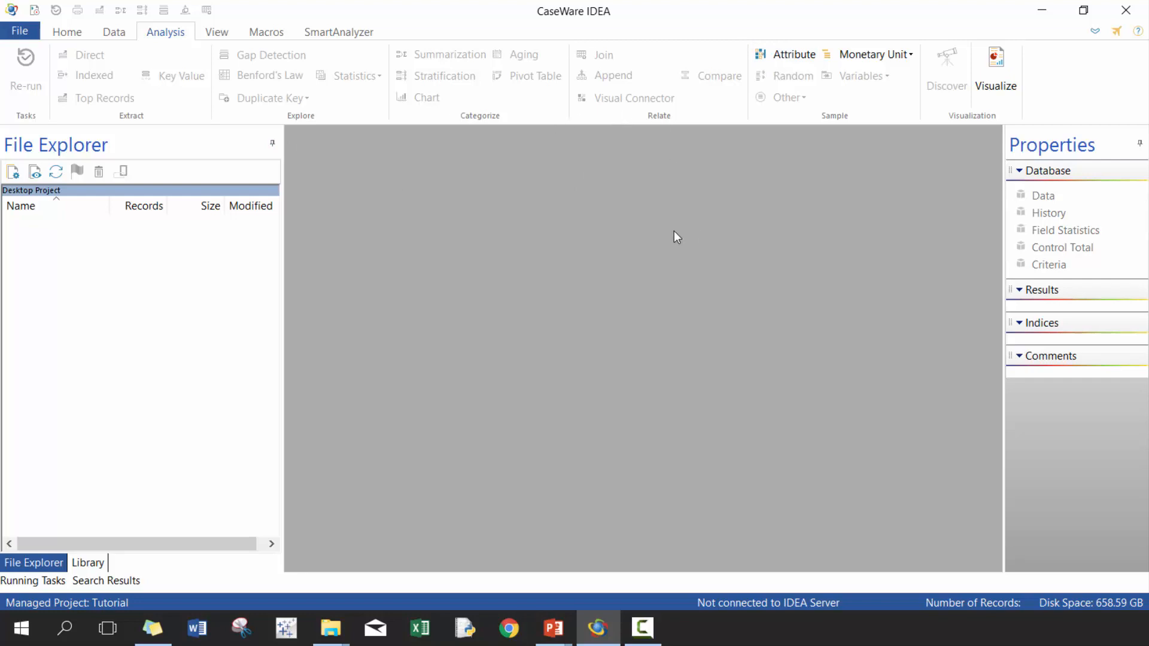
{"action": "mouse_move", "coordinate": [874, 143]}
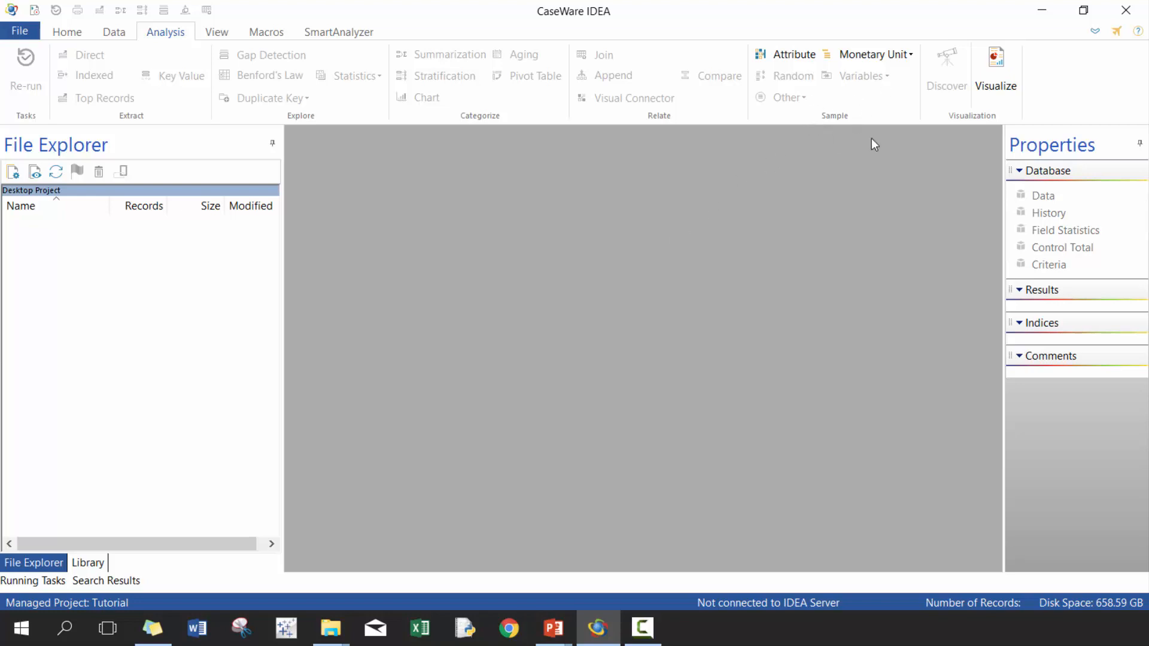
{"action": "mouse_move", "coordinate": [892, 97]}
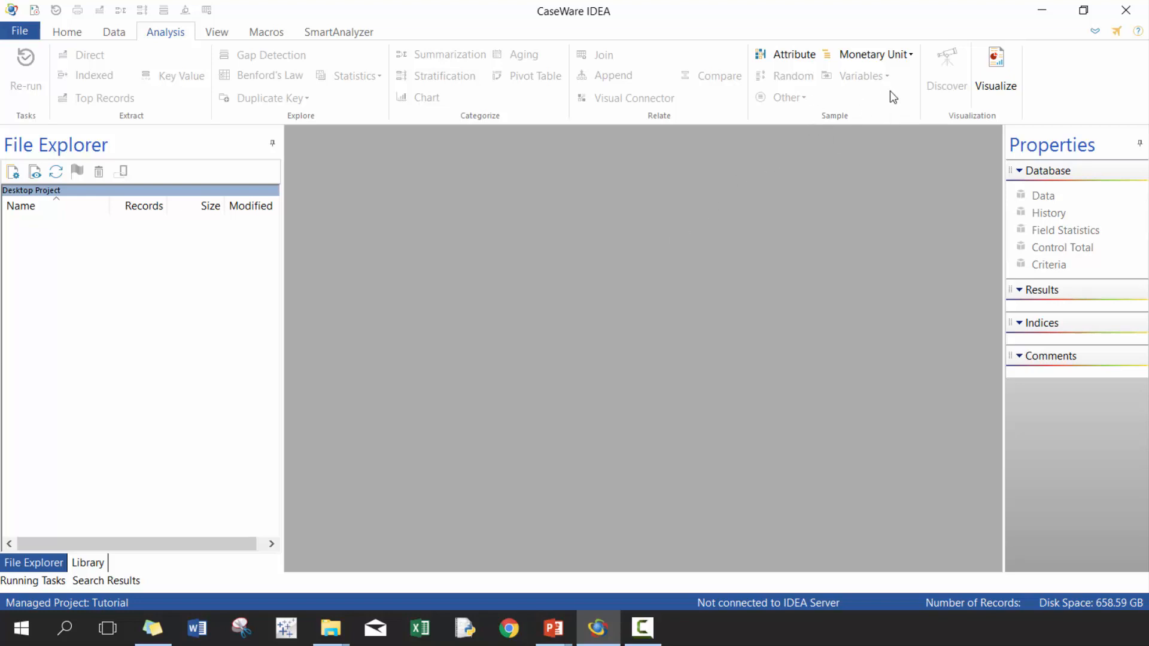
{"action": "mouse_move", "coordinate": [890, 113]}
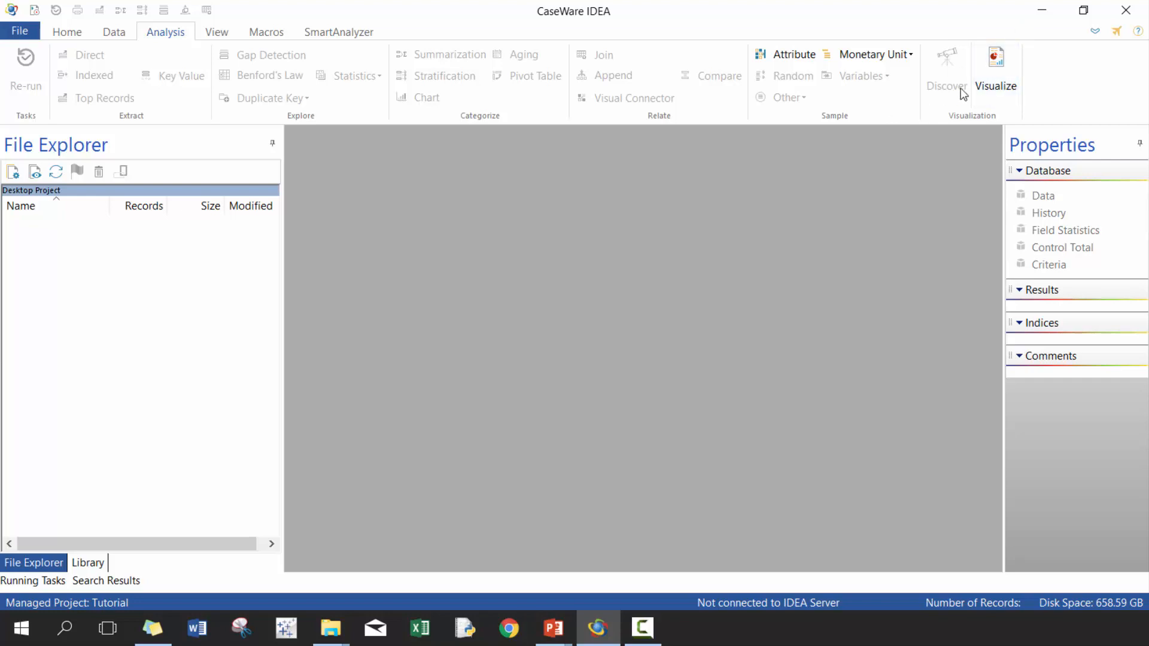
{"action": "mouse_move", "coordinate": [971, 213]}
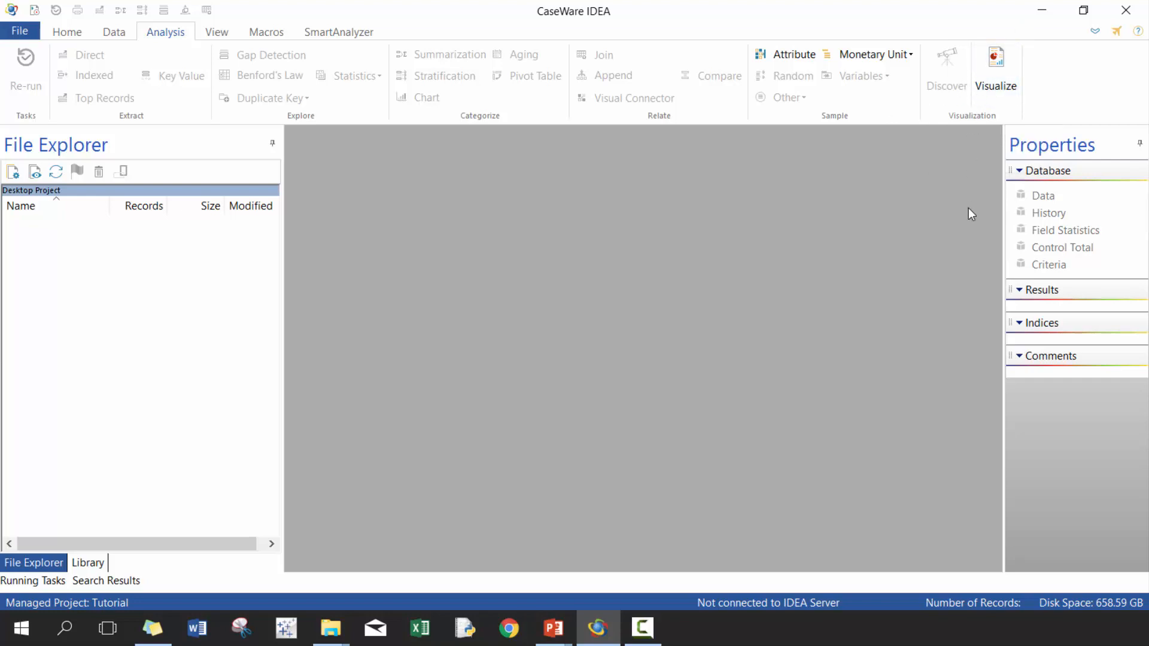
{"action": "mouse_move", "coordinate": [959, 65]}
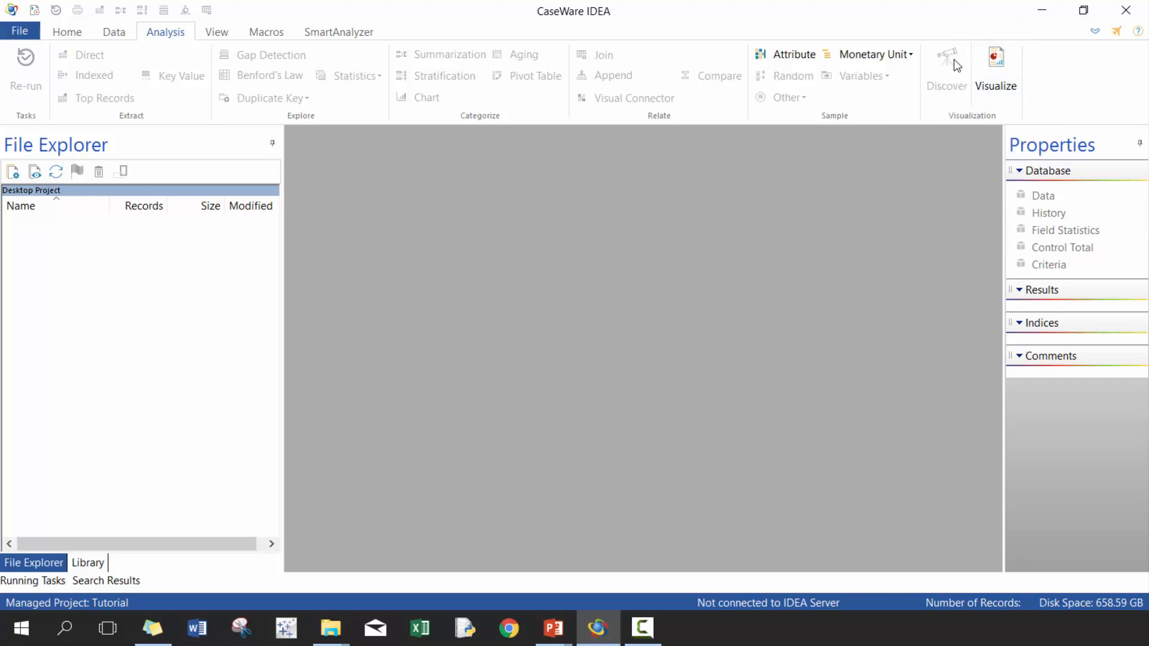
{"action": "mouse_move", "coordinate": [960, 65]}
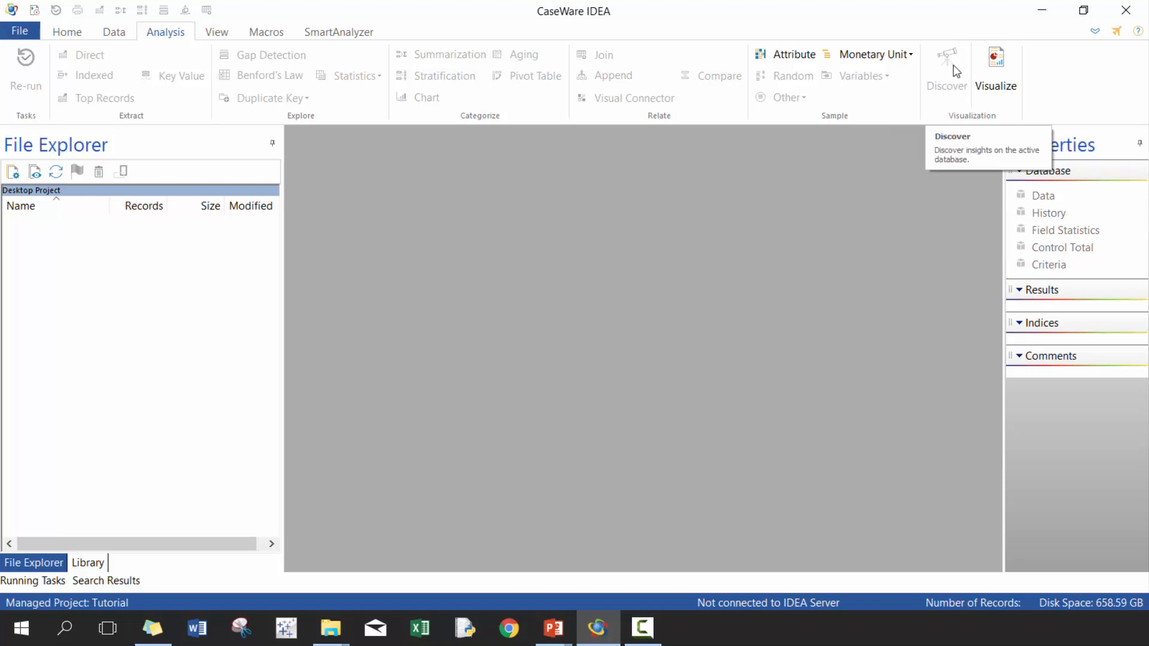
{"action": "mouse_move", "coordinate": [888, 181]}
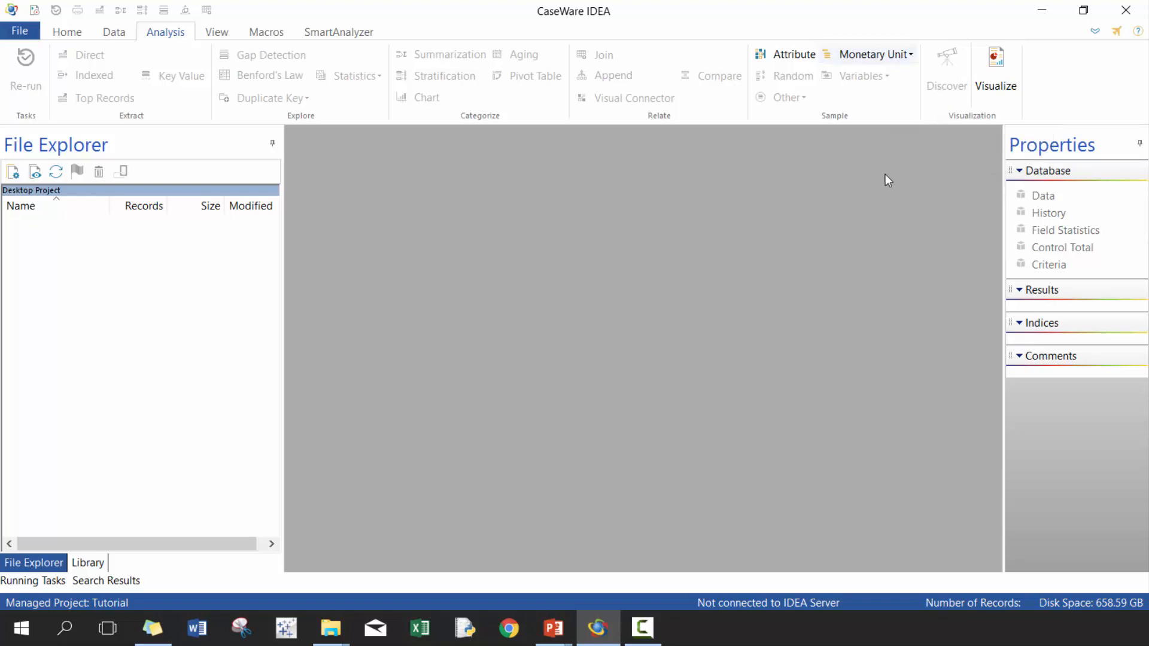
{"action": "mouse_move", "coordinate": [834, 193]}
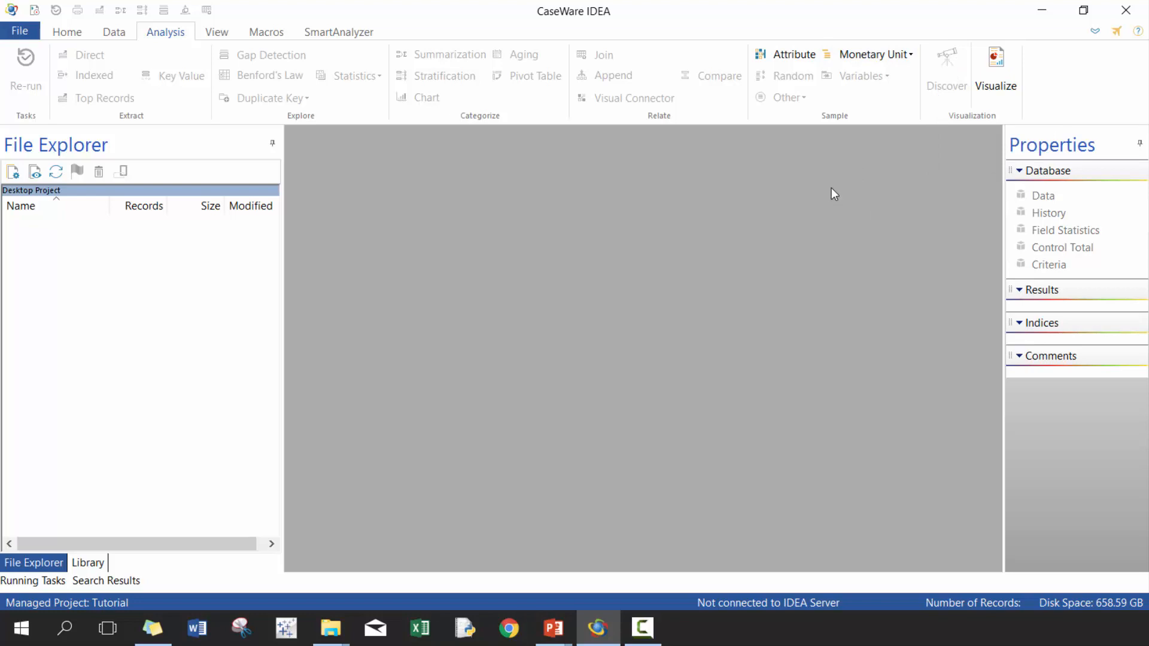
{"action": "mouse_move", "coordinate": [839, 172]}
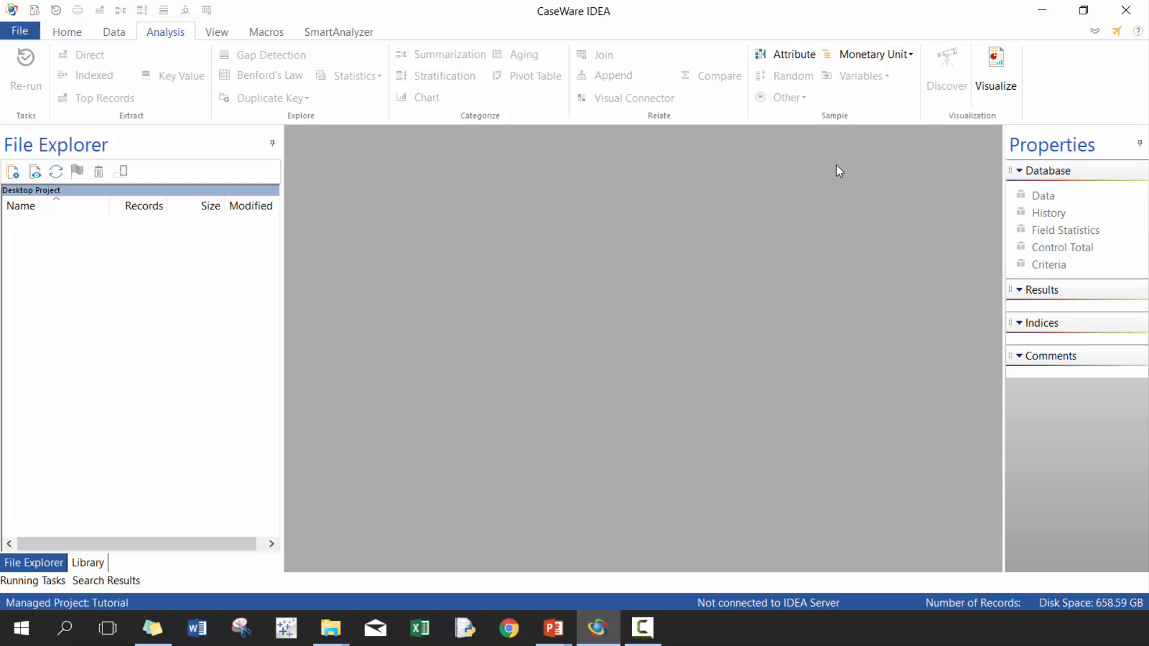
{"action": "mouse_move", "coordinate": [847, 158]}
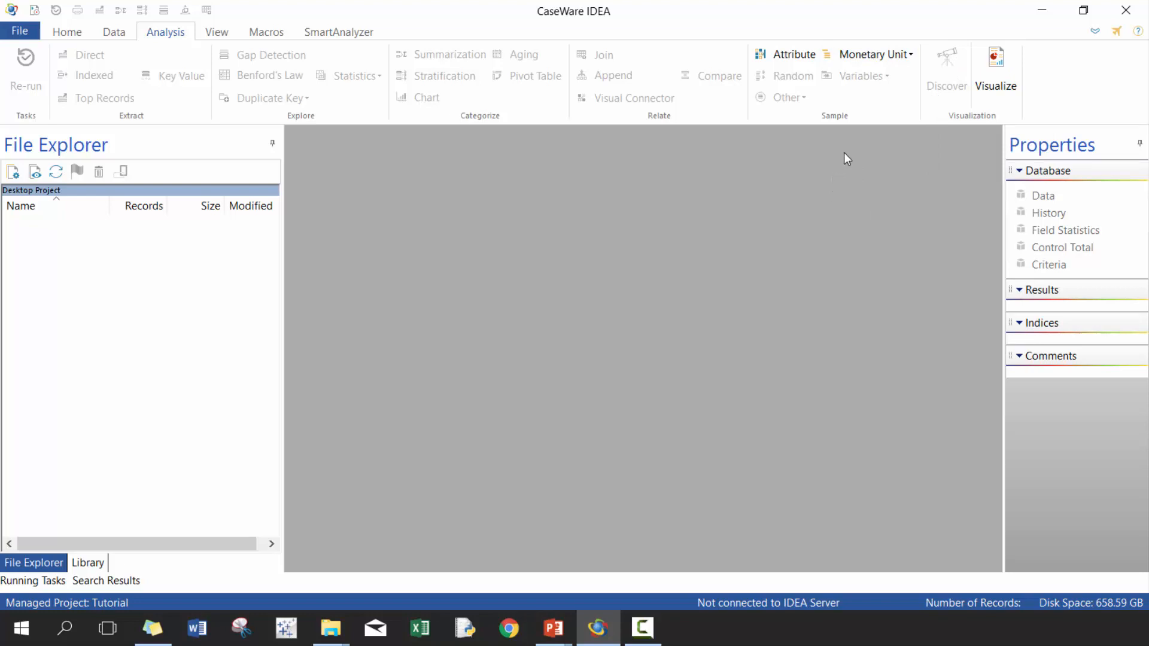
{"action": "mouse_move", "coordinate": [934, 125]}
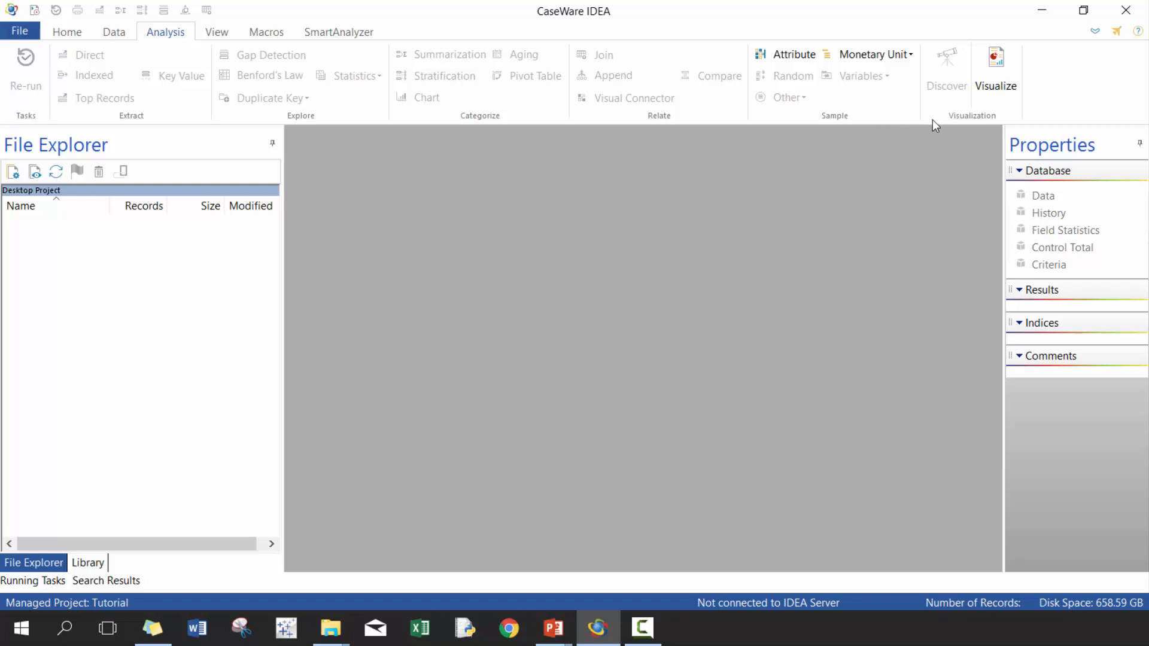
{"action": "mouse_move", "coordinate": [996, 66]}
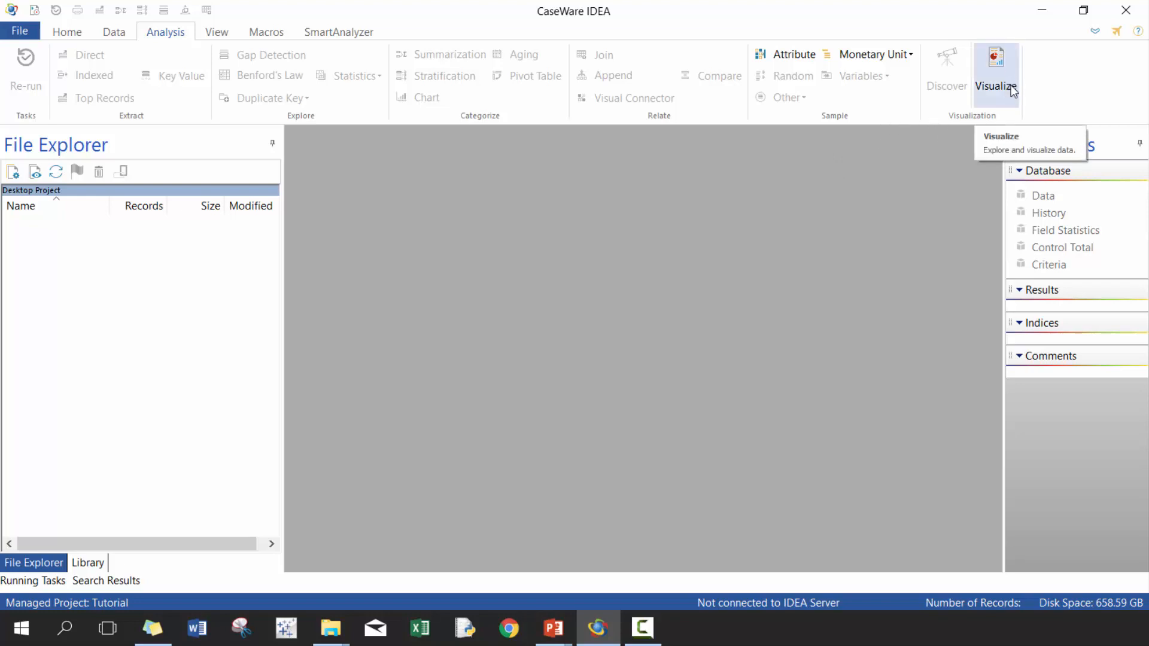
{"action": "mouse_move", "coordinate": [222, 38]}
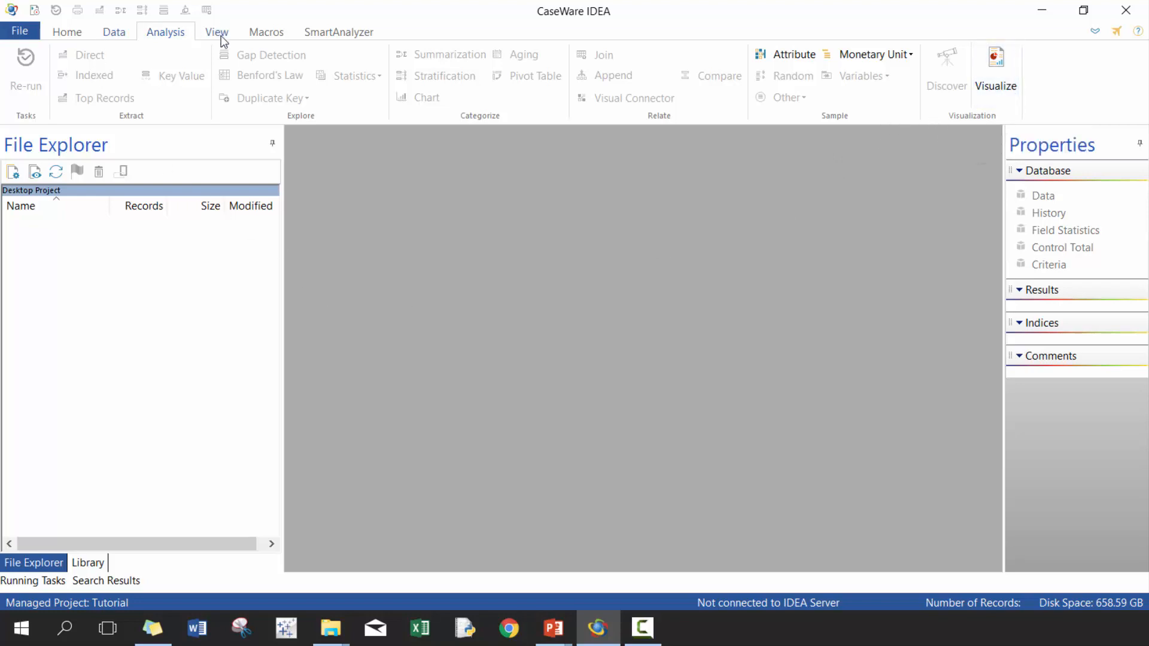
Step: Show the View ribbon tab
{"action": "left_click", "coordinate": [216, 31]}
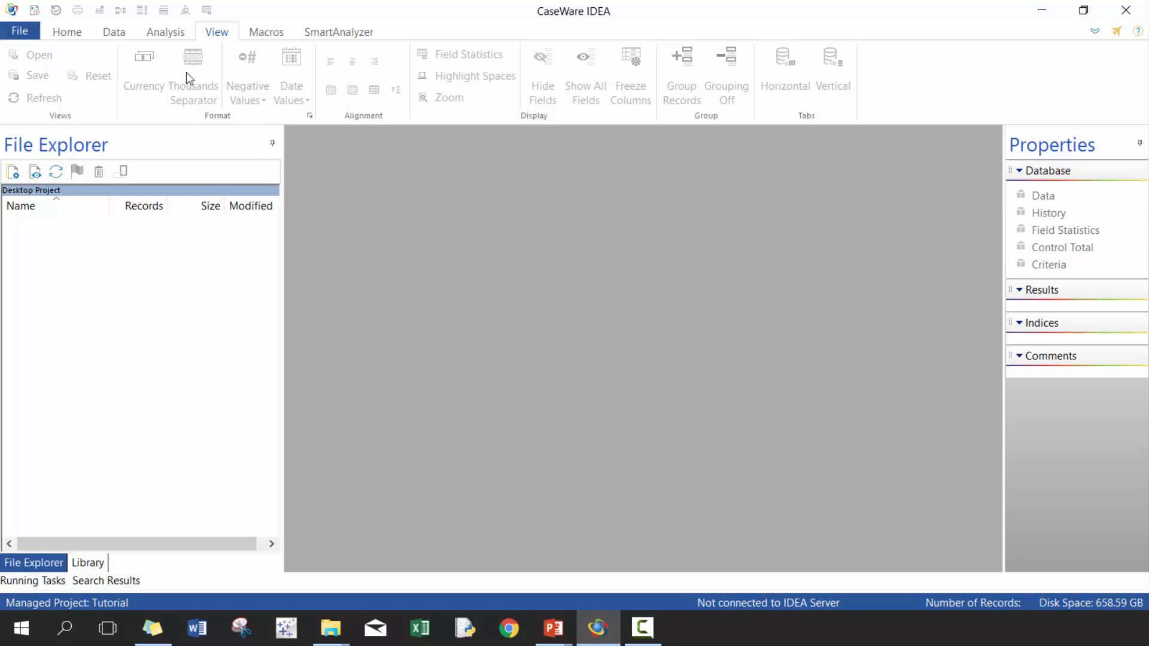
{"action": "mouse_move", "coordinate": [158, 88]}
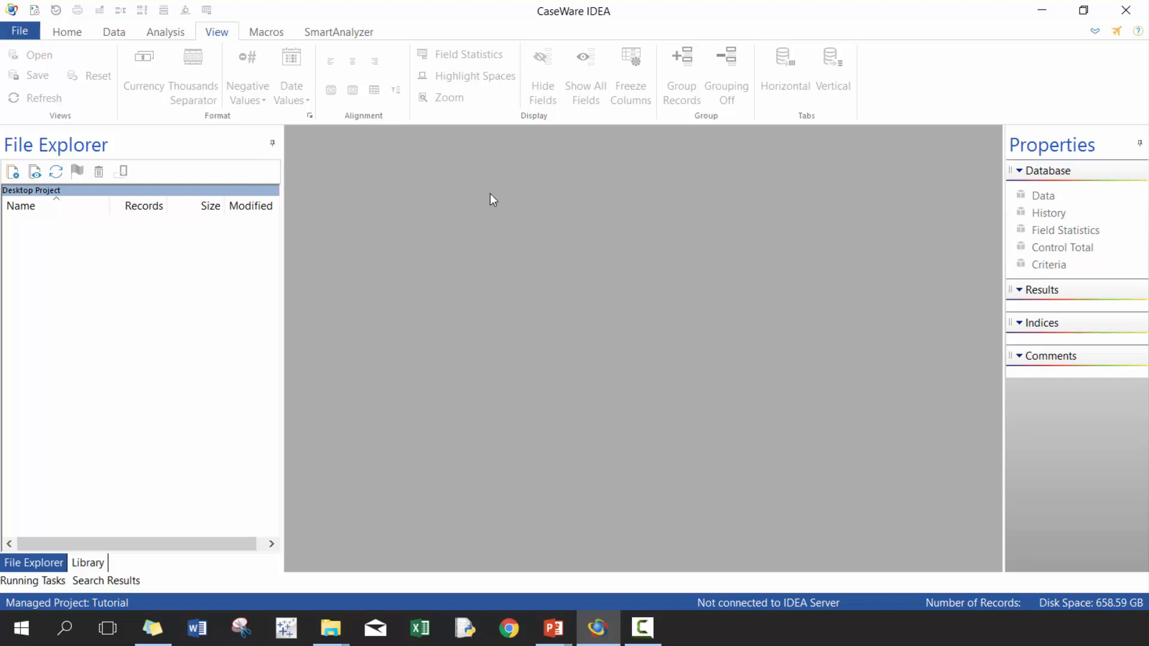
{"action": "mouse_move", "coordinate": [327, 145]}
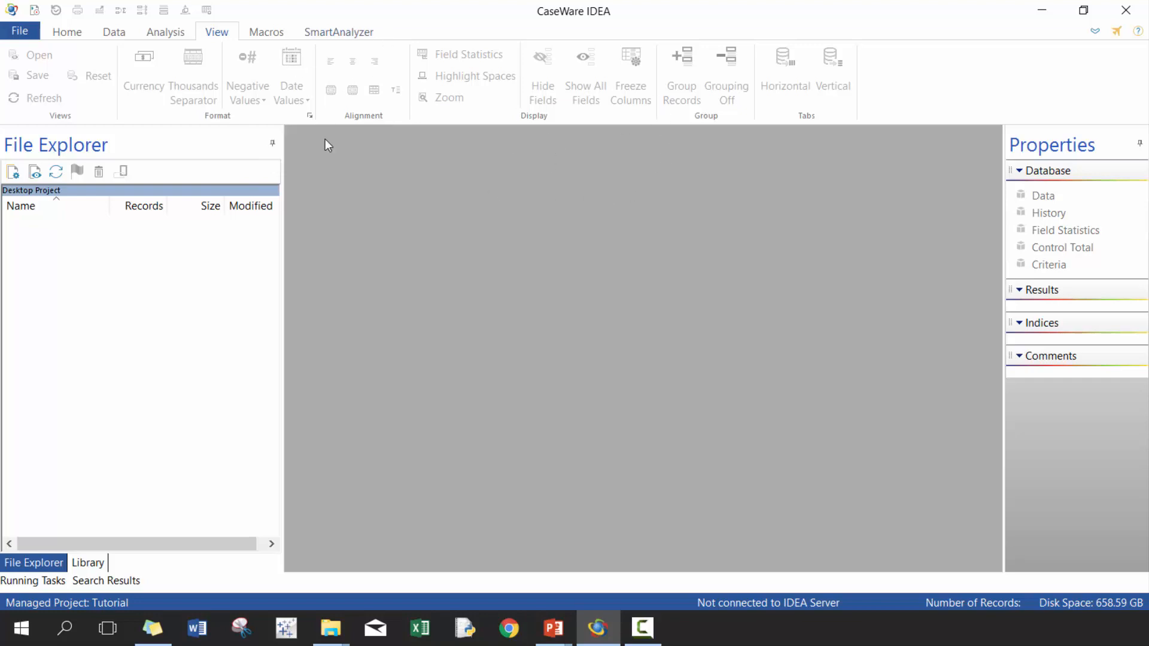
{"action": "mouse_move", "coordinate": [561, 171]}
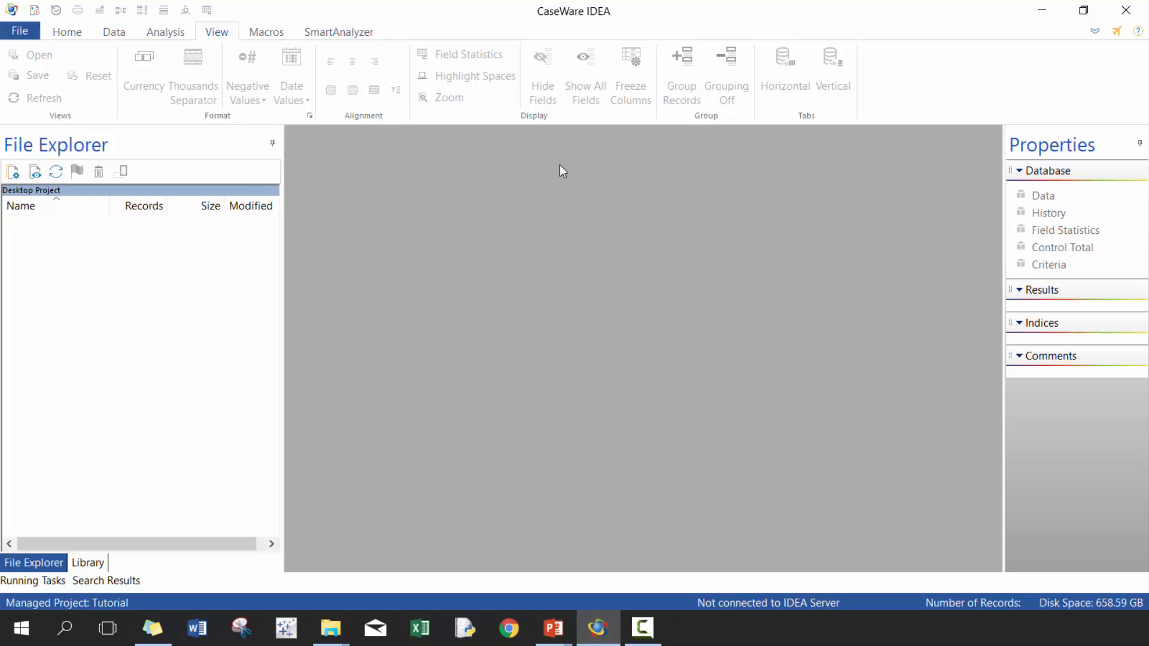
{"action": "mouse_move", "coordinate": [275, 40]}
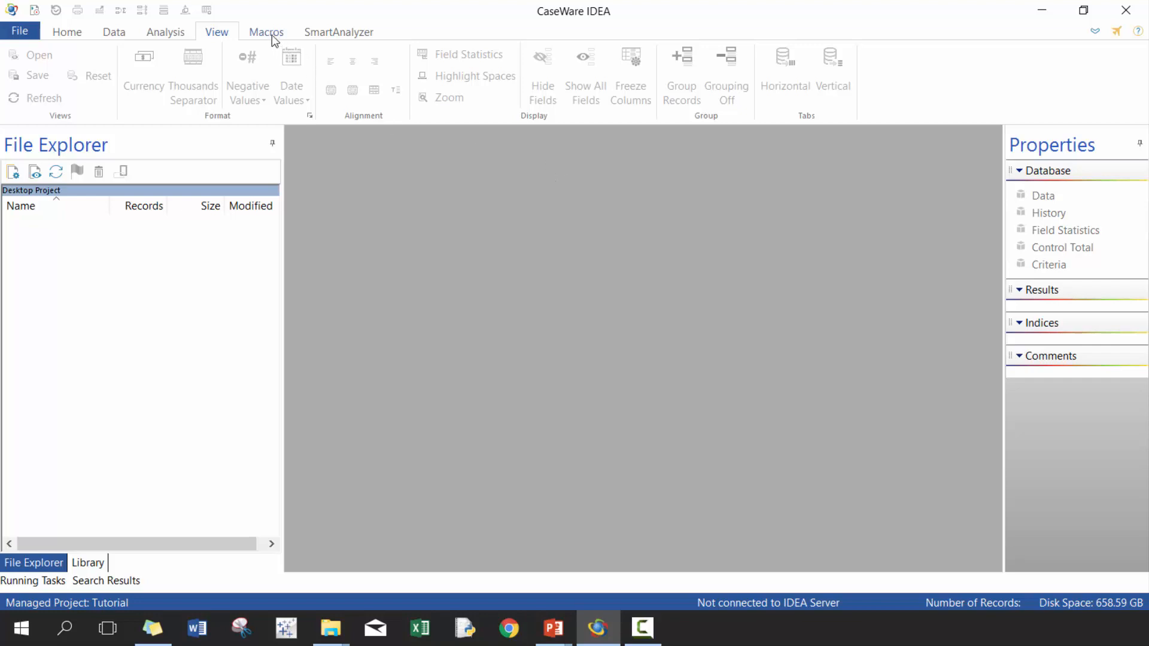
Step: Show the Macros tab's recording and scripting commands, then the SmartAnalyzer apps and audit tests
{"action": "left_click", "coordinate": [265, 31]}
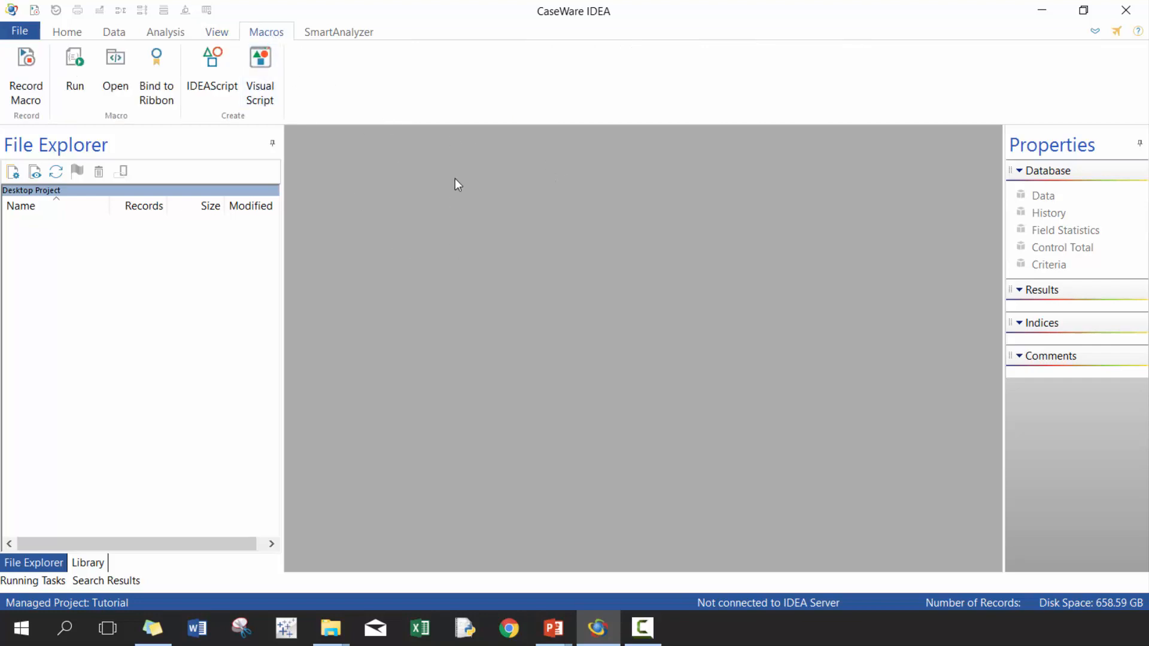
{"action": "mouse_move", "coordinate": [475, 202]}
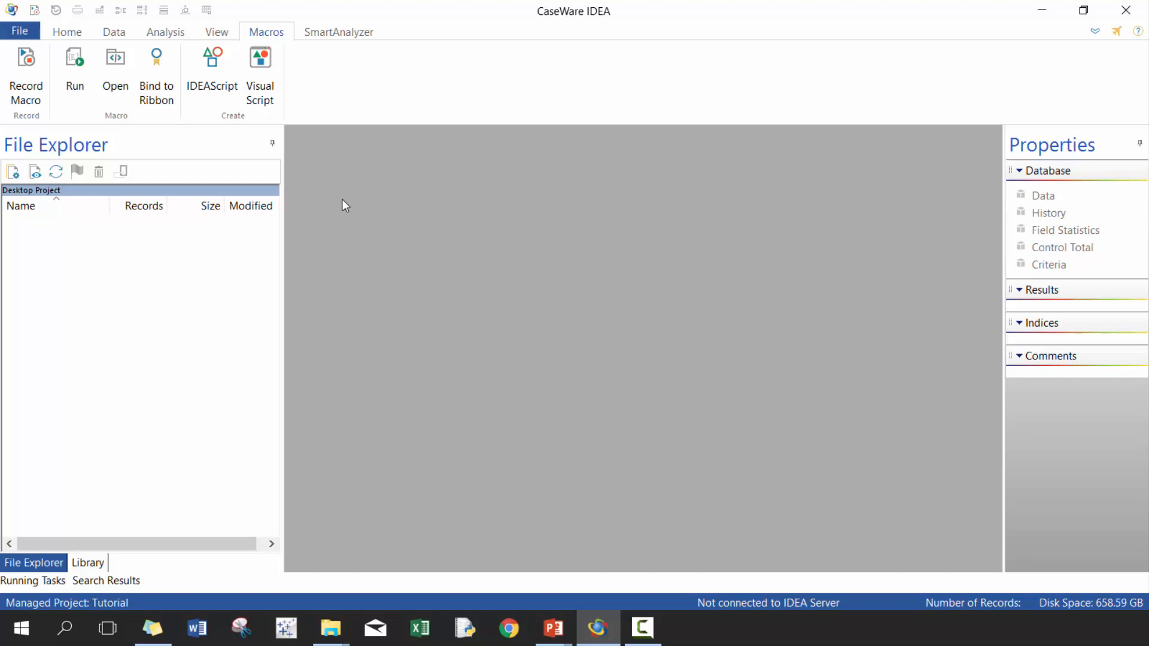
{"action": "left_click", "coordinate": [339, 32]}
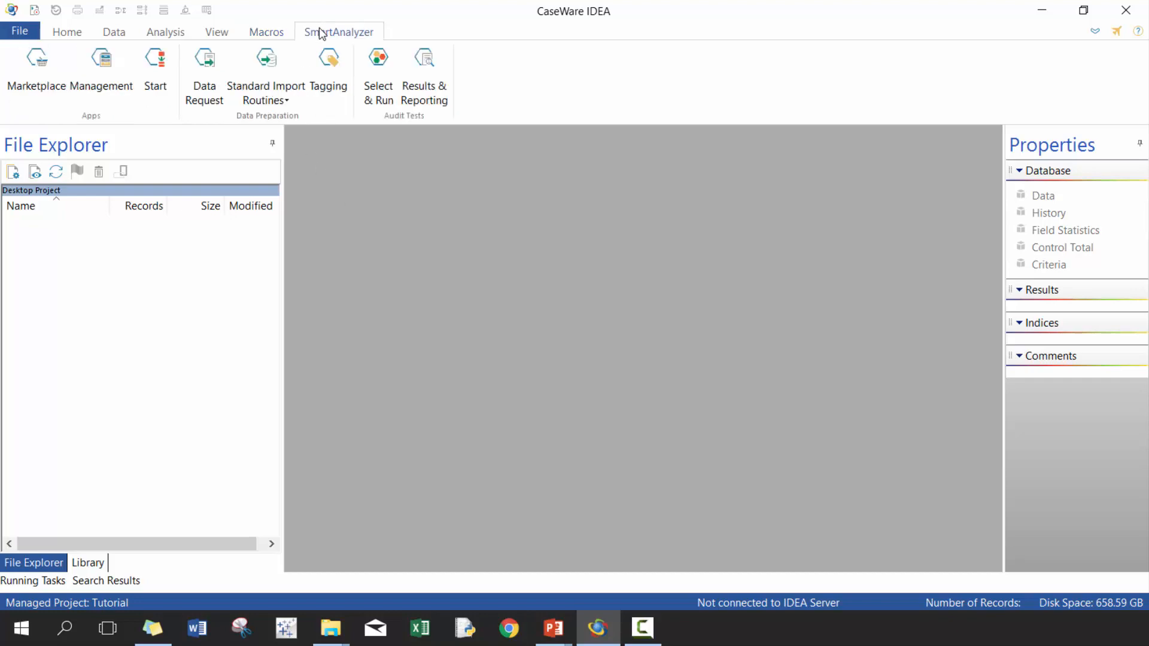